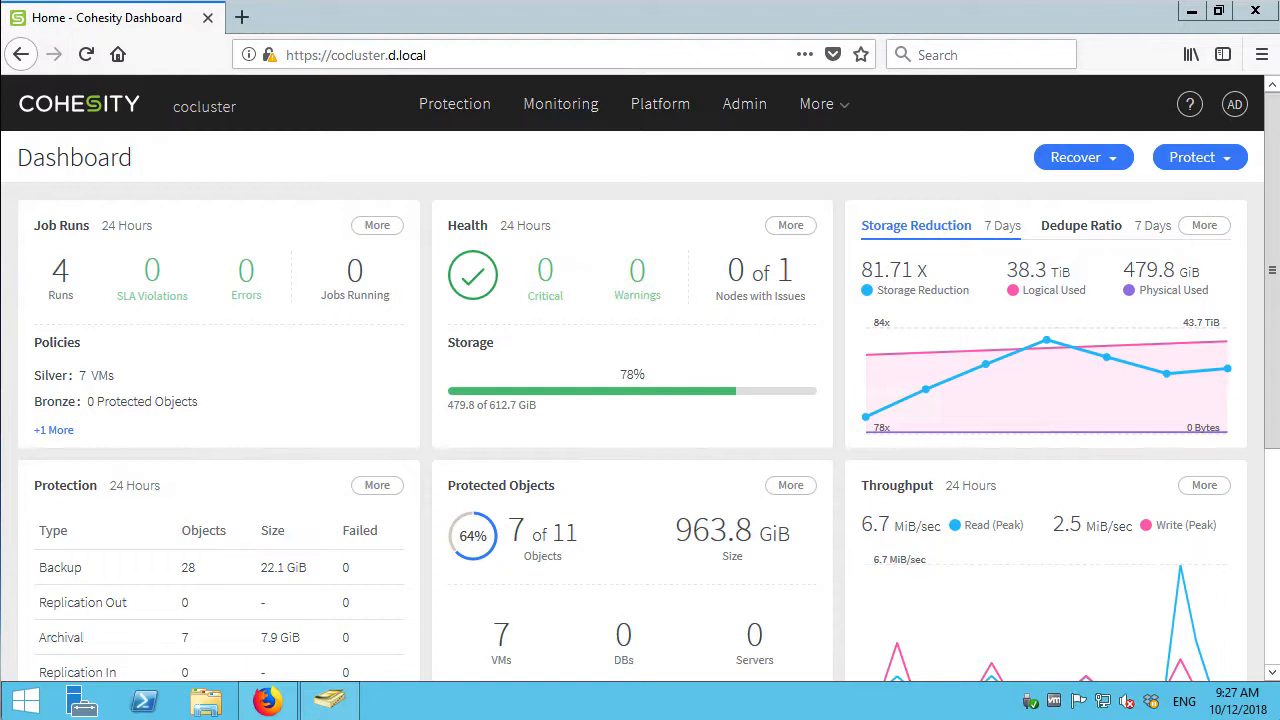
Go to Access Management and show the actions for the local admin user.
left_click(752, 104)
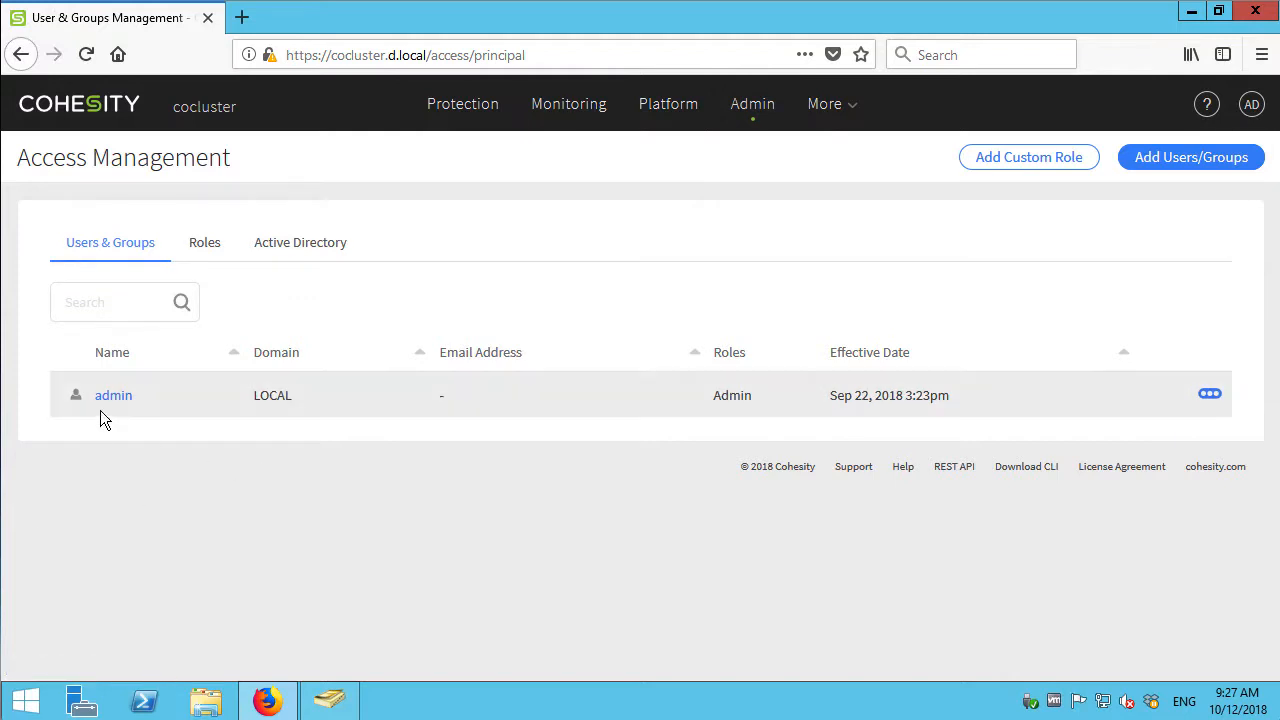
left_click(1210, 392)
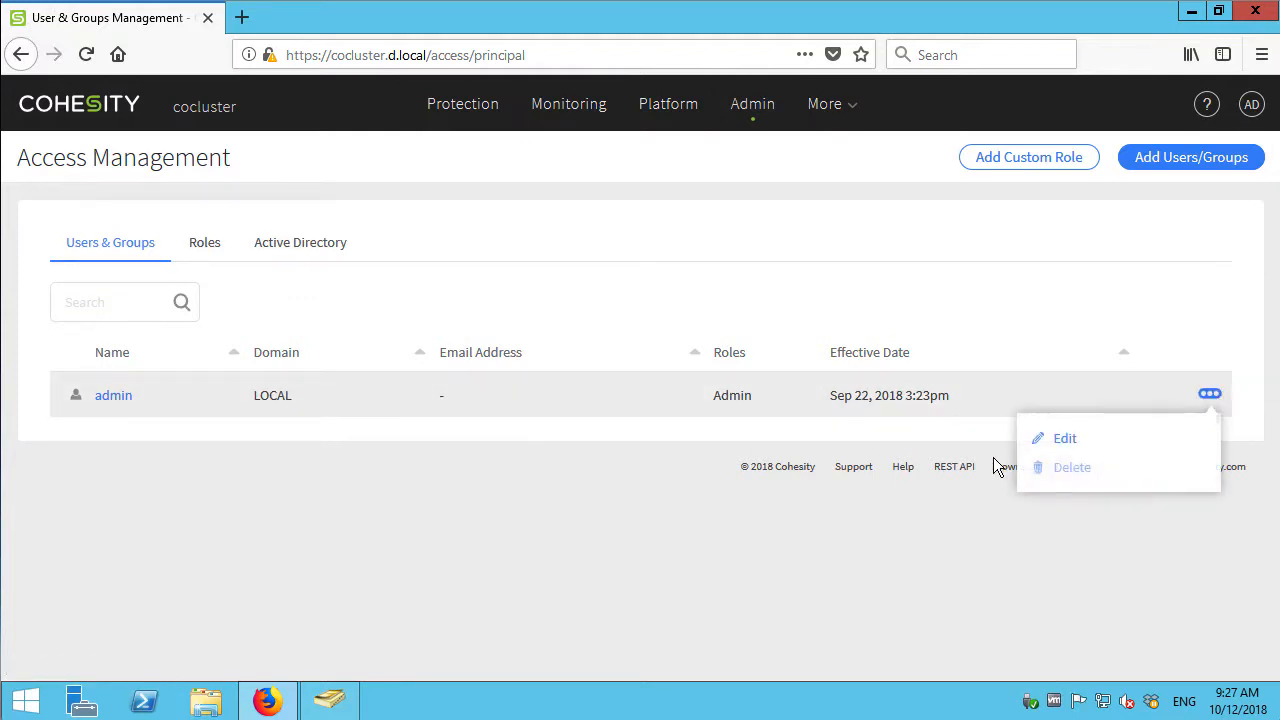
left_click(1064, 438)
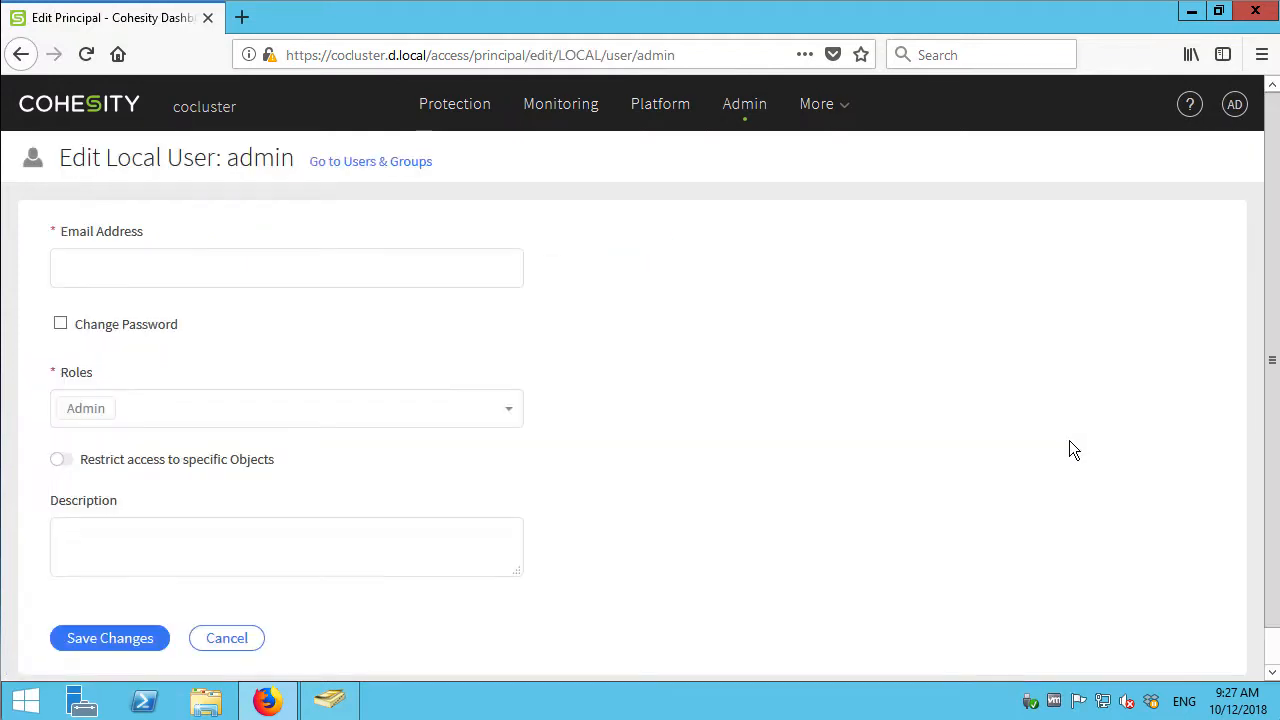
mouse_move(674, 412)
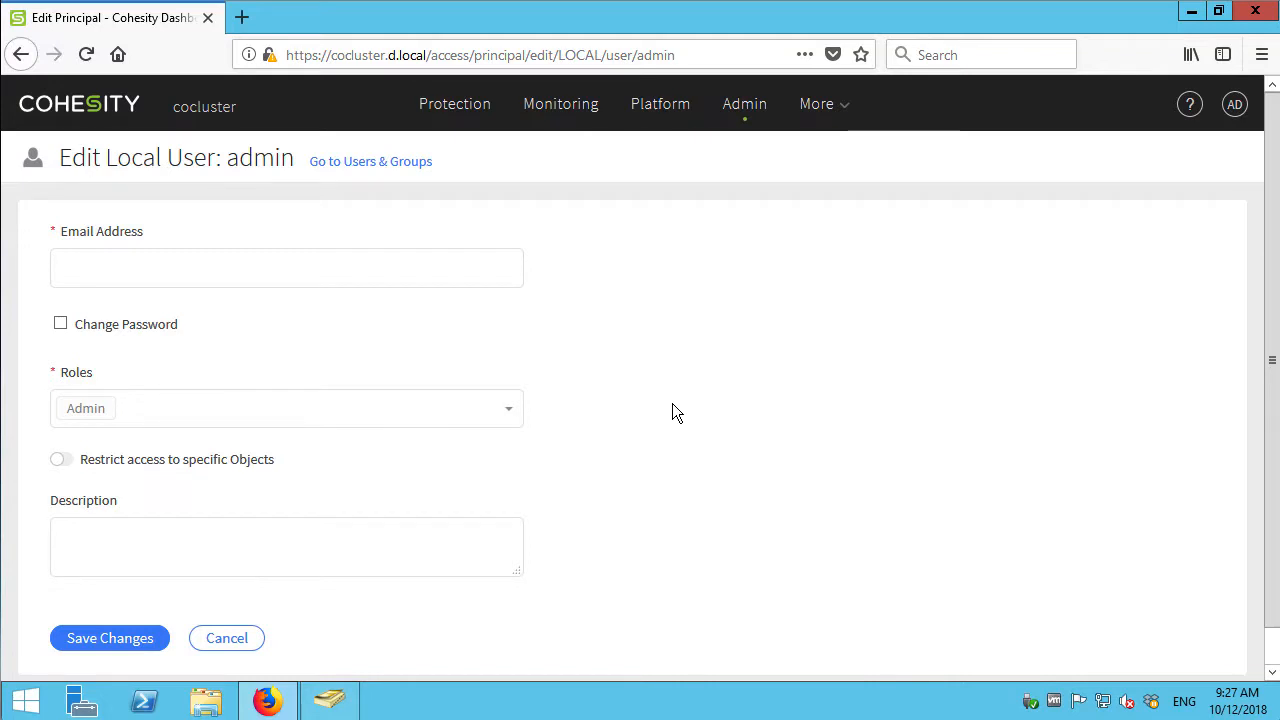
mouse_move(86, 290)
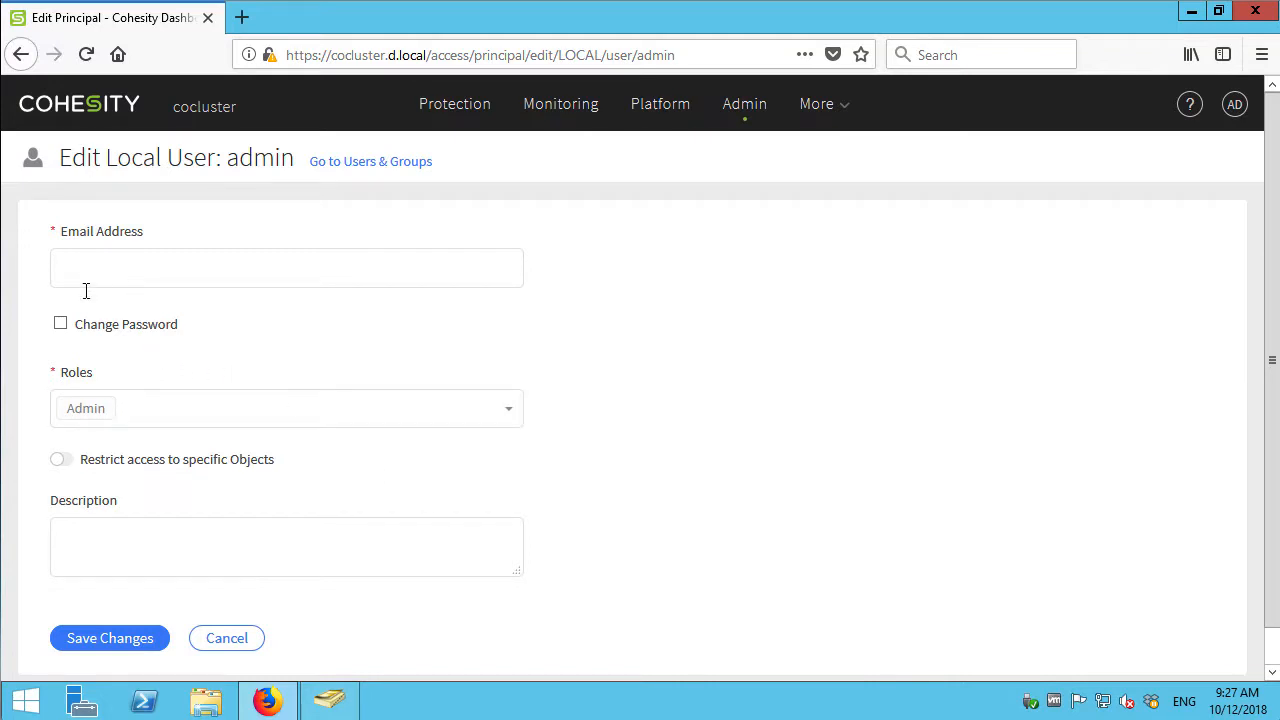
left_click(288, 268)
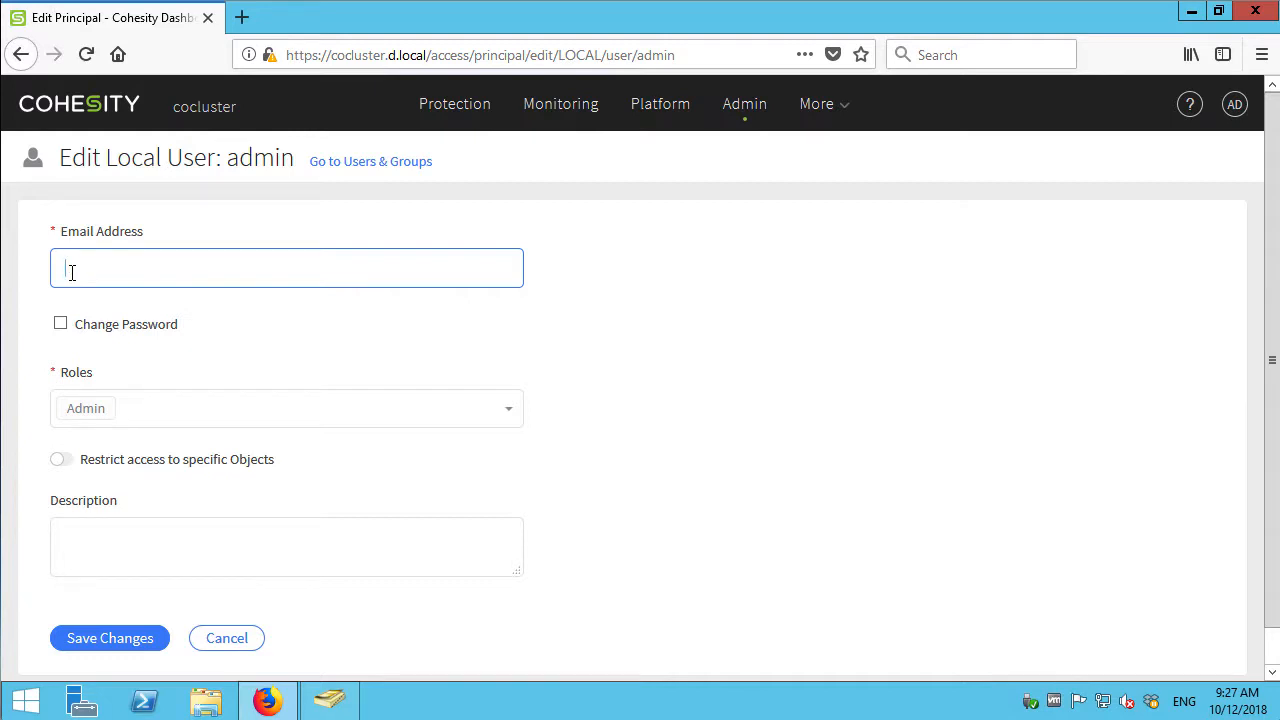
type("admin")
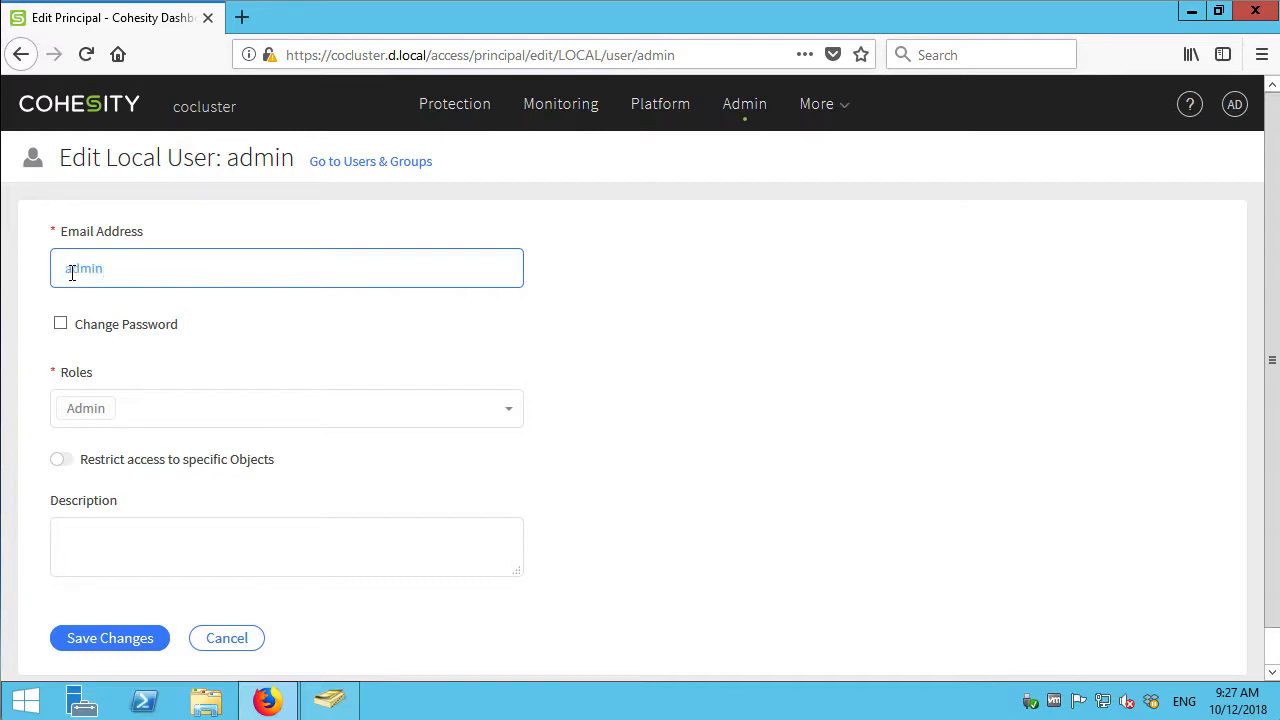
type("@d.local")
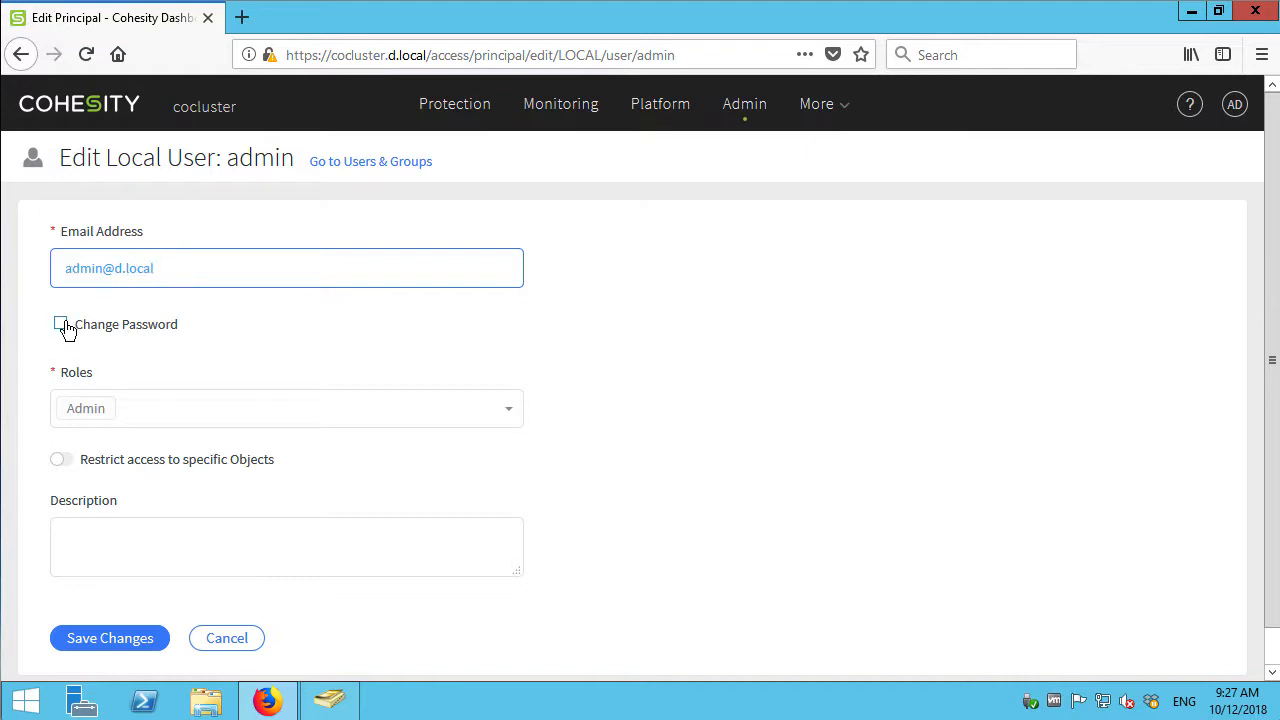
left_click(60, 324)
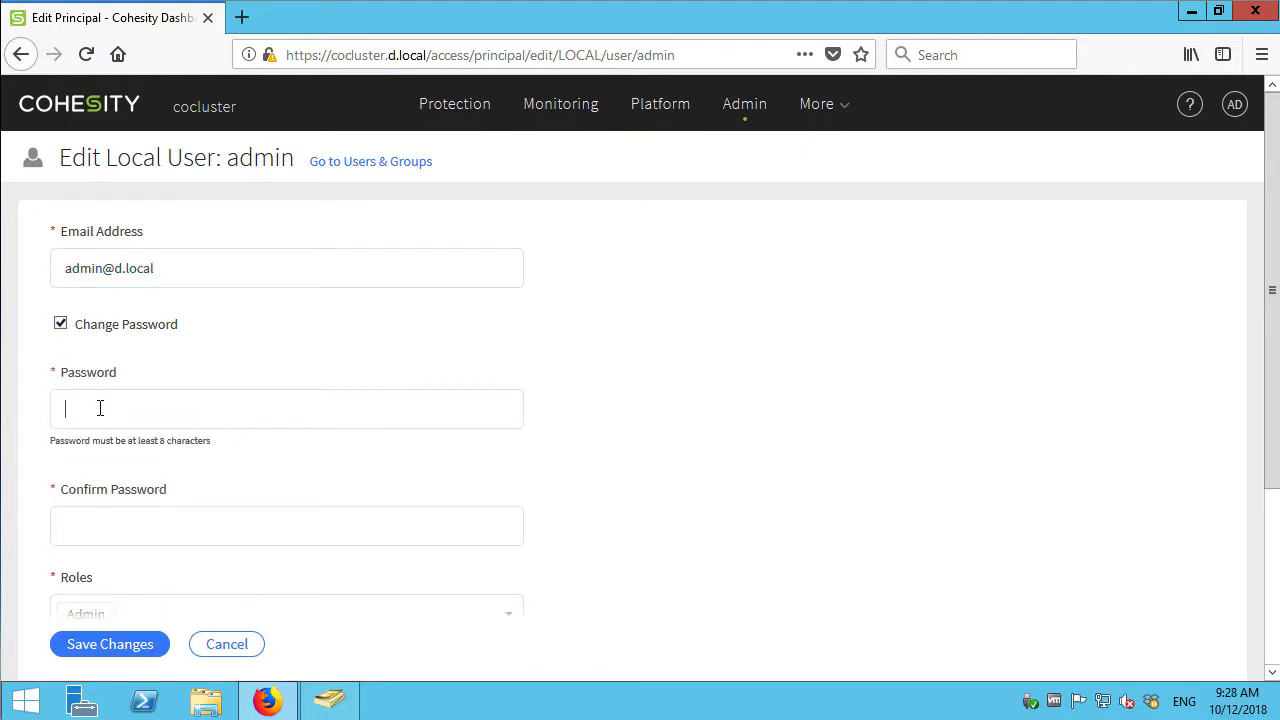
type("•")
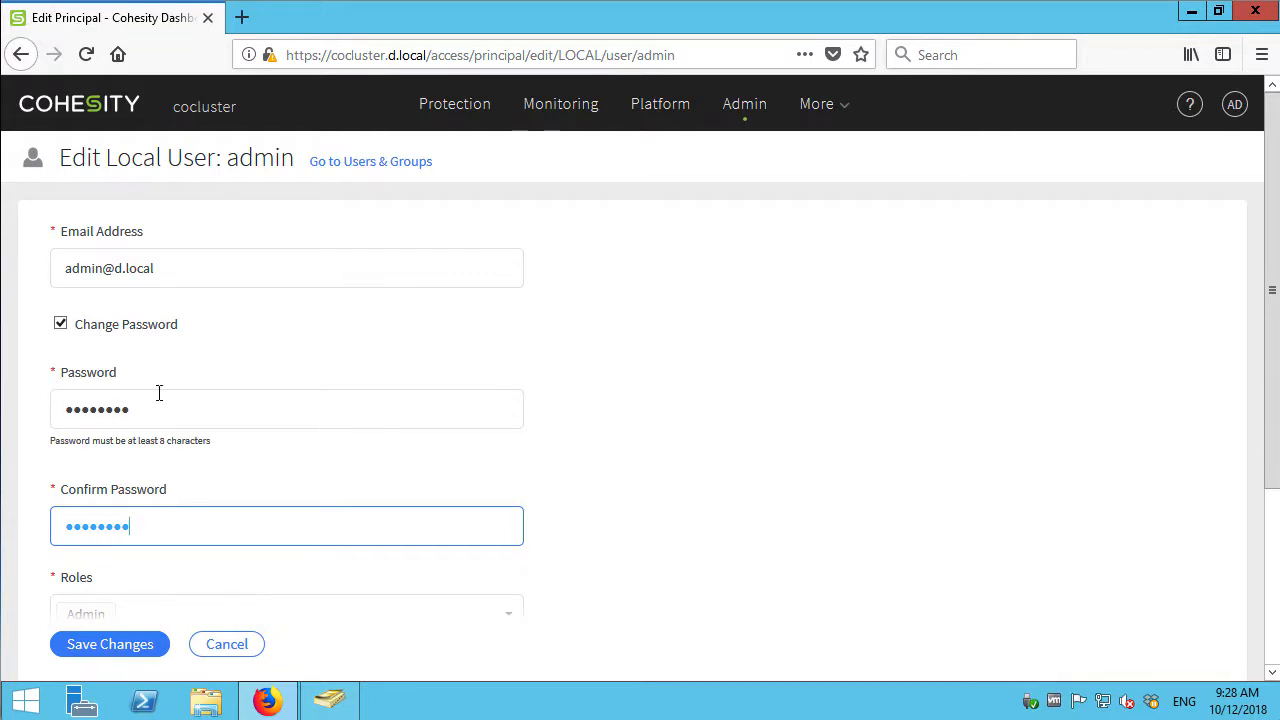
scroll("down", 3)
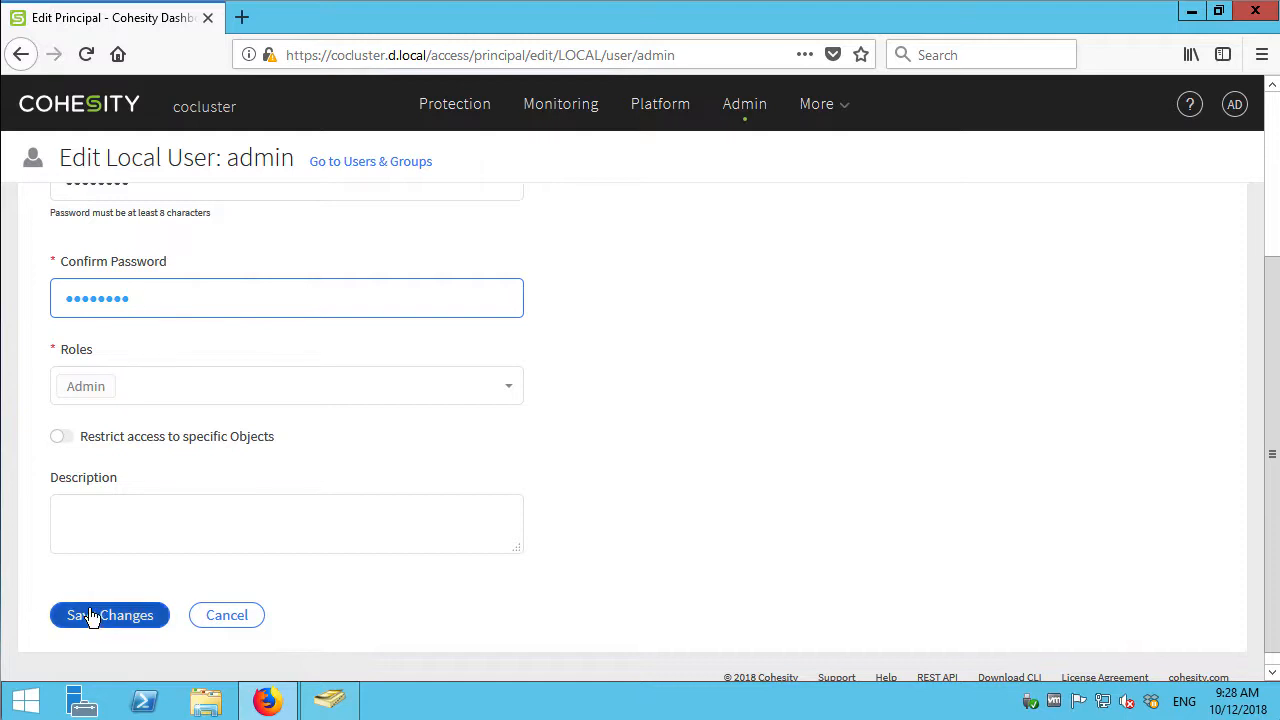
left_click(108, 616)
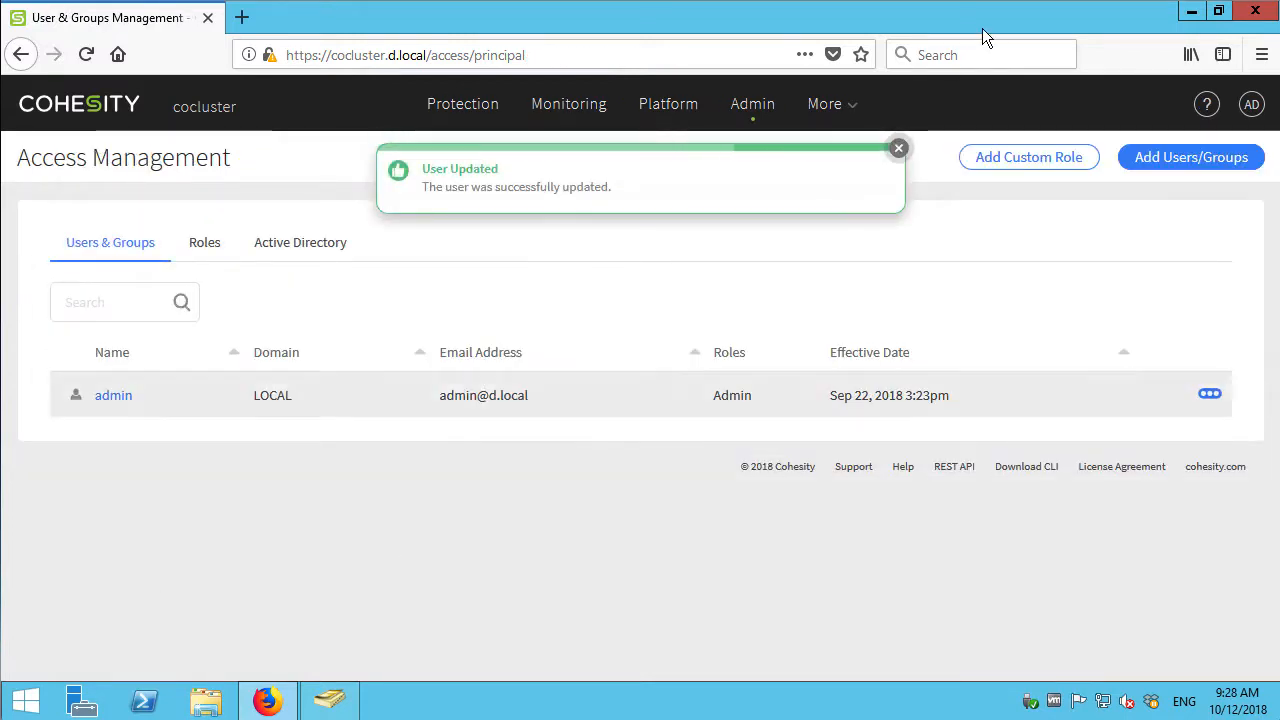
Log out of the cluster and sign back in as admin with the new password.
left_click(898, 148)
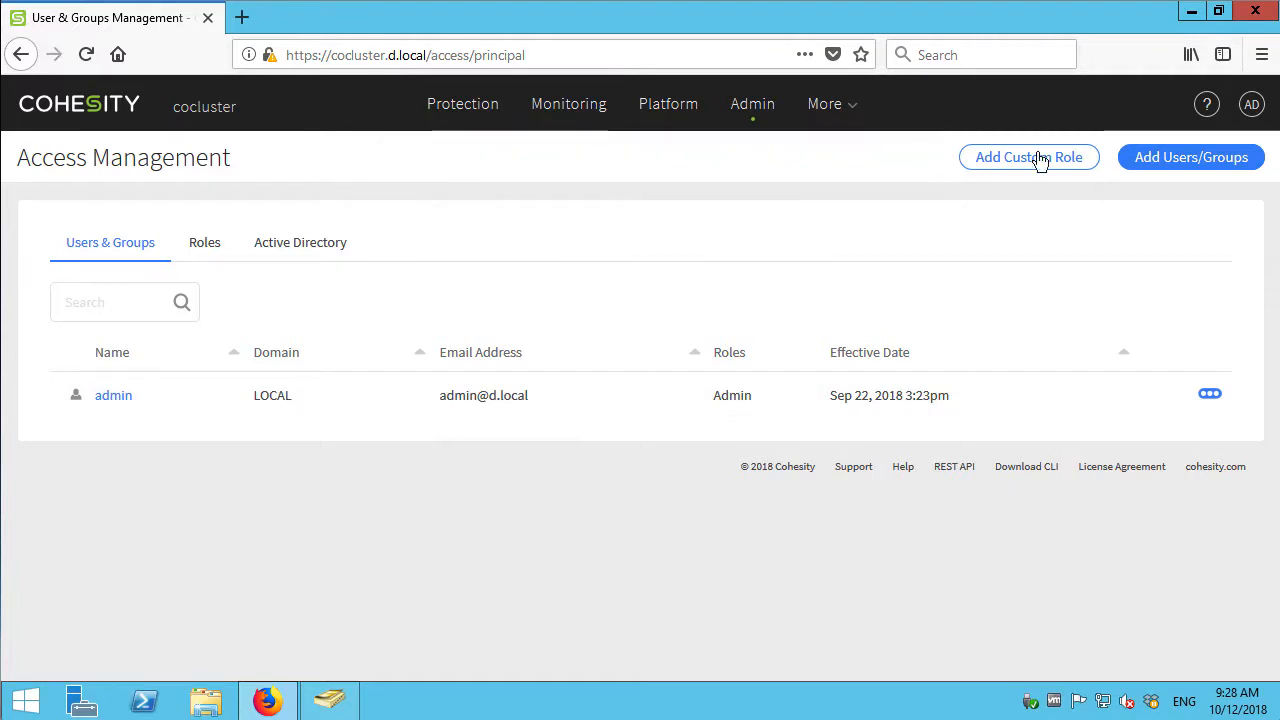
left_click(1252, 104)
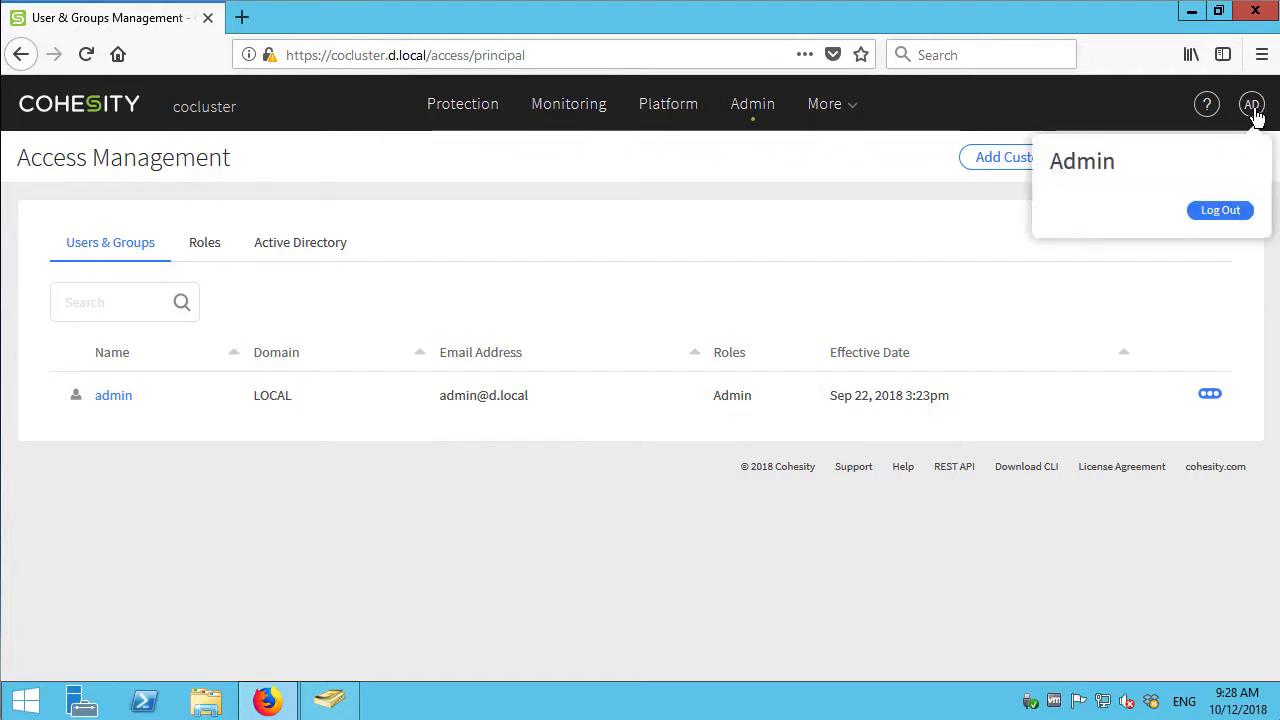
mouse_move(1220, 210)
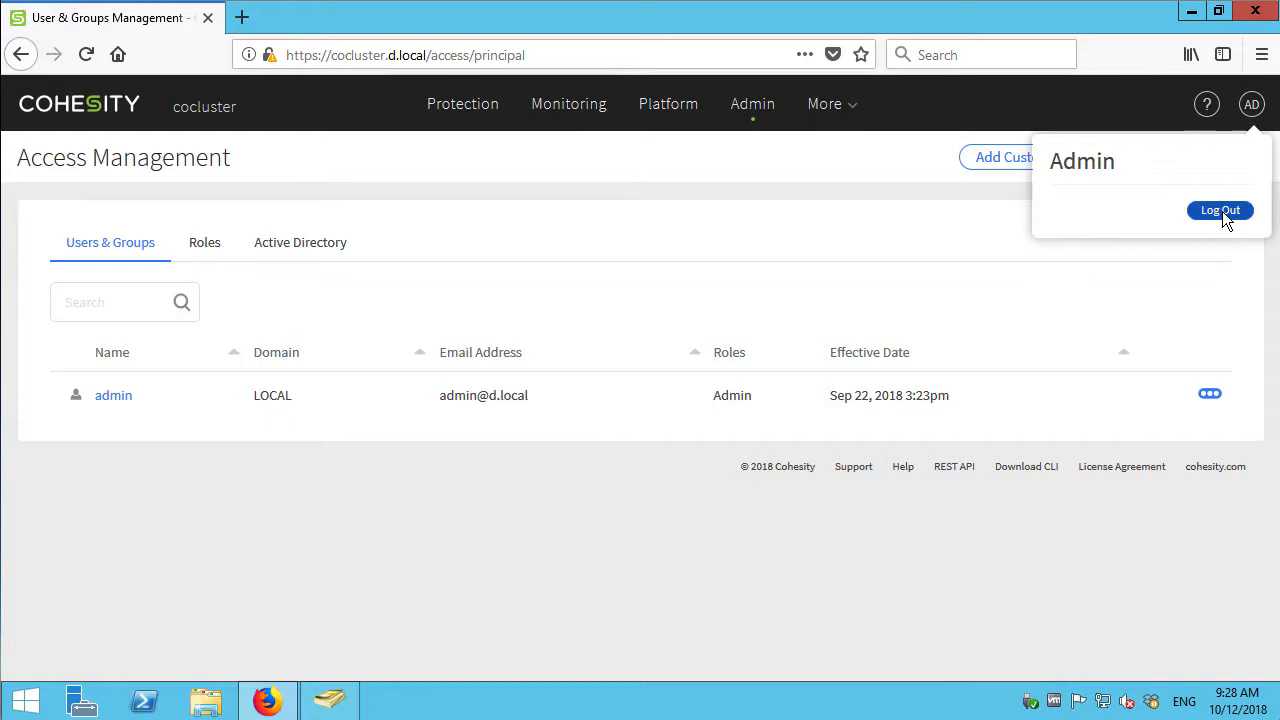
left_click(1220, 210)
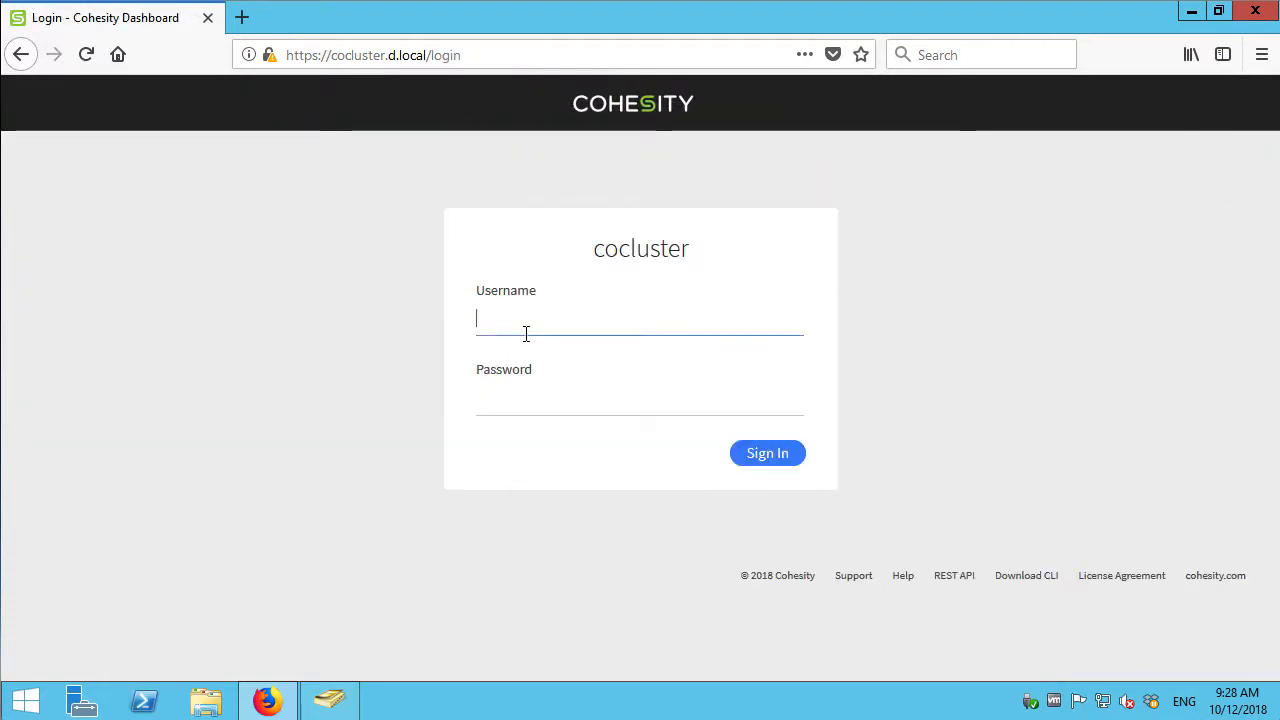
type("admin")
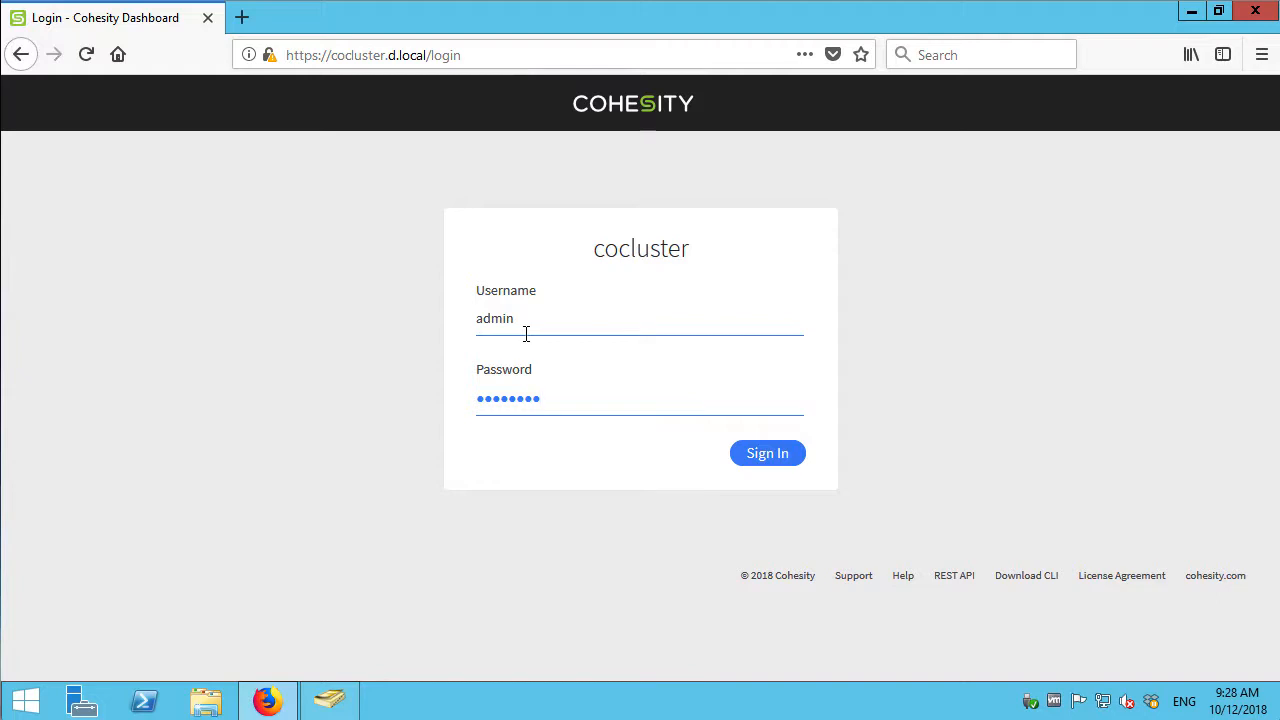
left_click(768, 452)
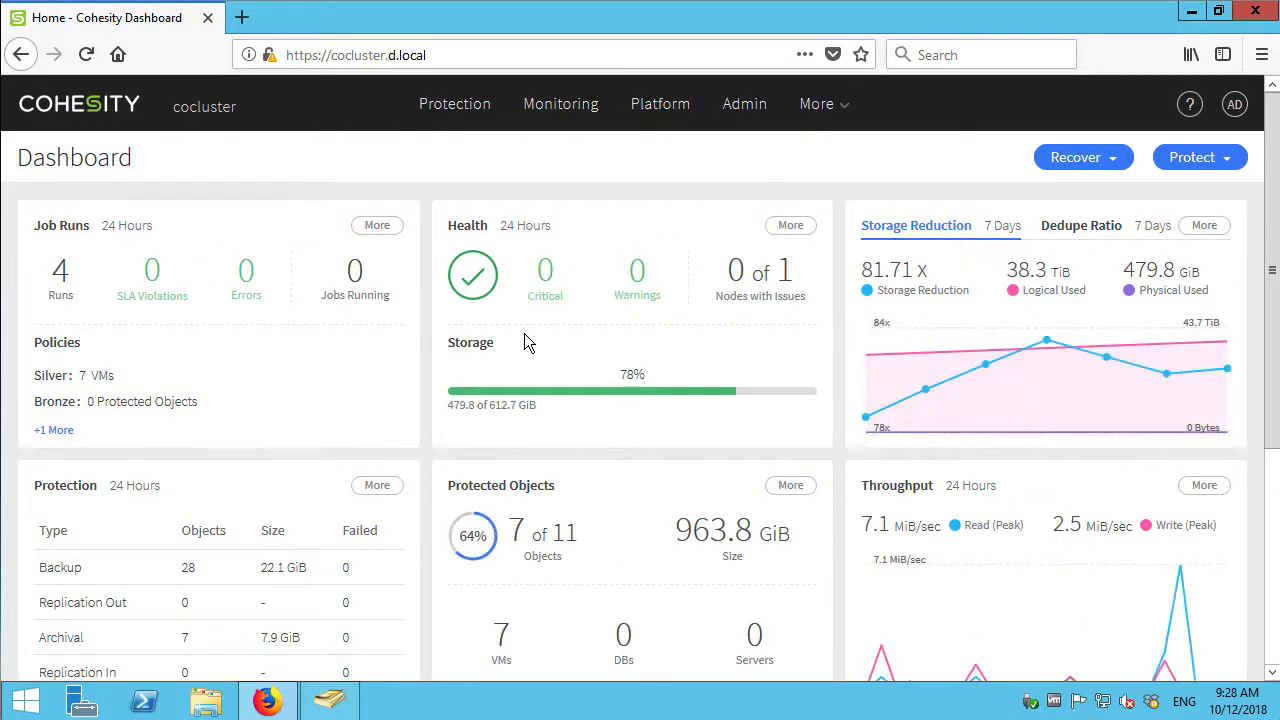
Open the Join Active Directory form from Access Management.
left_click(744, 104)
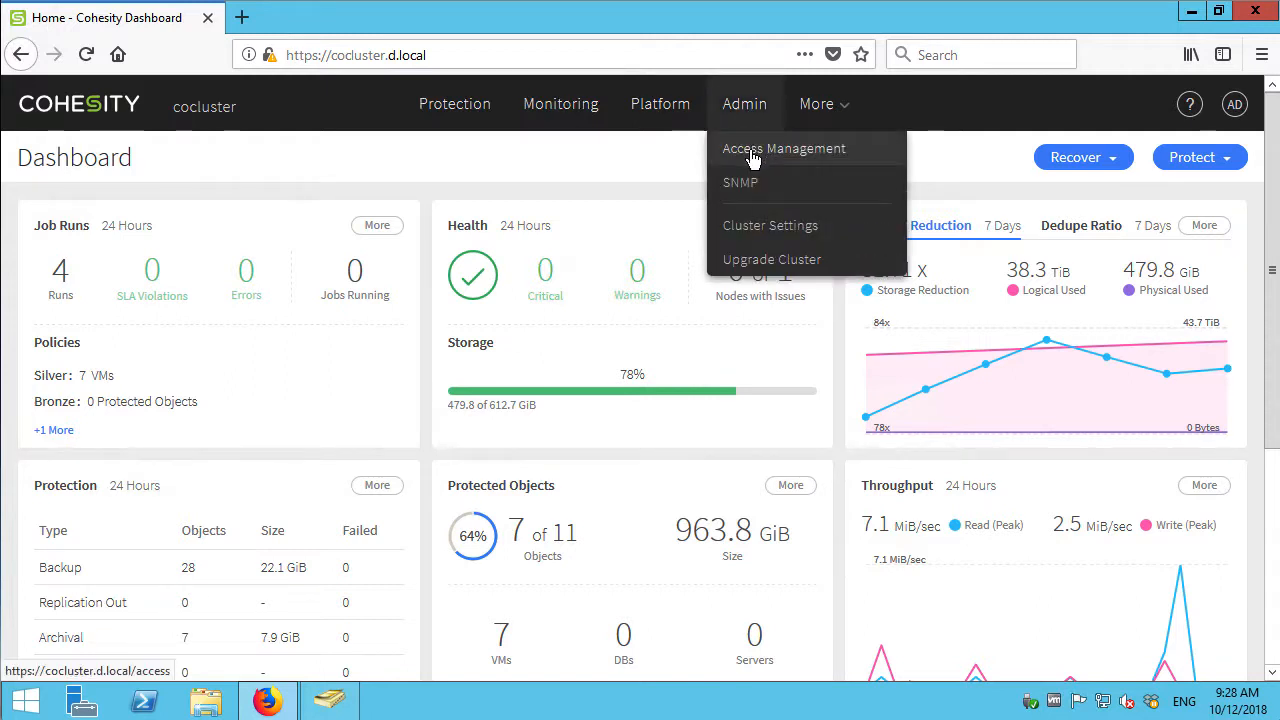
left_click(784, 148)
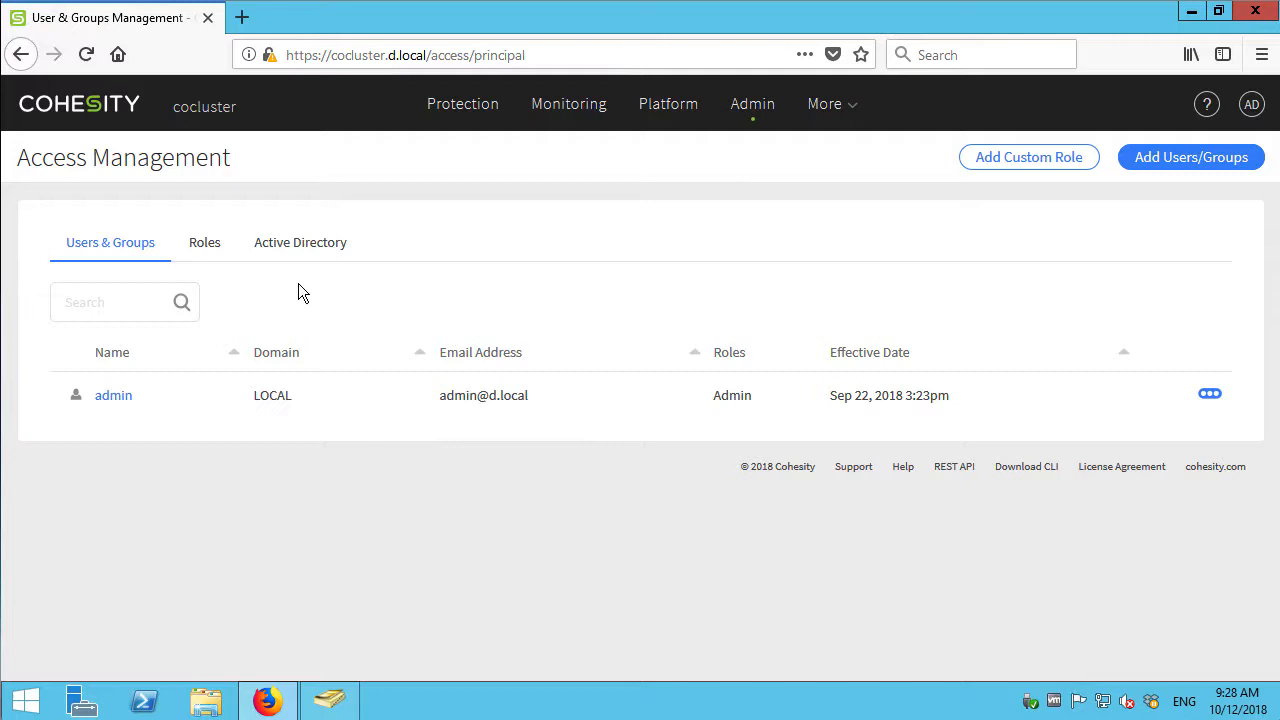
left_click(300, 242)
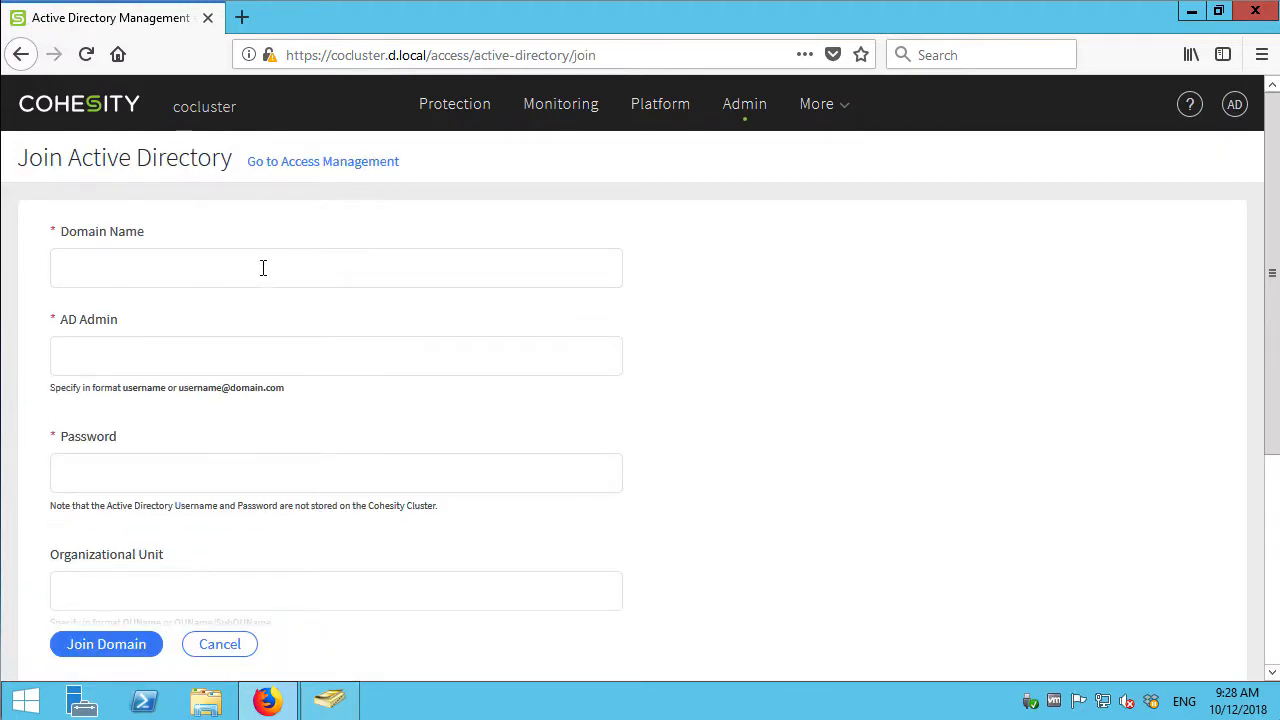
type("d")
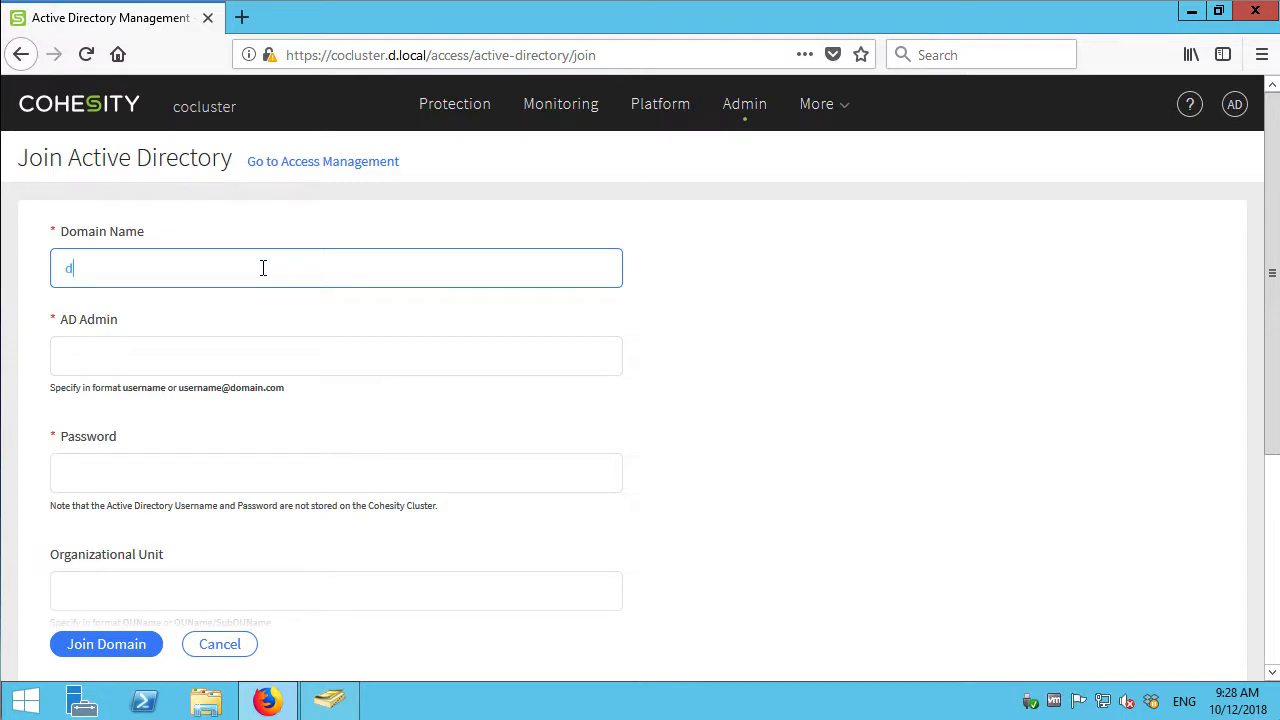
type(".local")
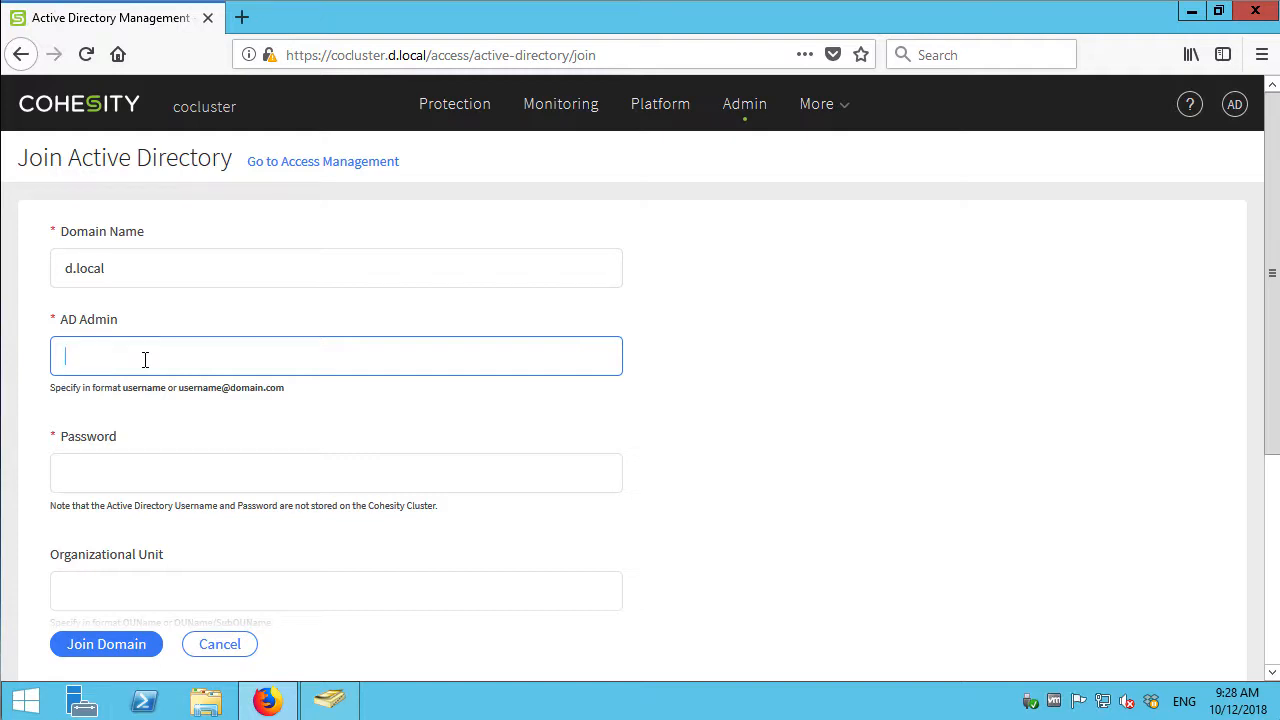
type("administratin")
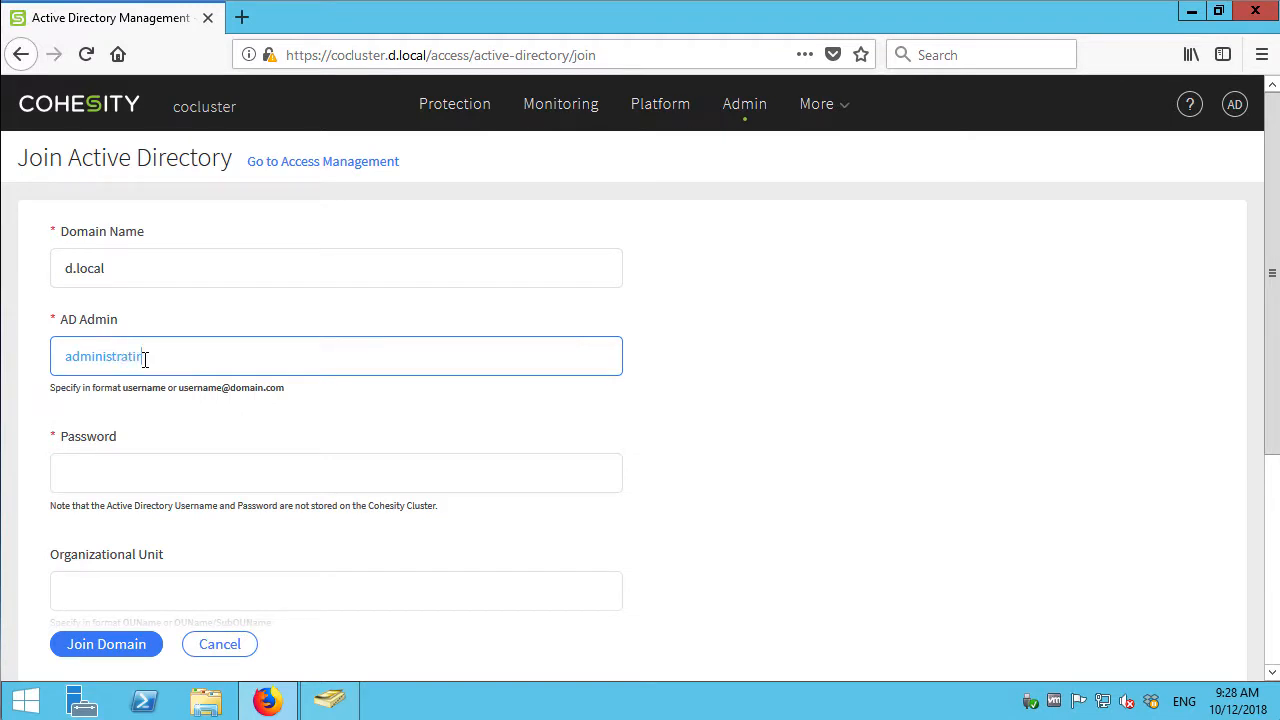
type("@")
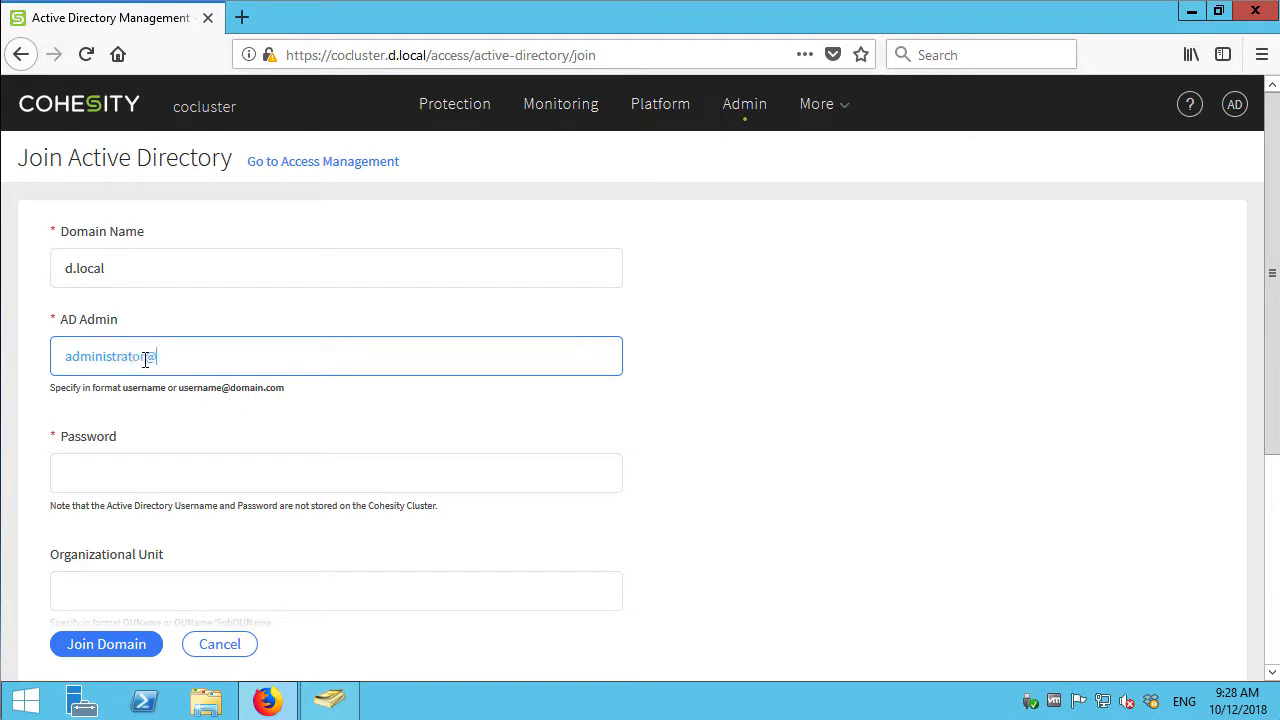
type("@d.local")
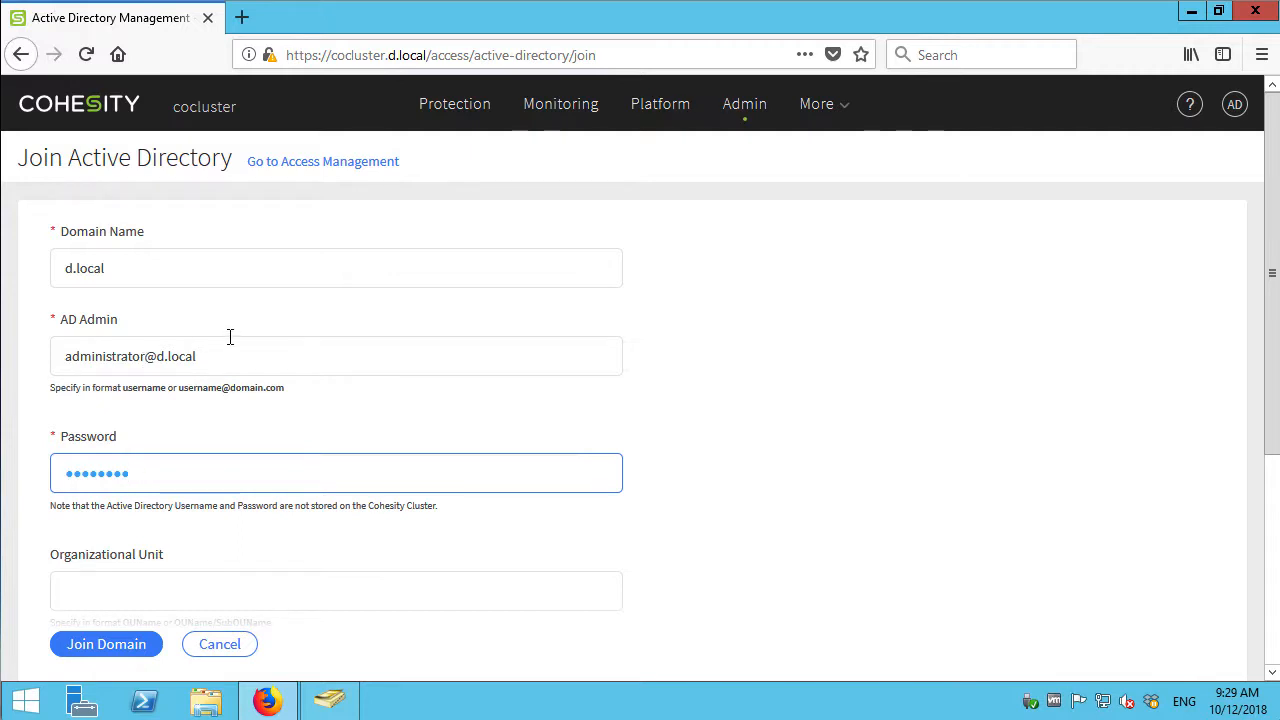
scroll("down", 3)
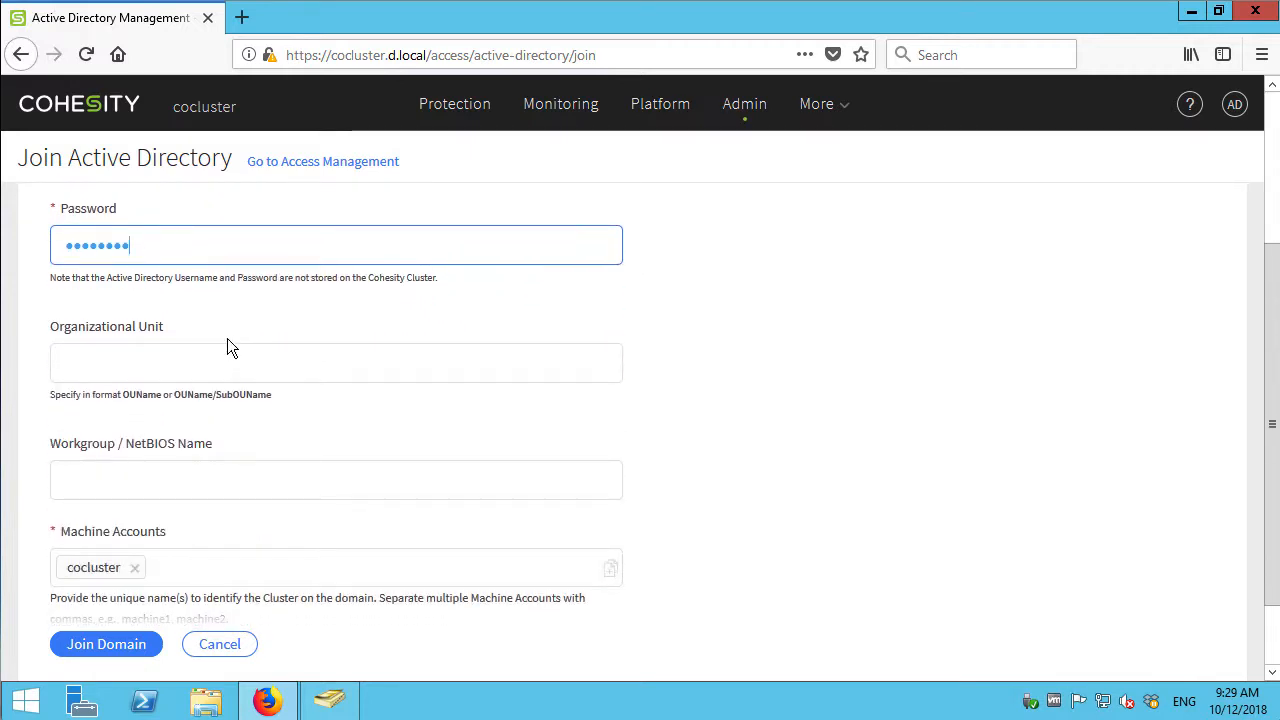
mouse_move(352, 318)
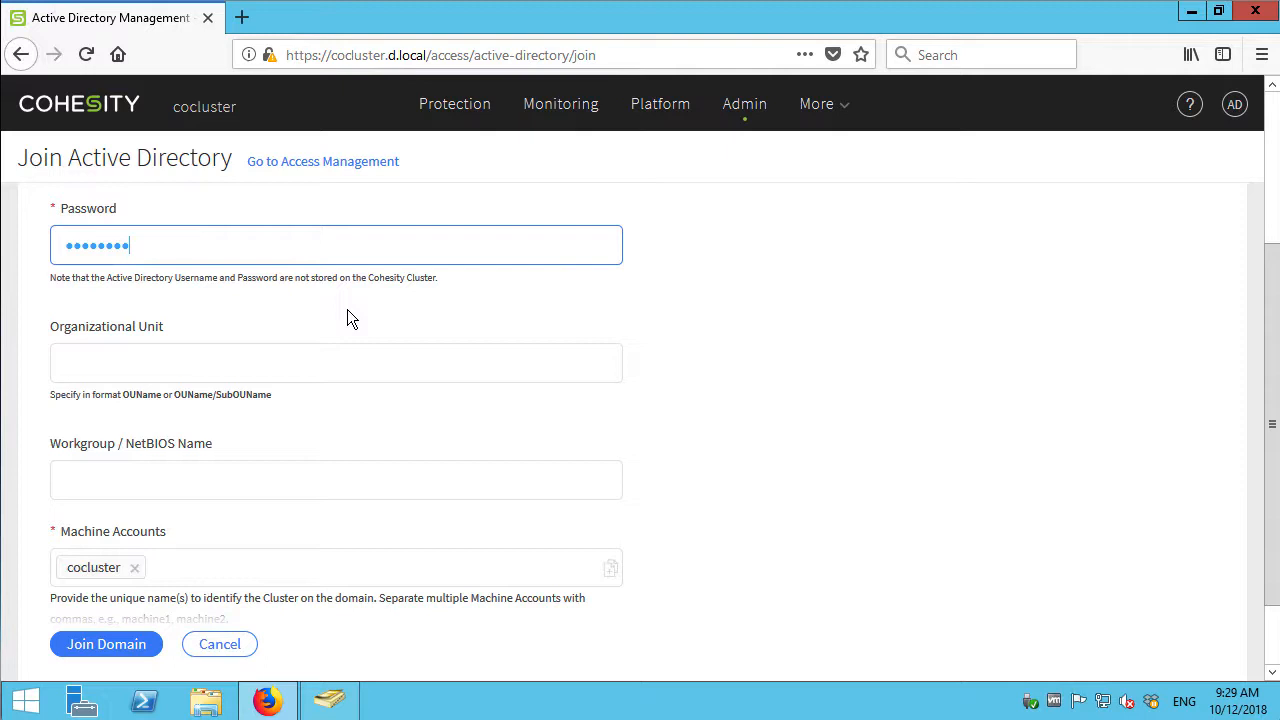
mouse_move(302, 338)
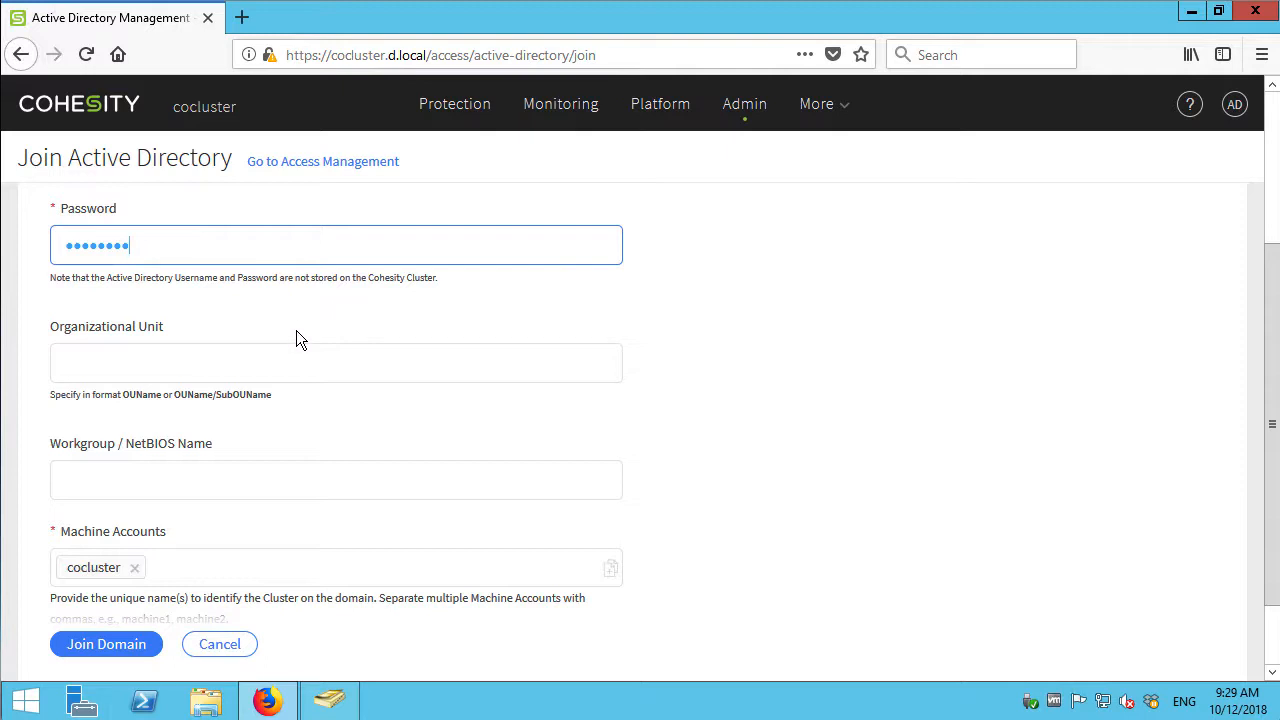
scroll("down", 3)
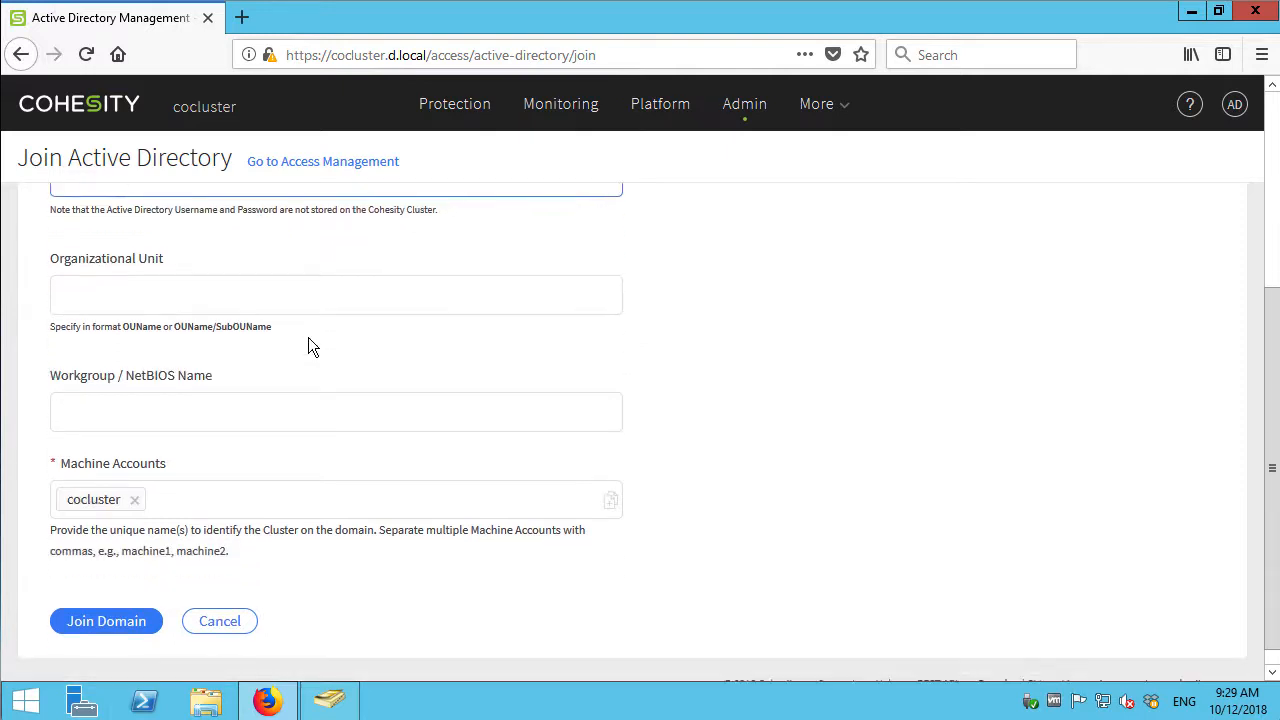
scroll("down", 3)
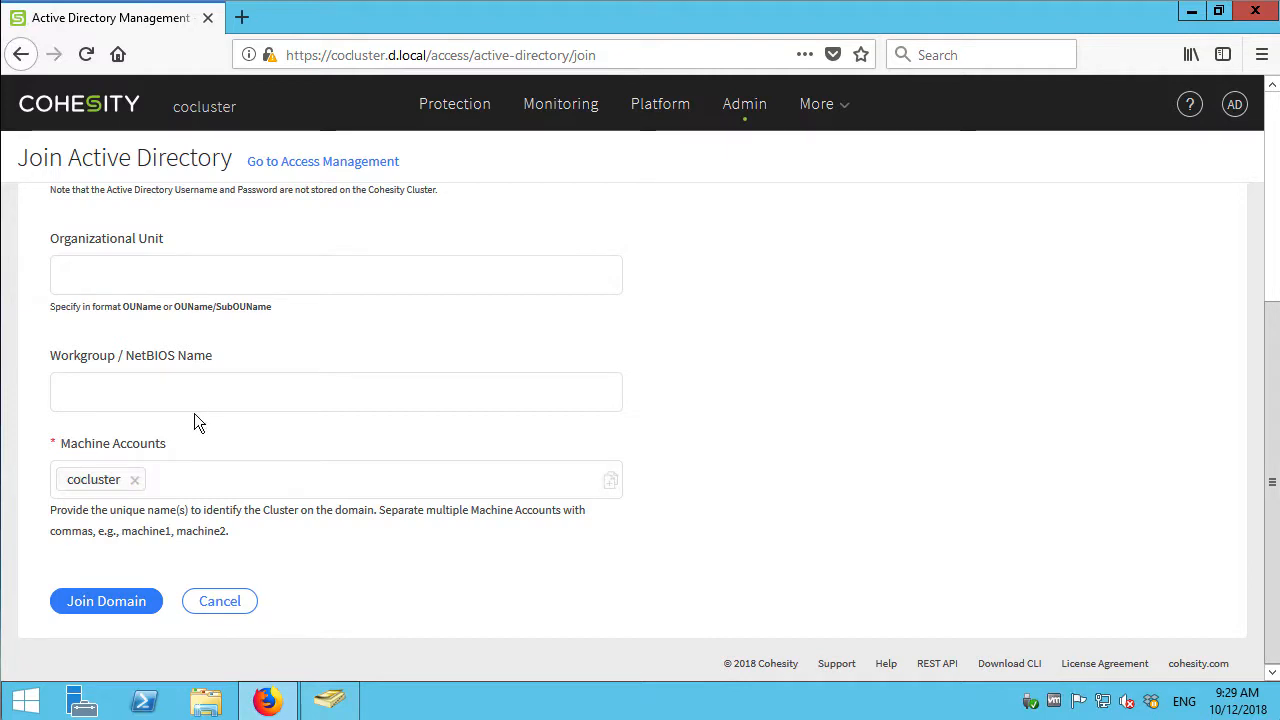
mouse_move(144, 456)
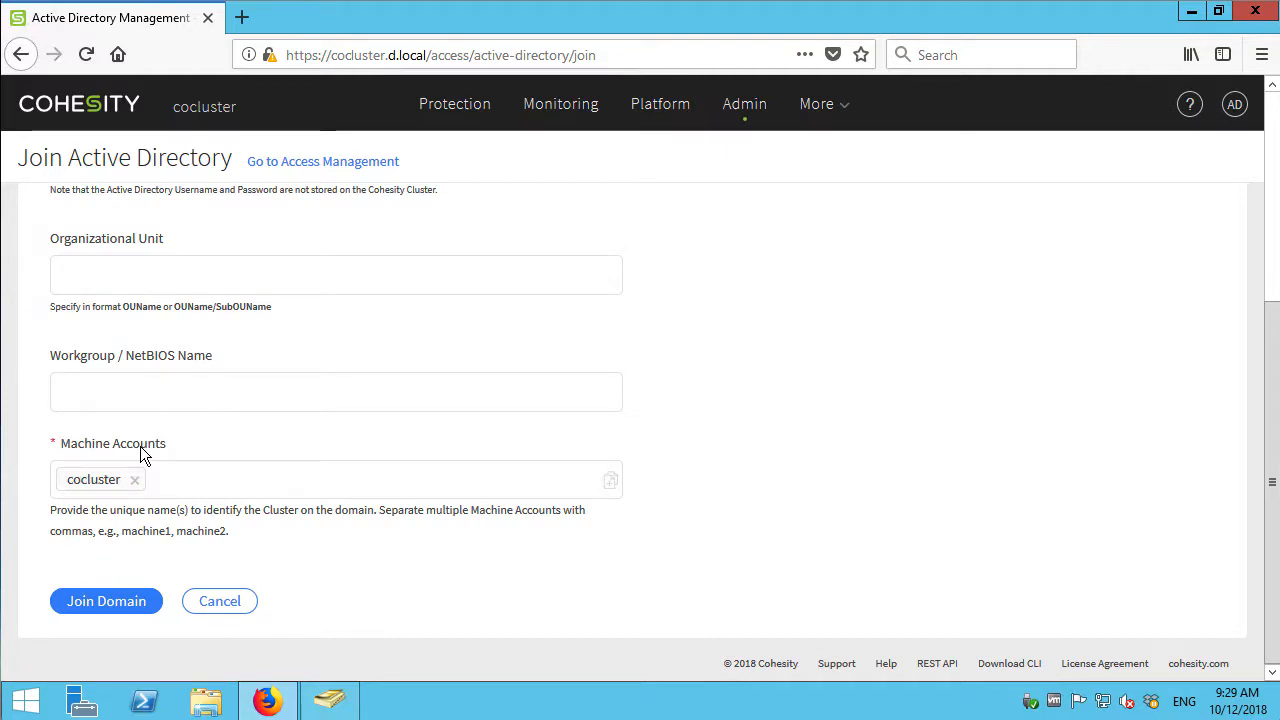
mouse_move(140, 576)
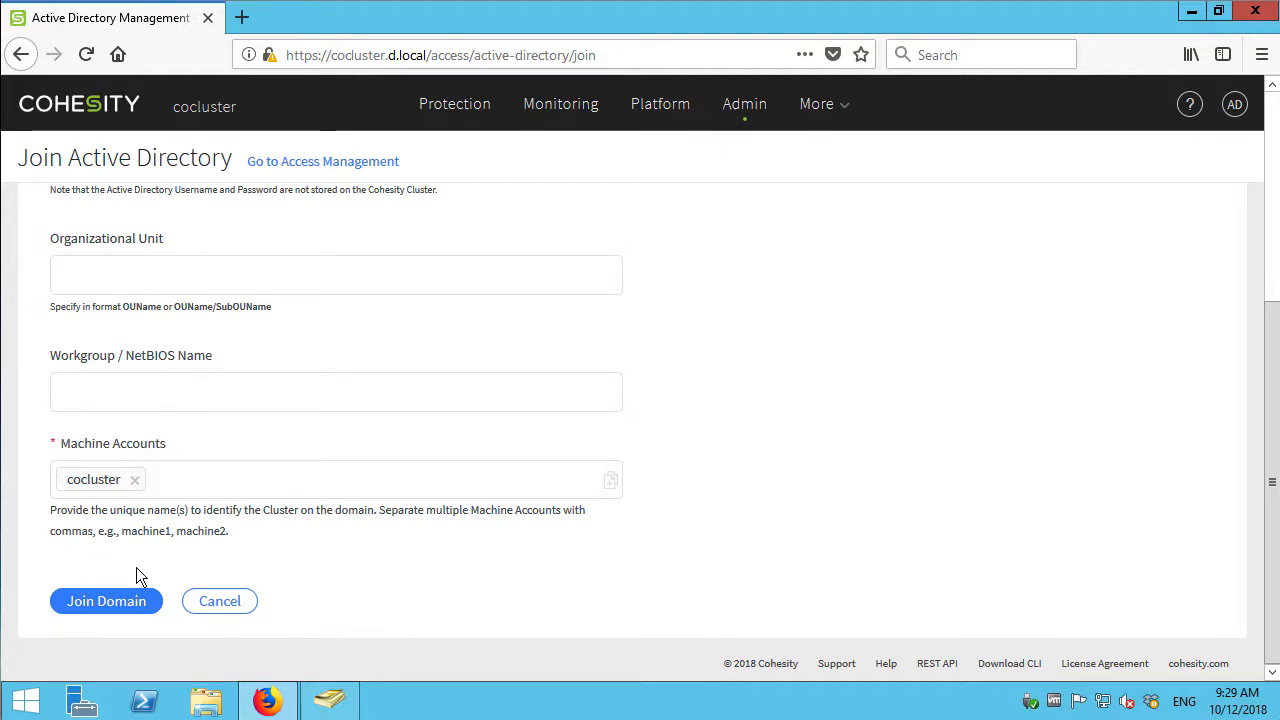
left_click(106, 600)
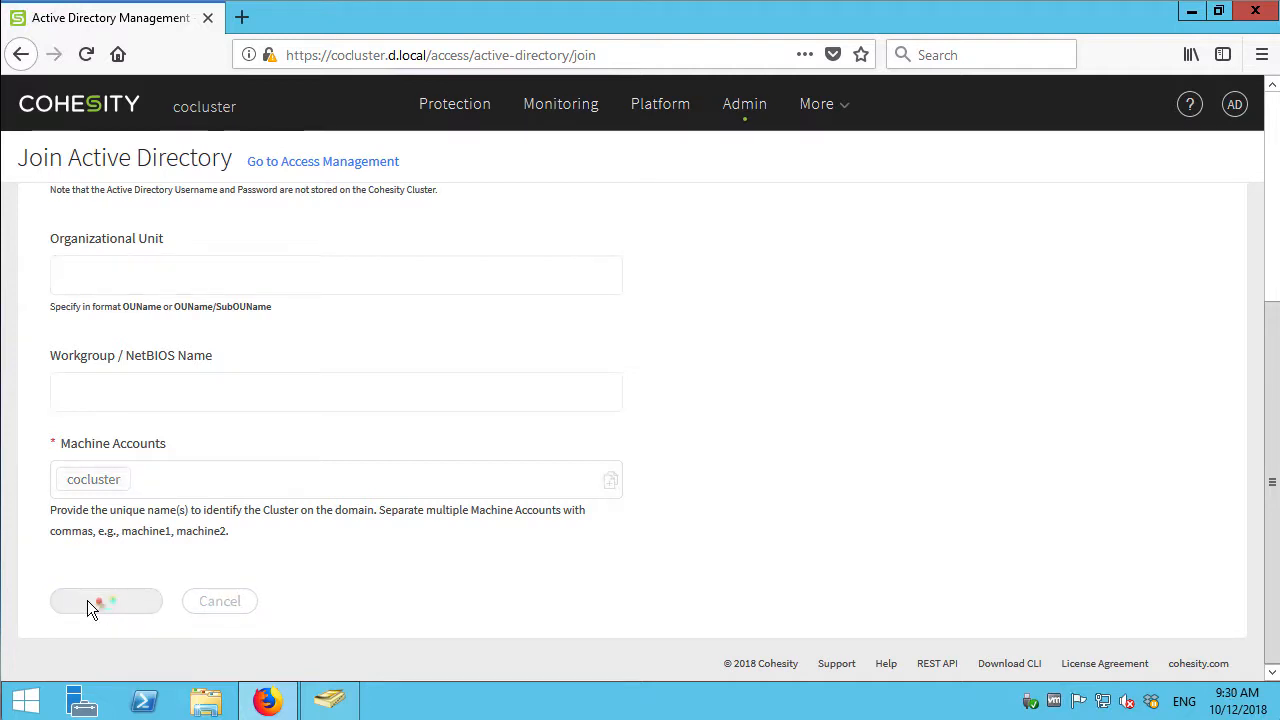
left_click(104, 600)
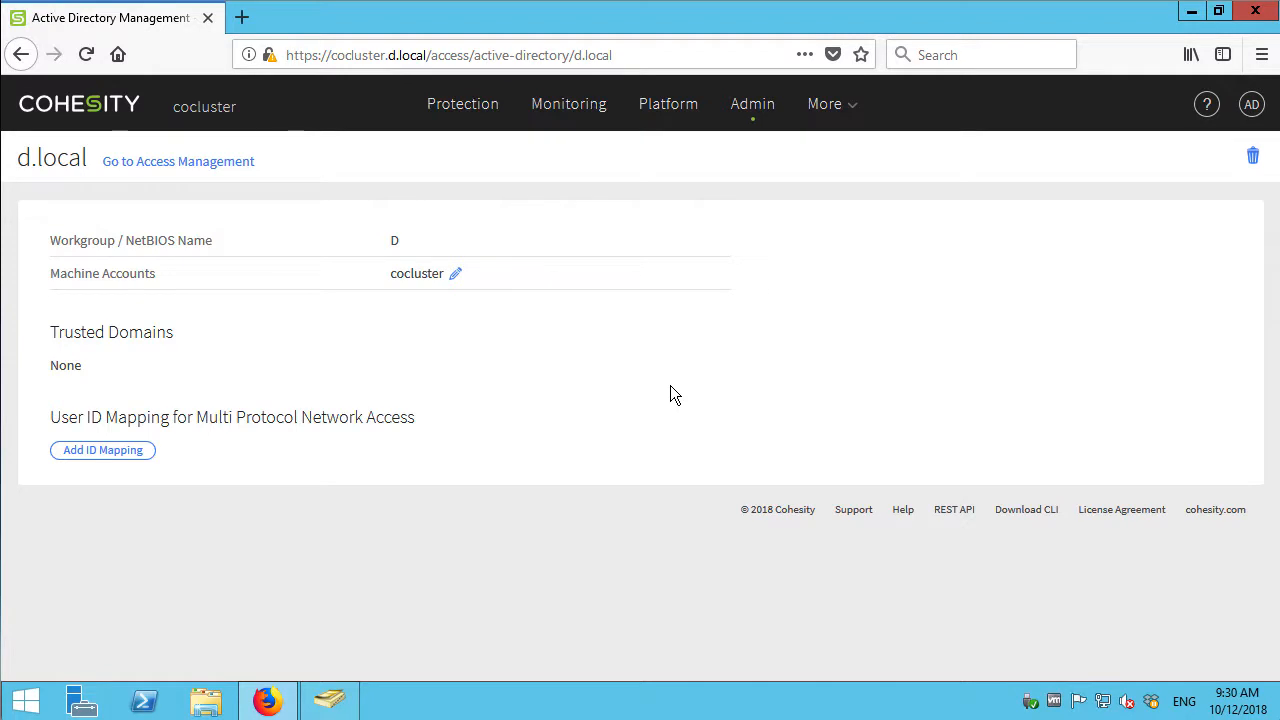
mouse_move(256, 180)
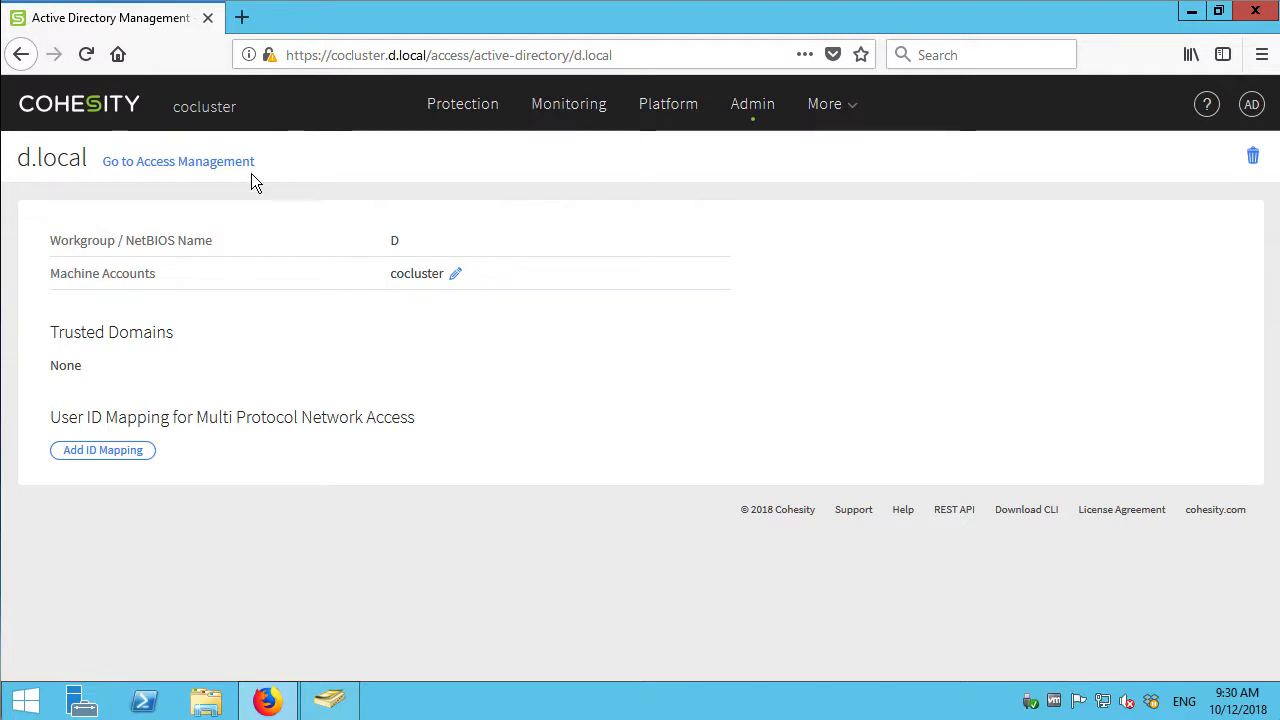
left_click(178, 160)
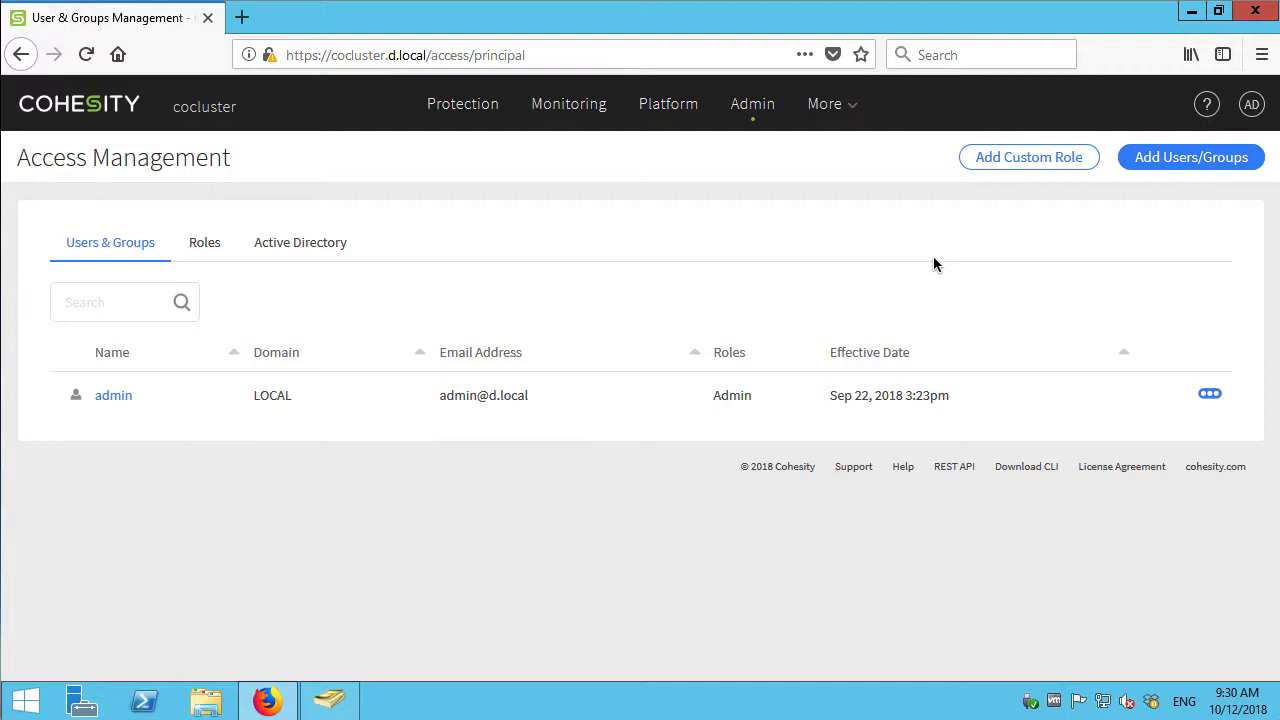
Create the global security group Cohesity Admin under Demitasse > Users.
left_click(328, 700)
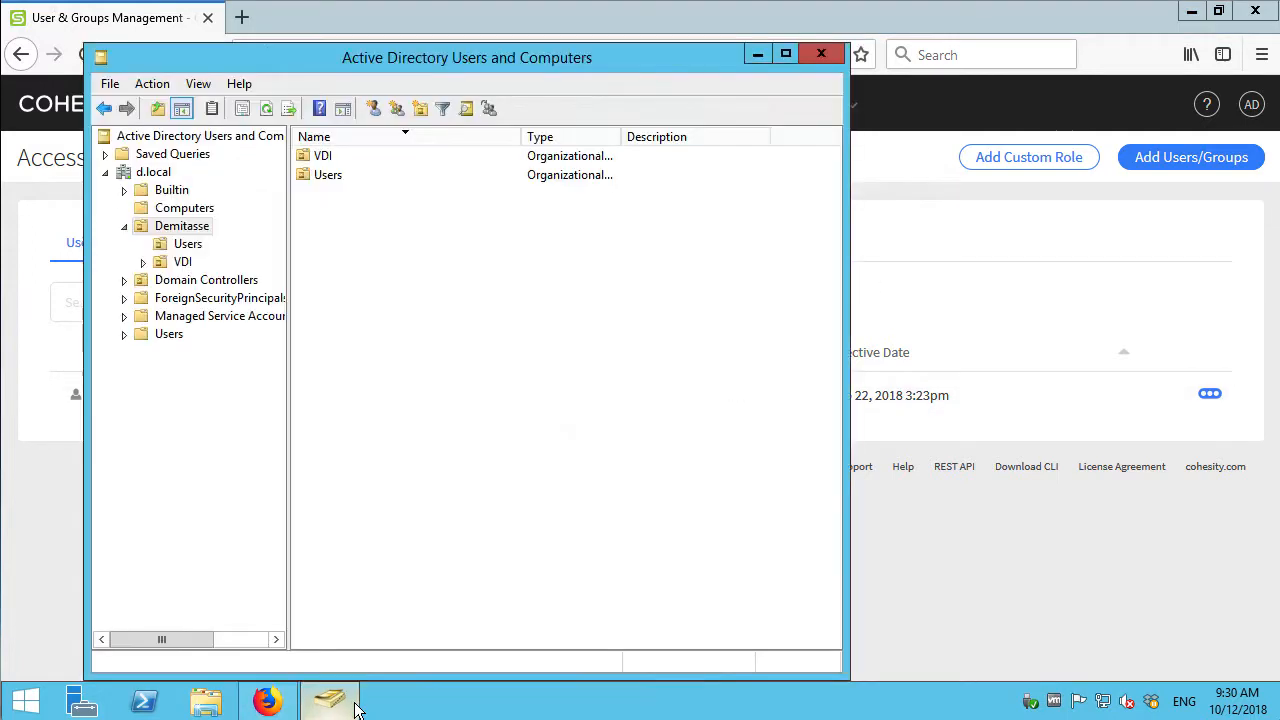
left_click(188, 244)
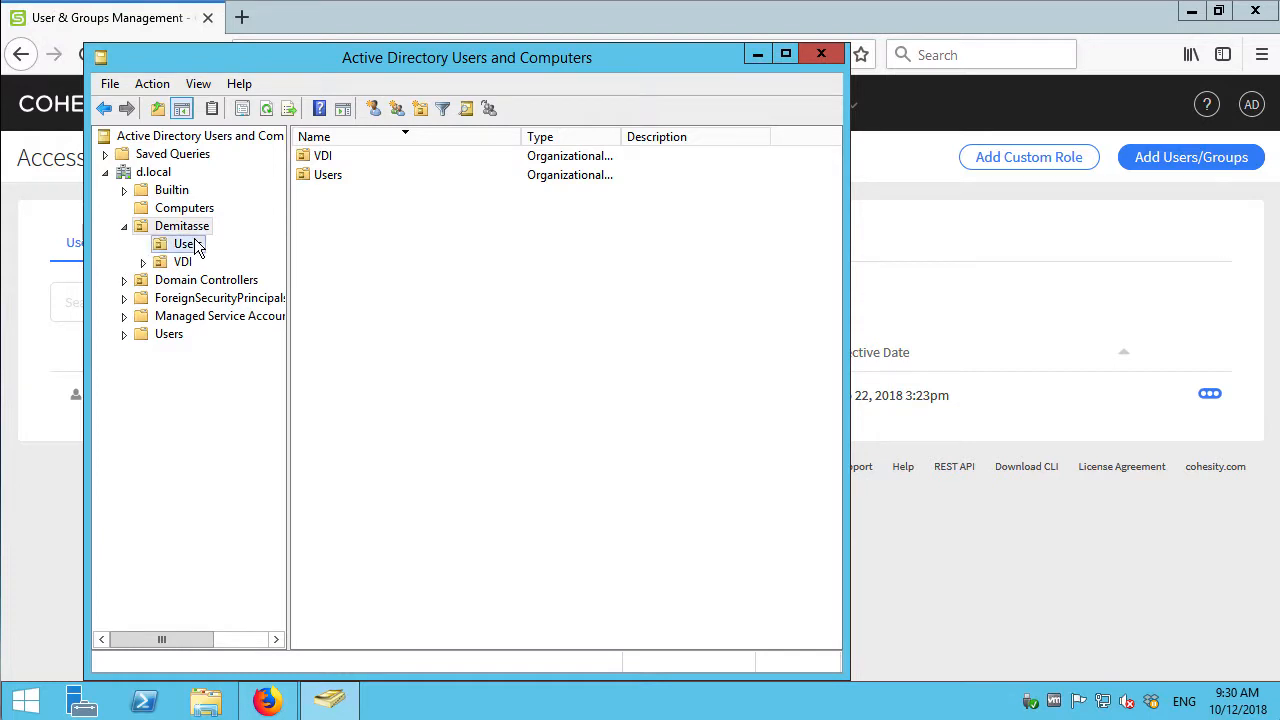
left_click(188, 244)
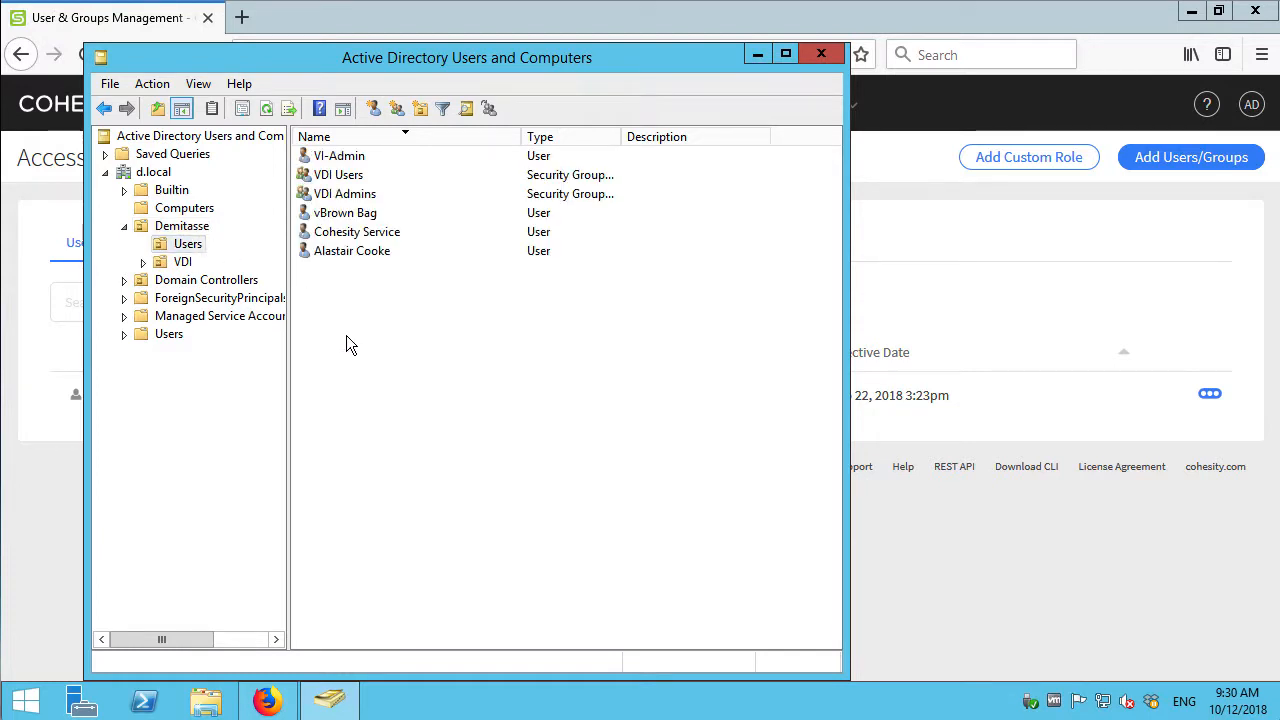
right_click(350, 344)
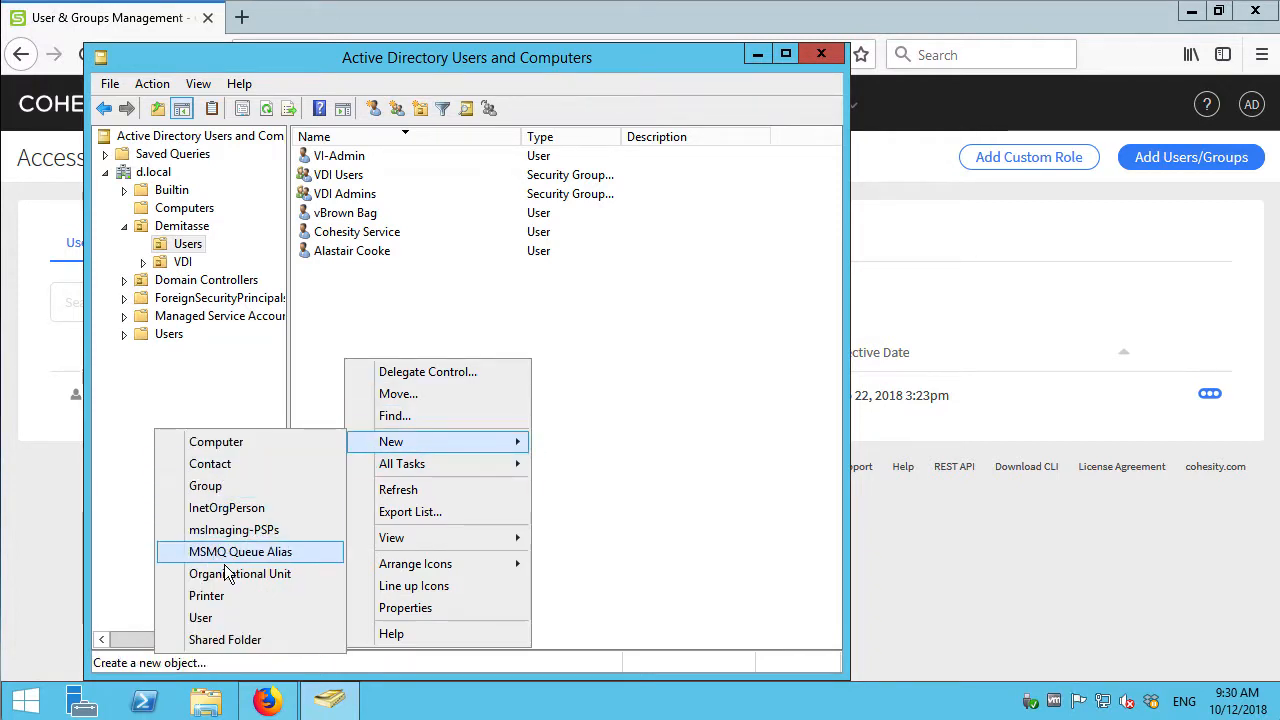
mouse_move(204, 486)
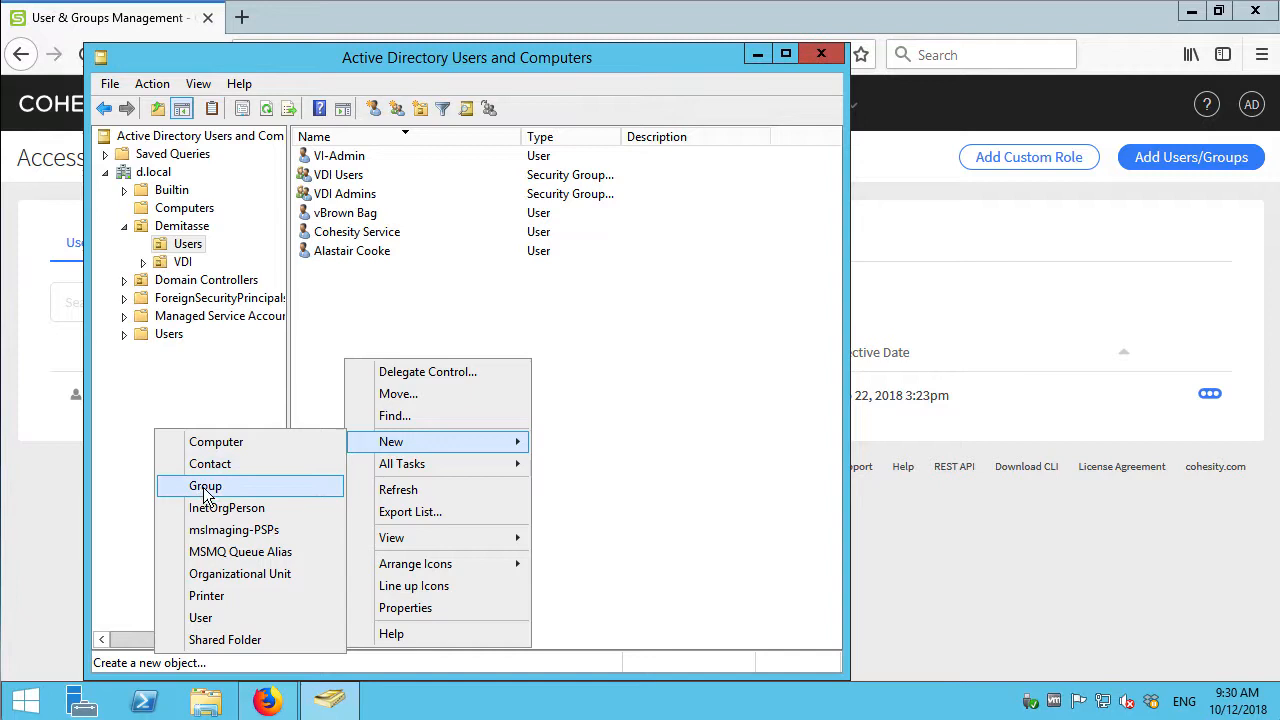
left_click(204, 486)
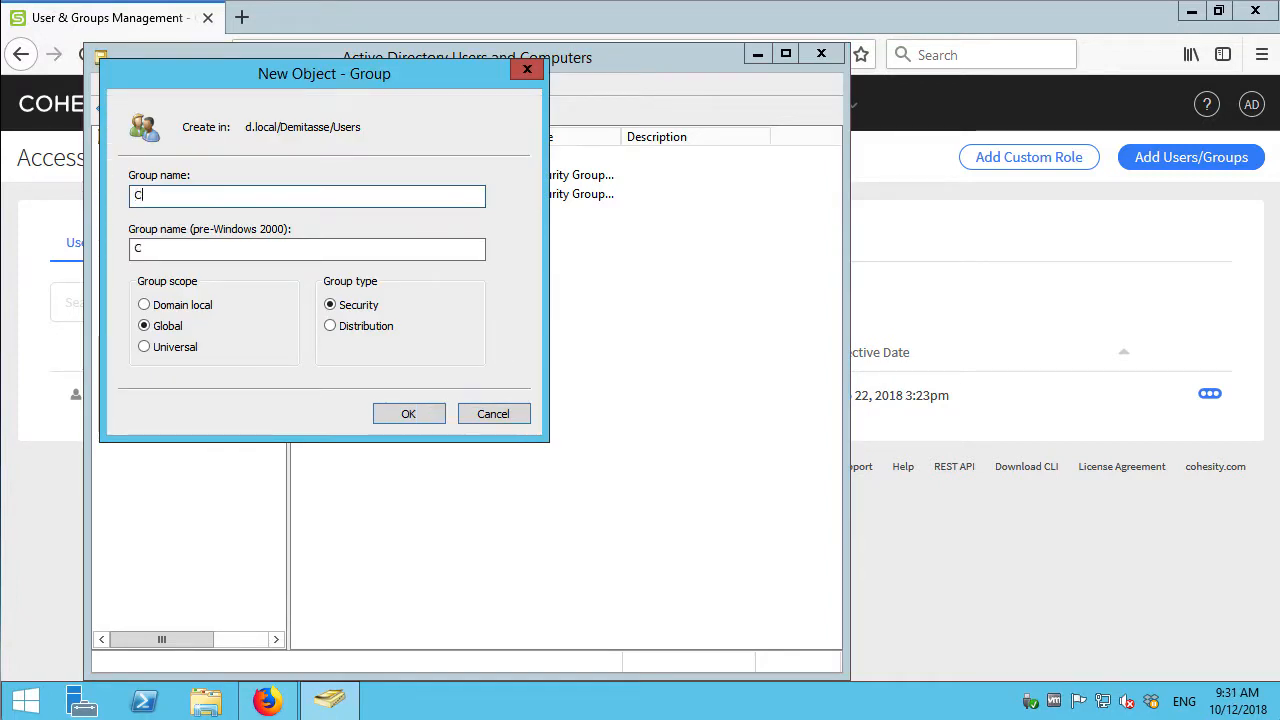
type("ohesity Ad")
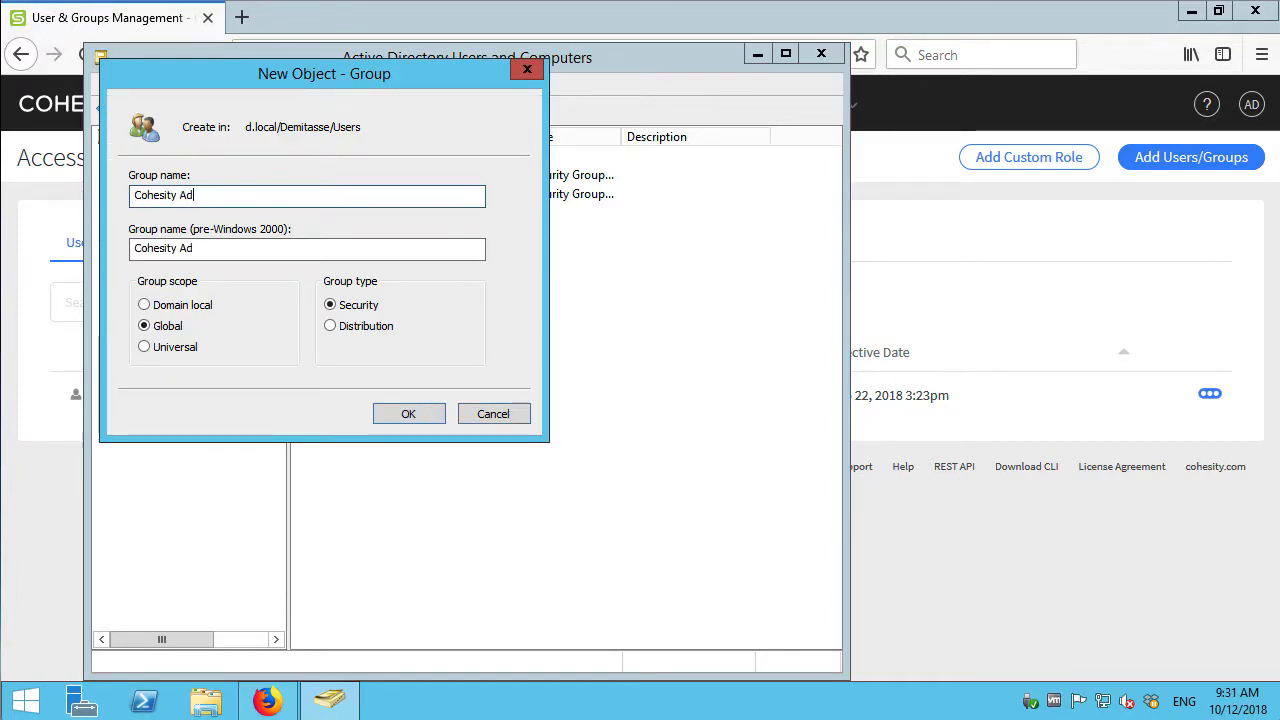
type("min")
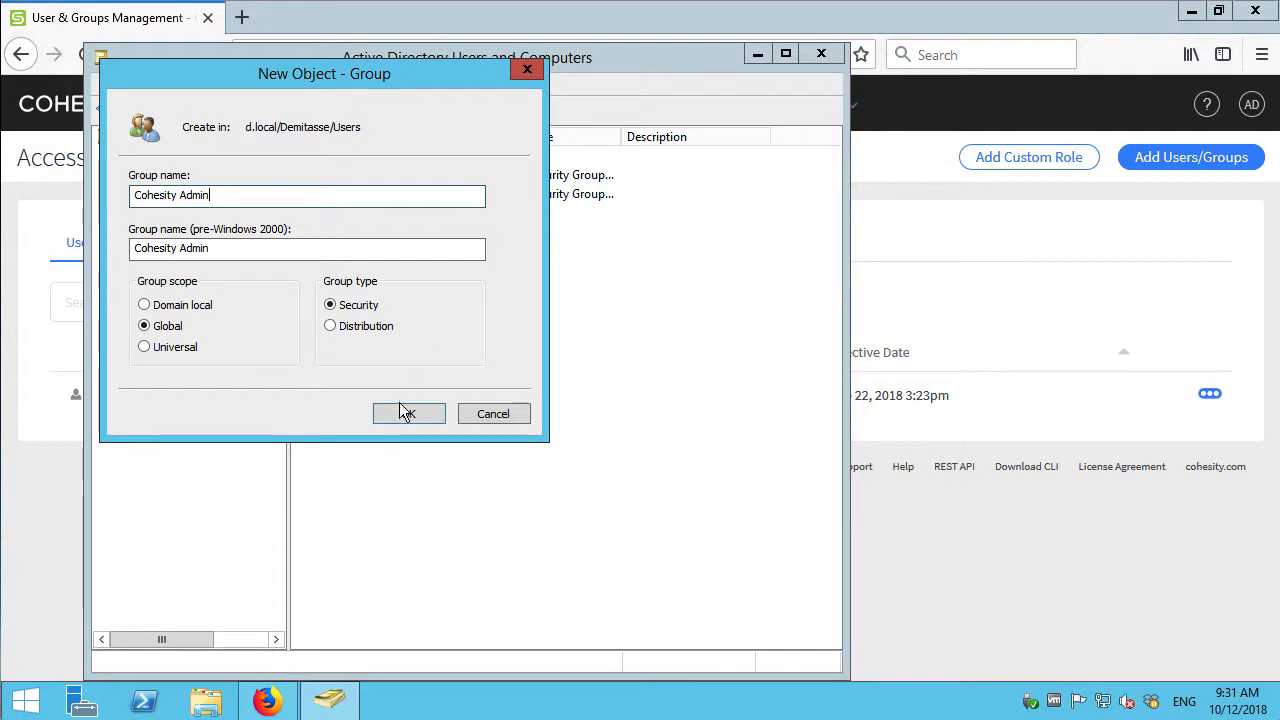
left_click(408, 412)
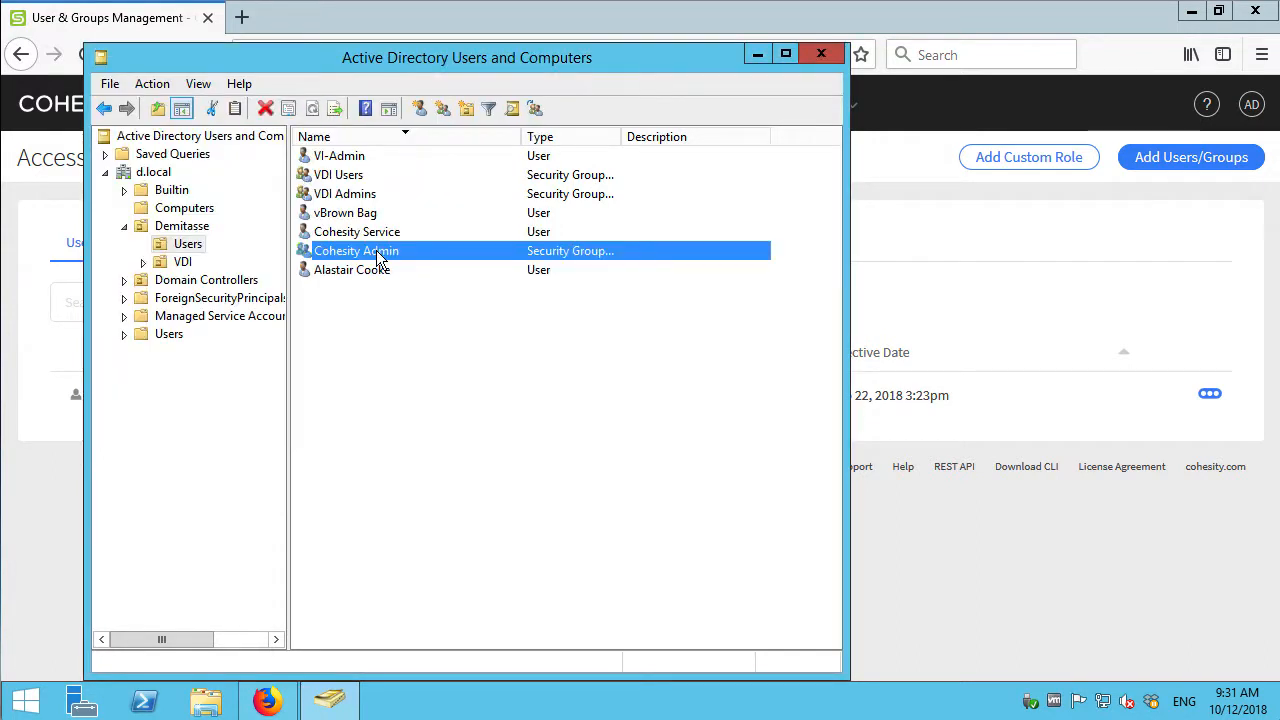
Add Alastair Cooke and Administrator as members of the Cohesity Admin group and save.
double_click(356, 250)
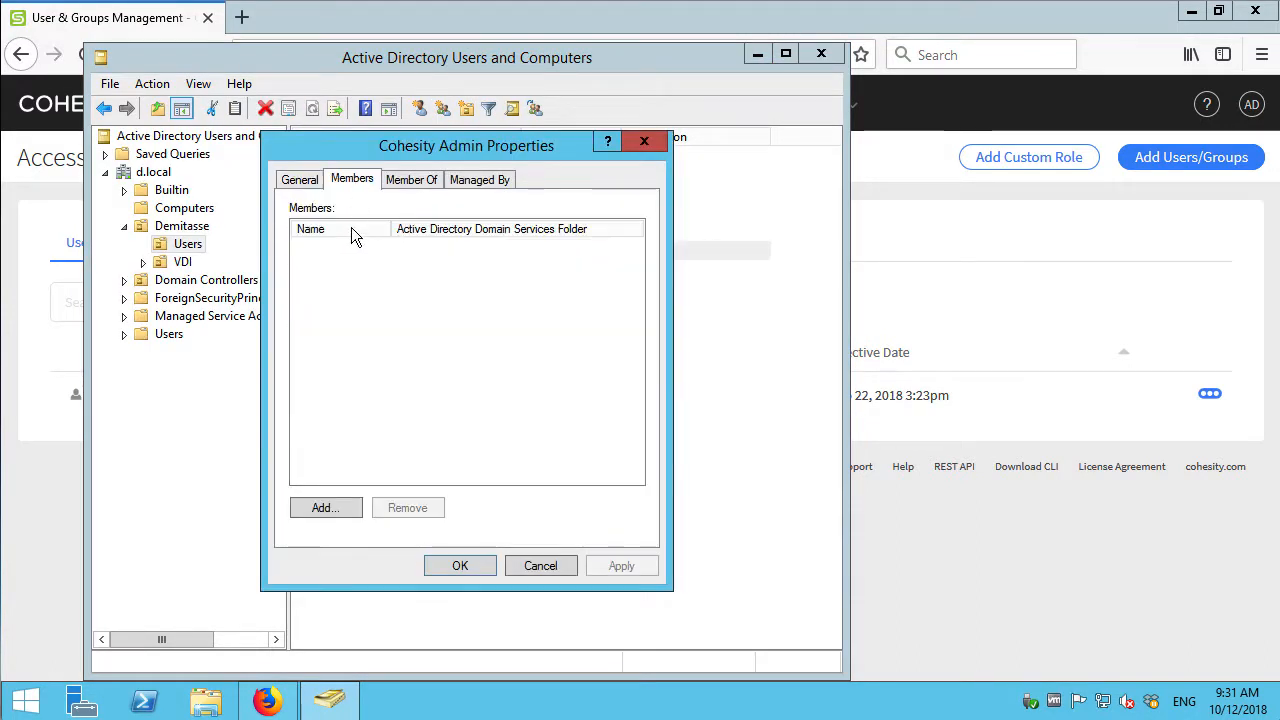
left_click(324, 508)
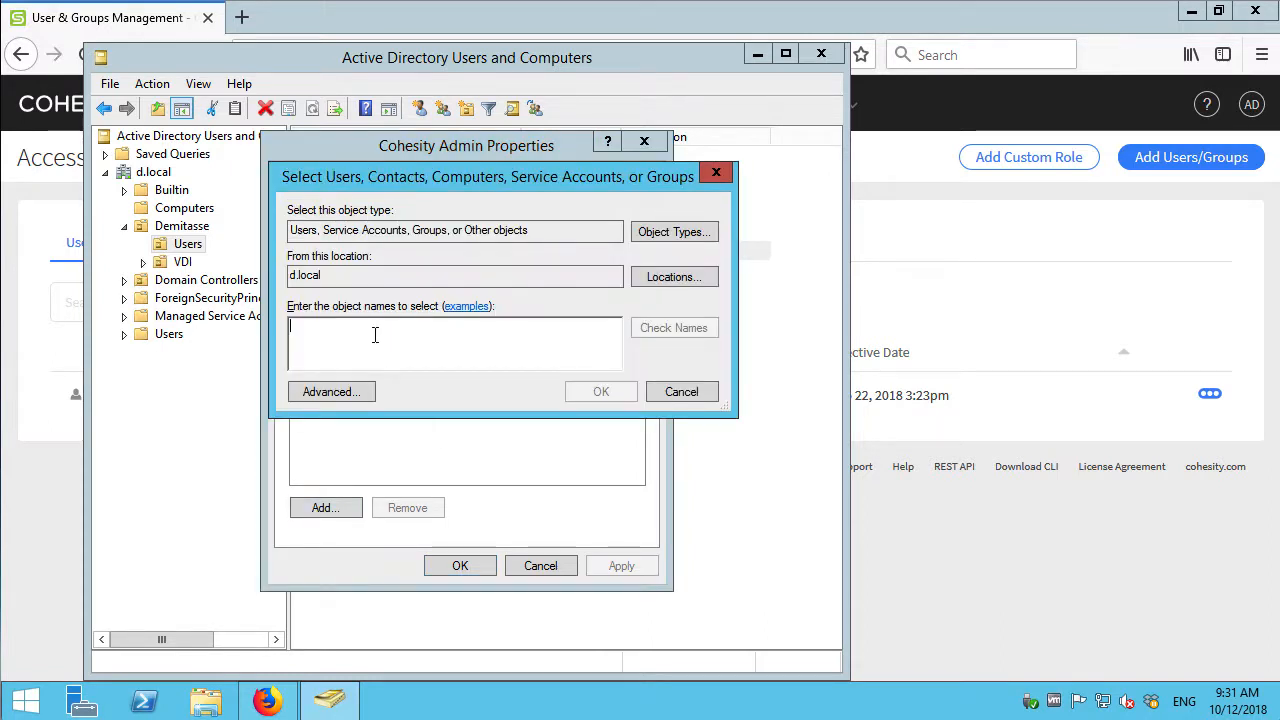
type("ala")
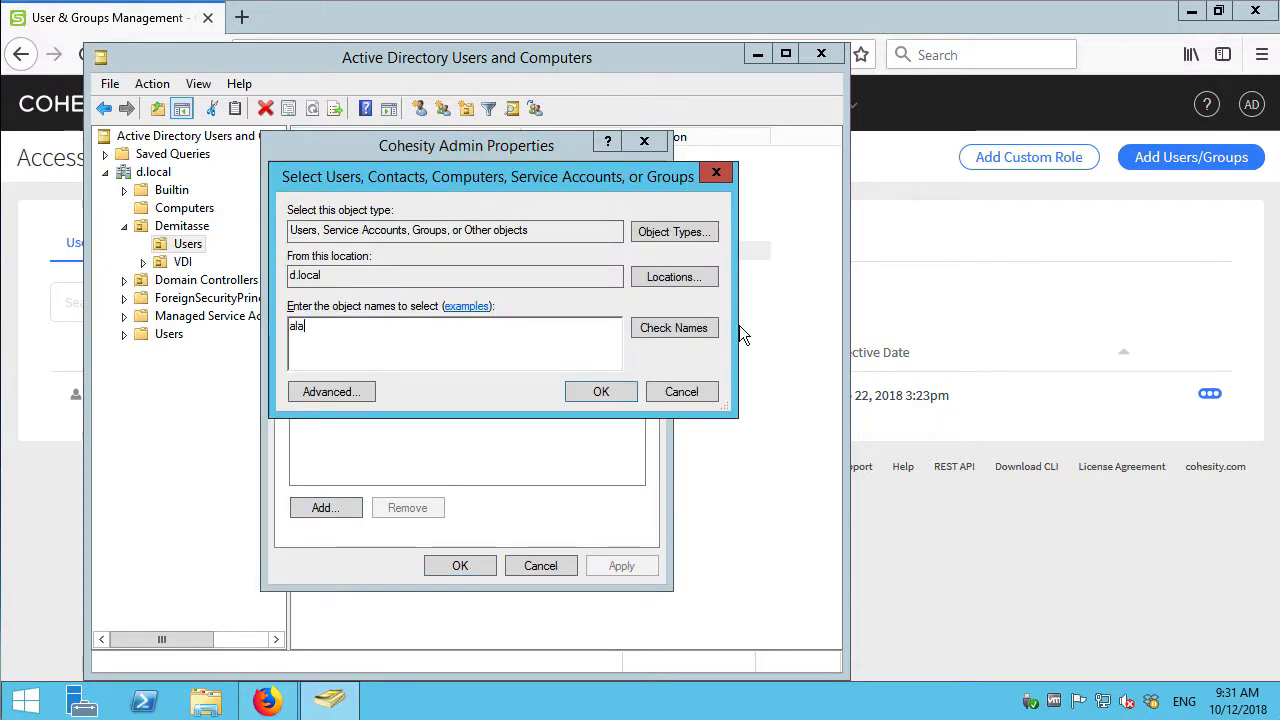
left_click(672, 328)
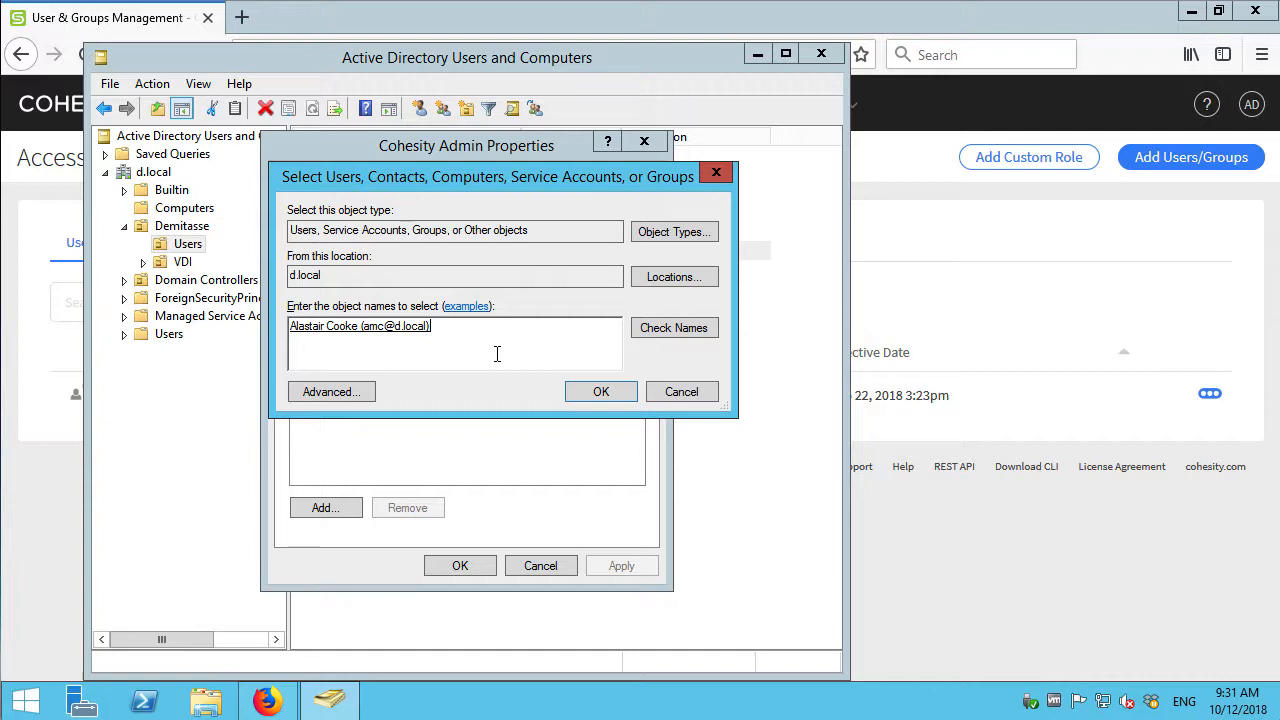
type("admin")
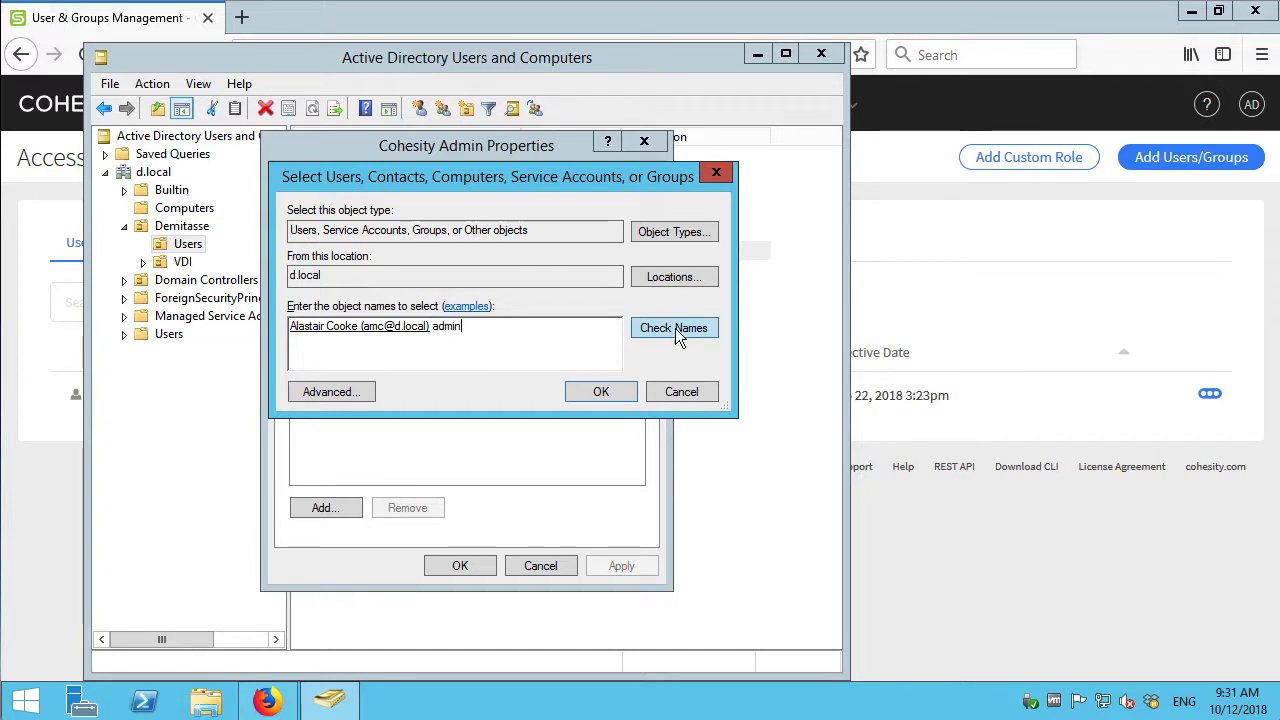
left_click(674, 328)
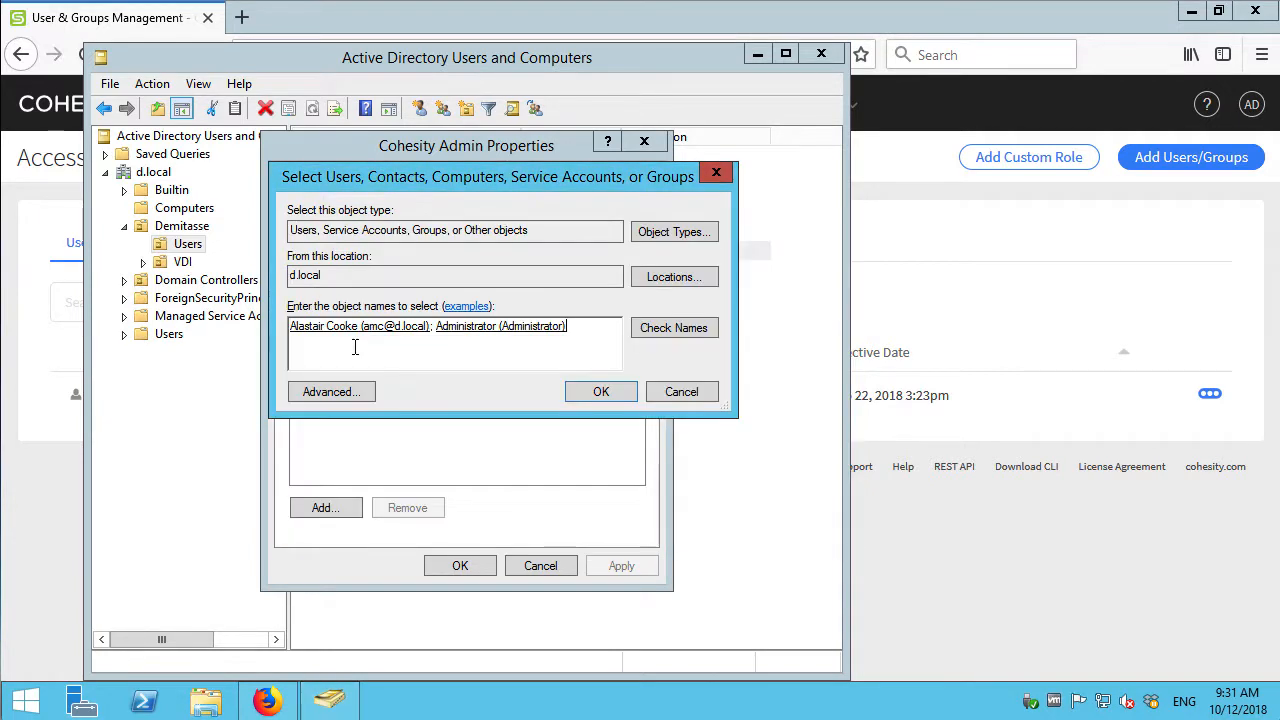
left_click(600, 390)
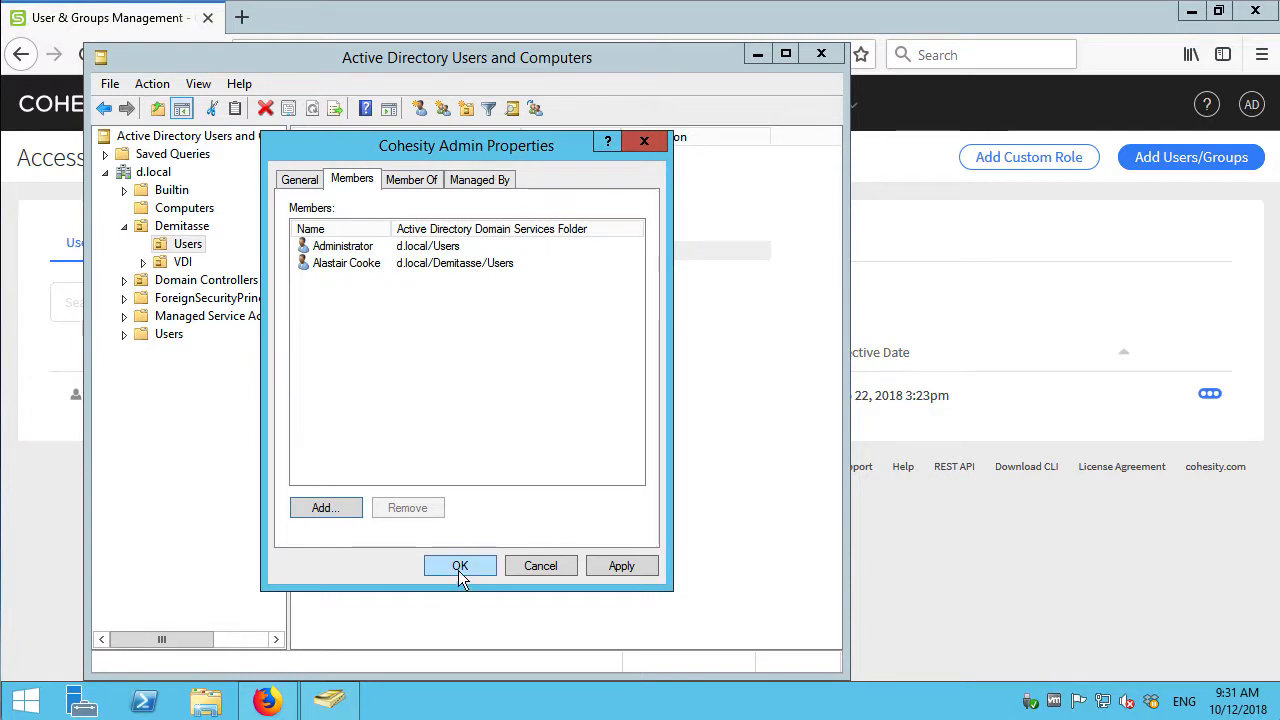
left_click(460, 564)
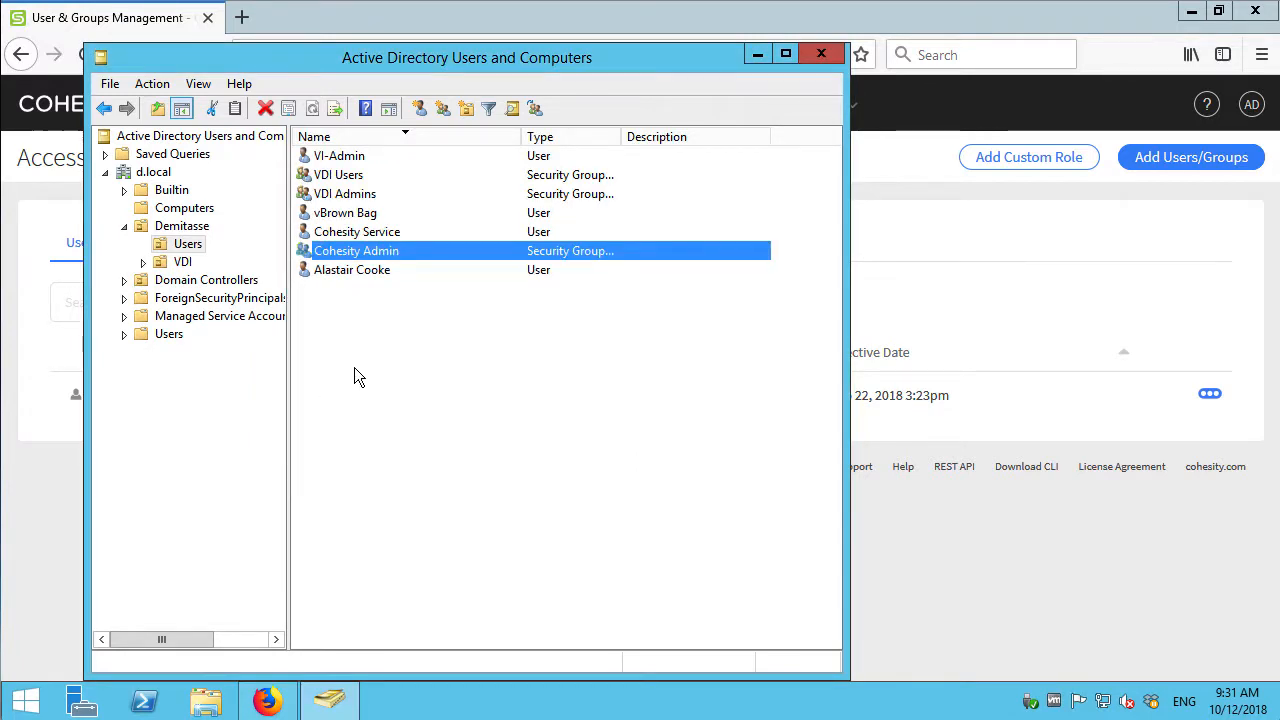
Create the global security group Cohesity Operators under Demitasse > Users.
right_click(360, 376)
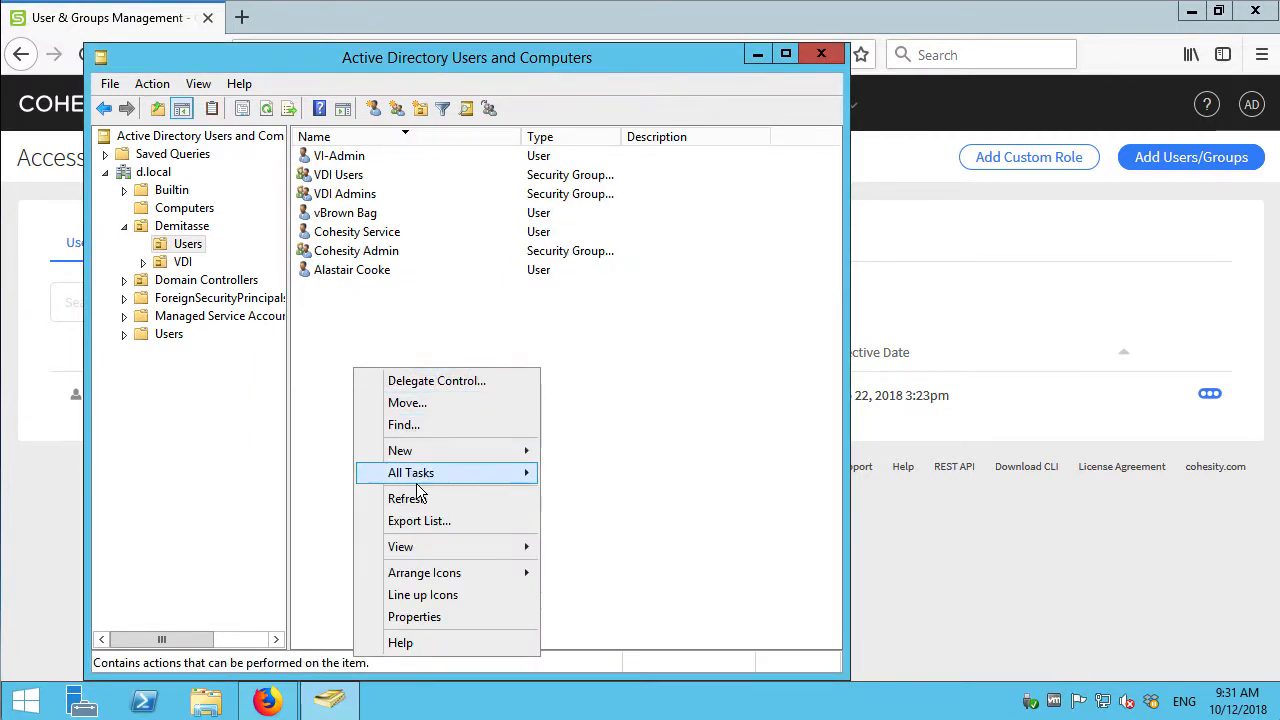
mouse_move(442, 450)
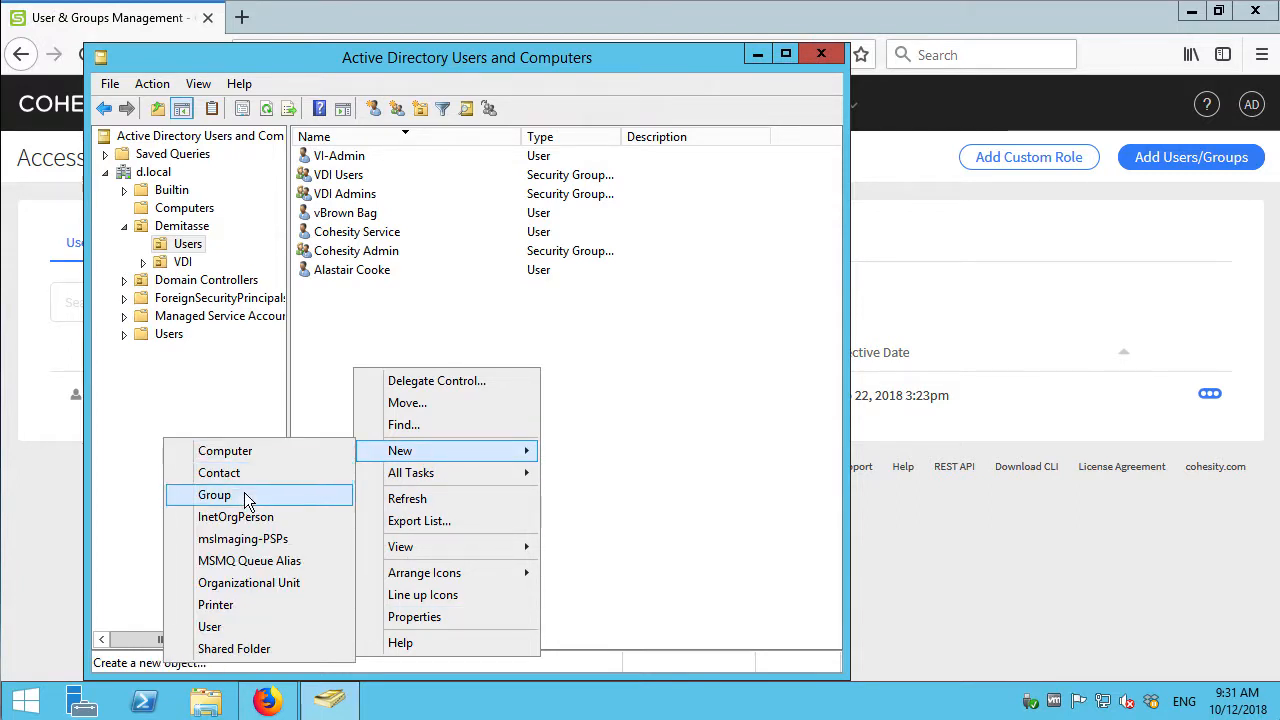
left_click(214, 494)
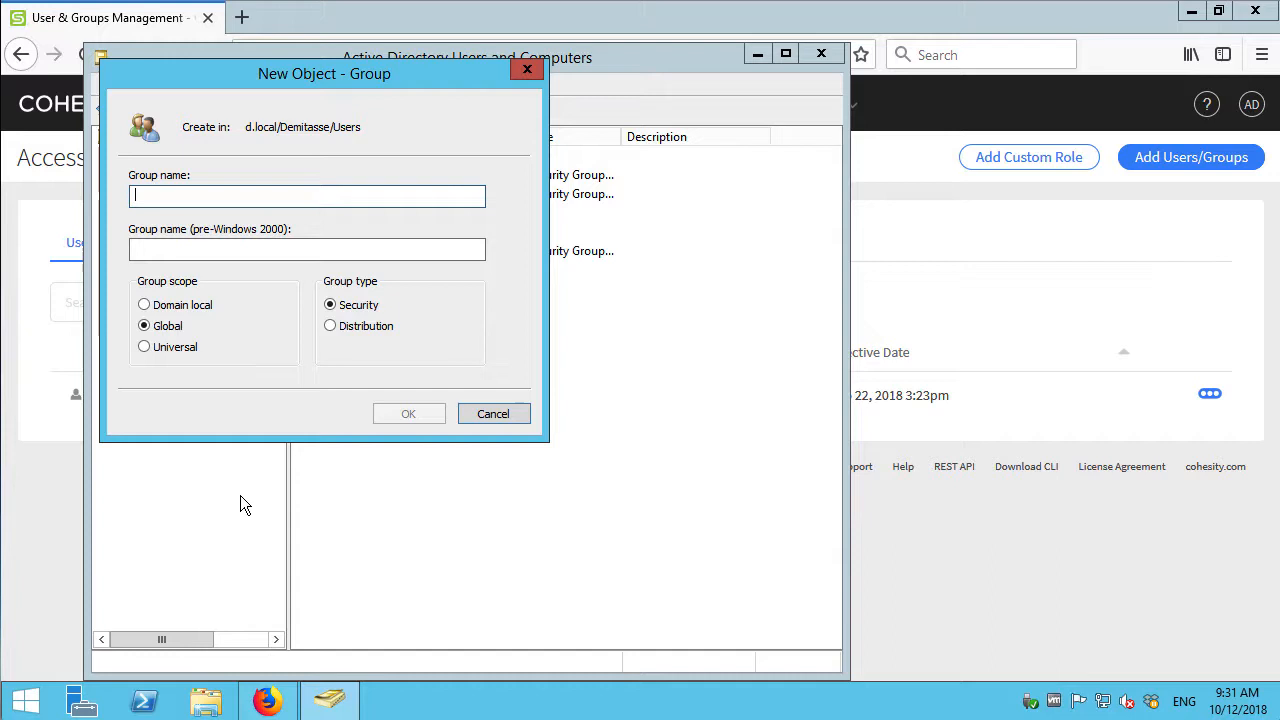
type("Cohesity")
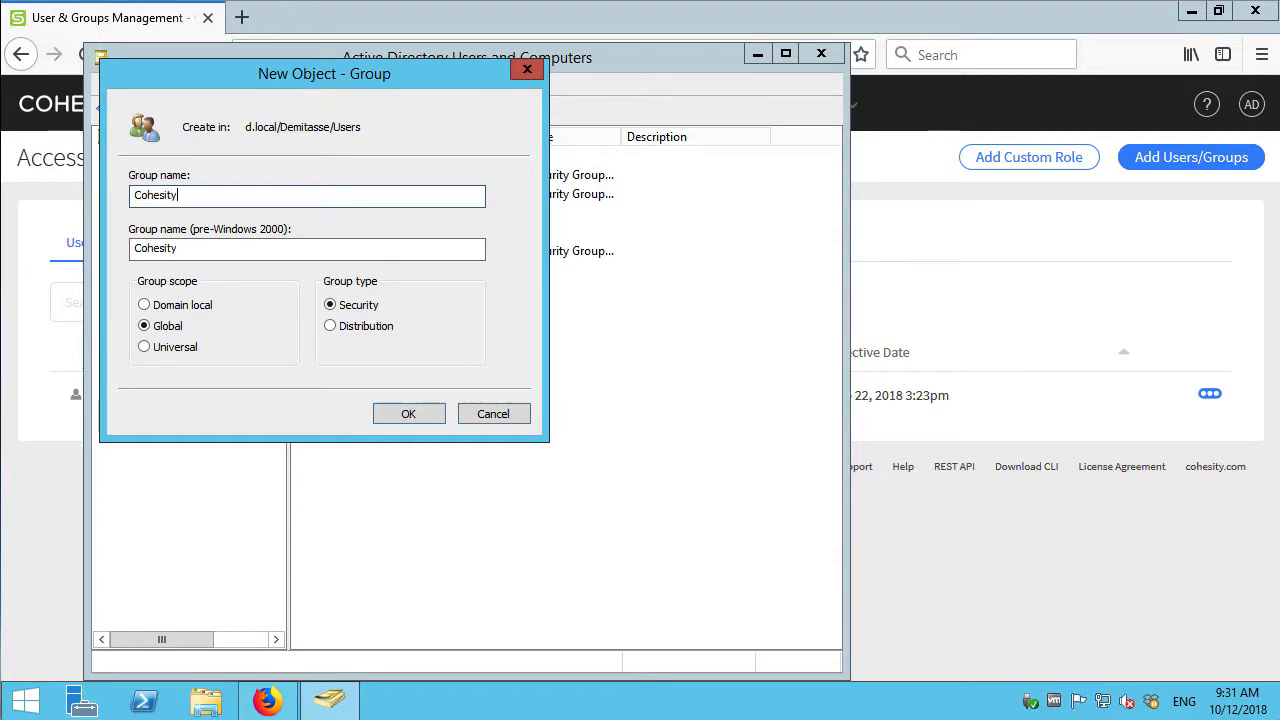
type("Operator")
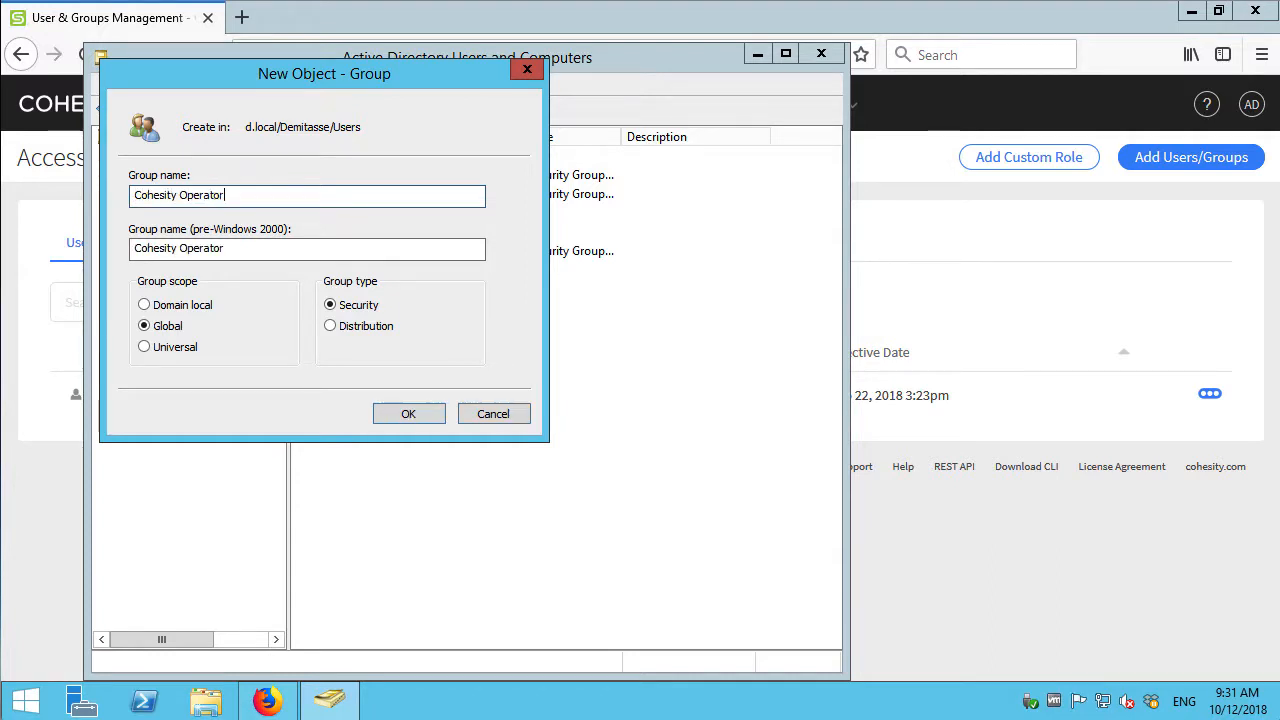
left_click(408, 412)
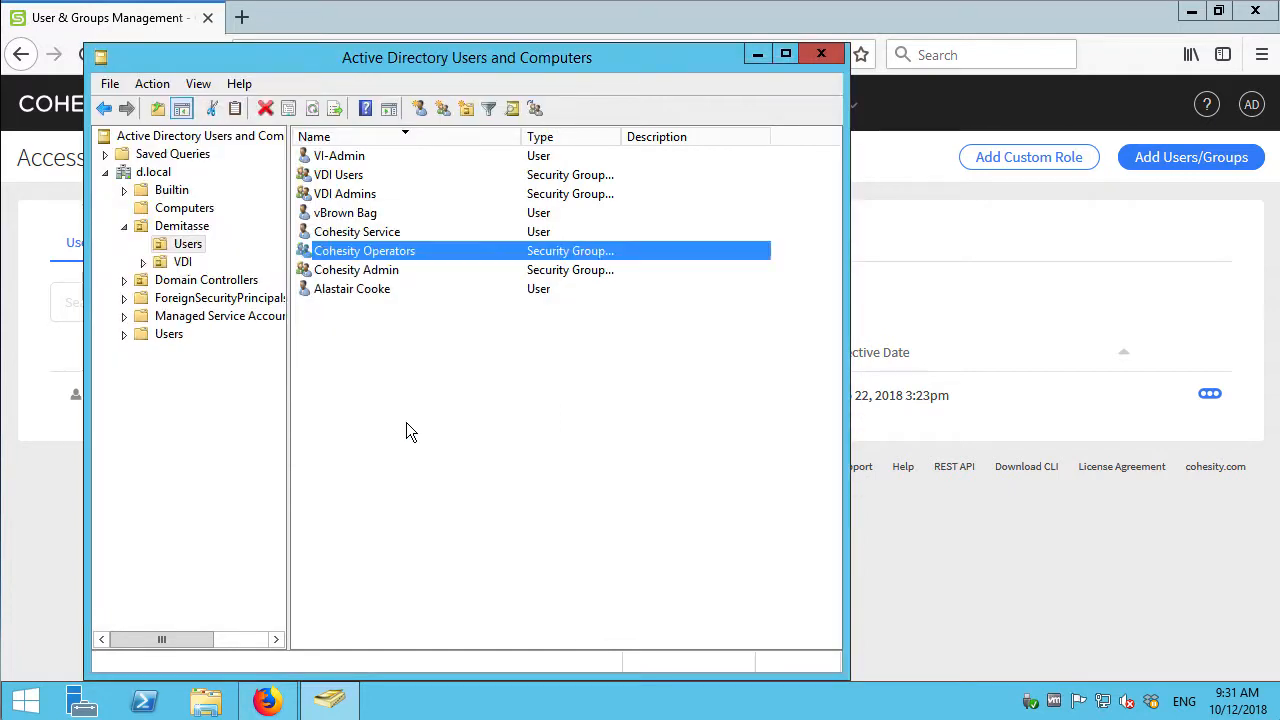
mouse_move(956, 128)
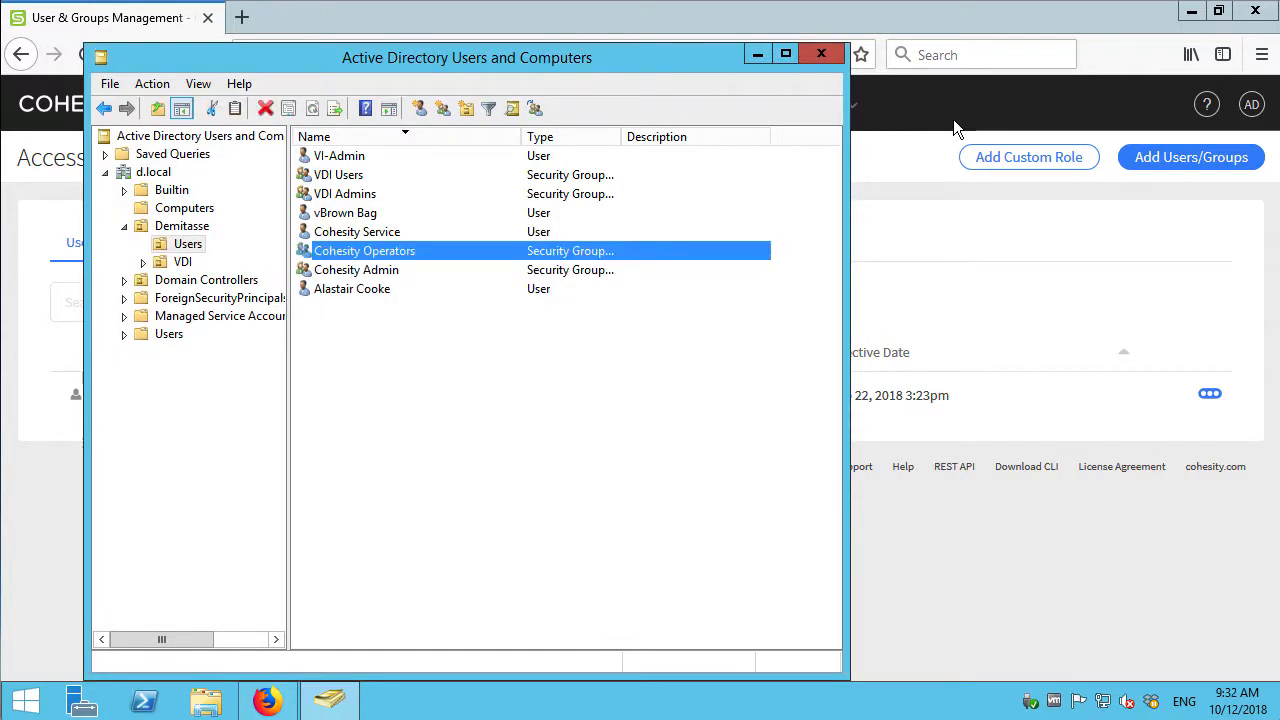
mouse_move(1104, 44)
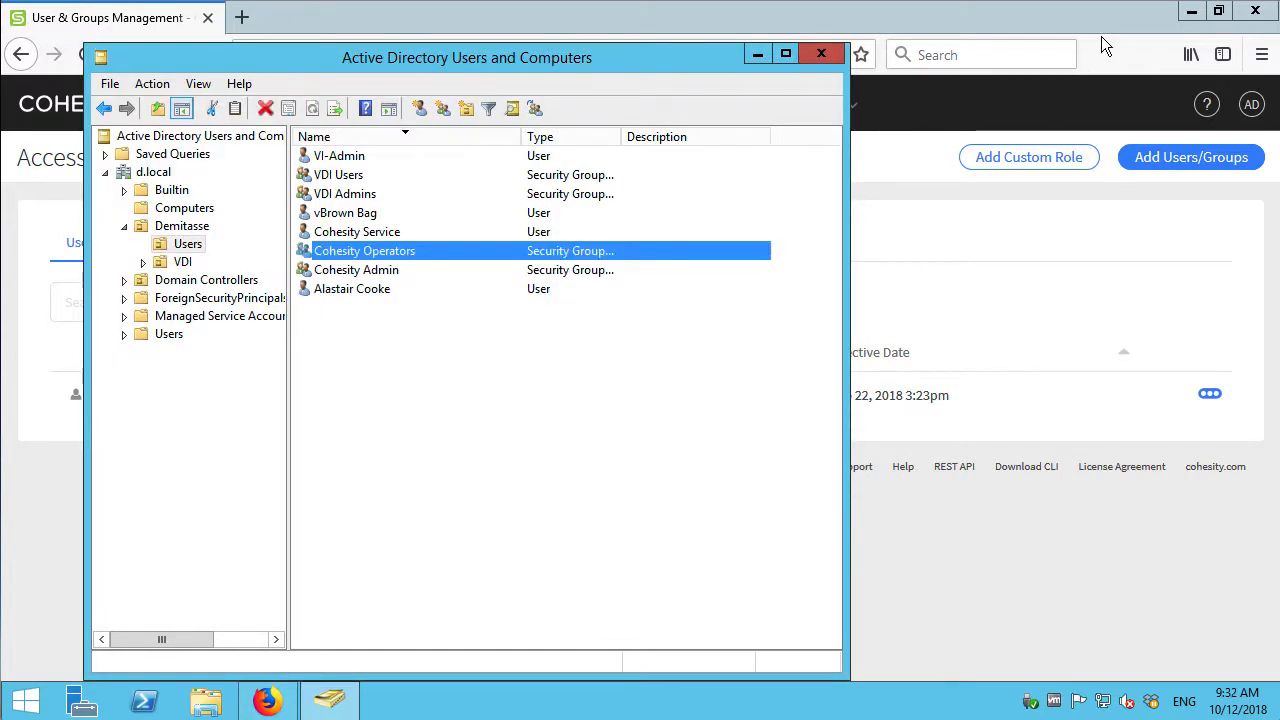
Search Active Directory principals for 'co' and select the Cohesity Admin group.
left_click(820, 52)
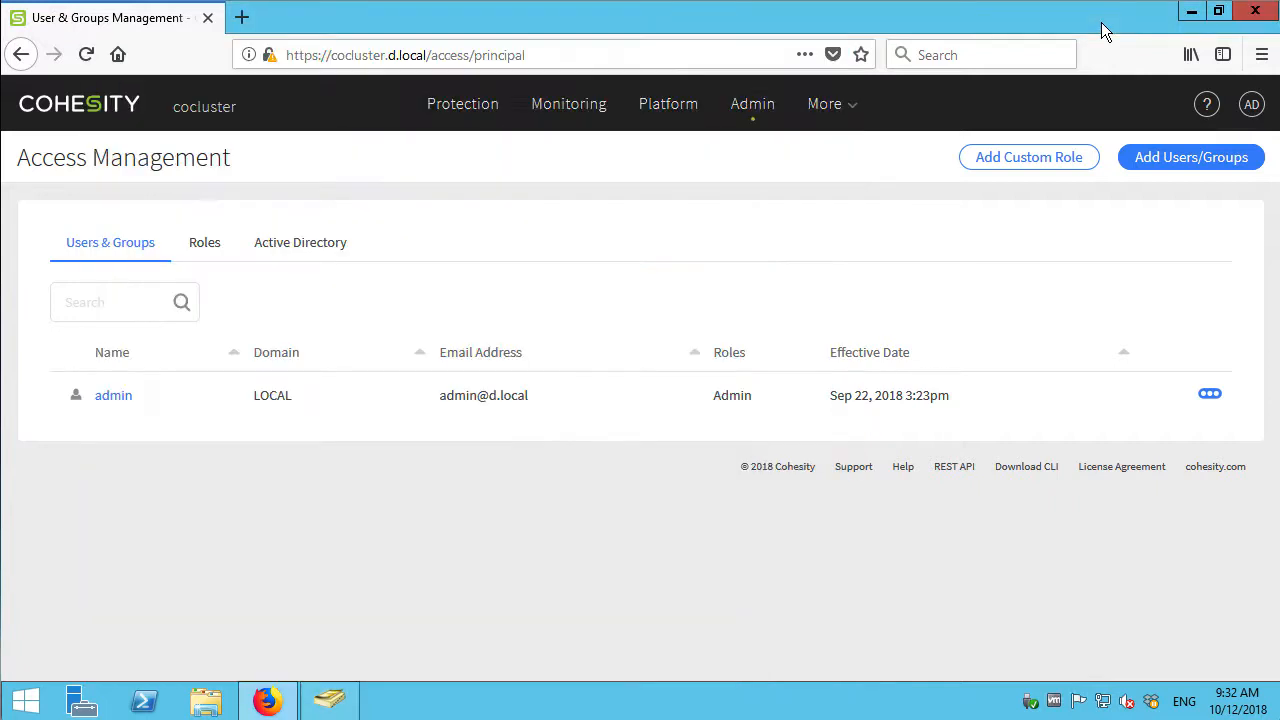
mouse_move(1174, 92)
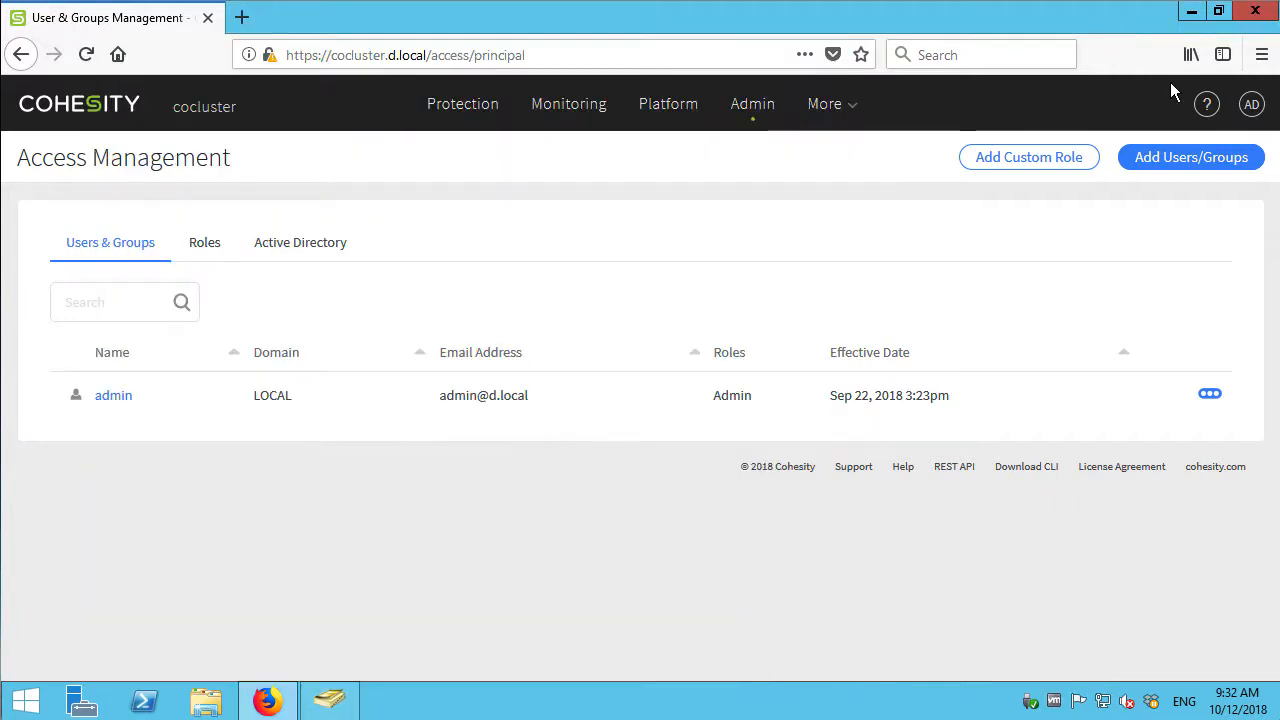
left_click(1192, 156)
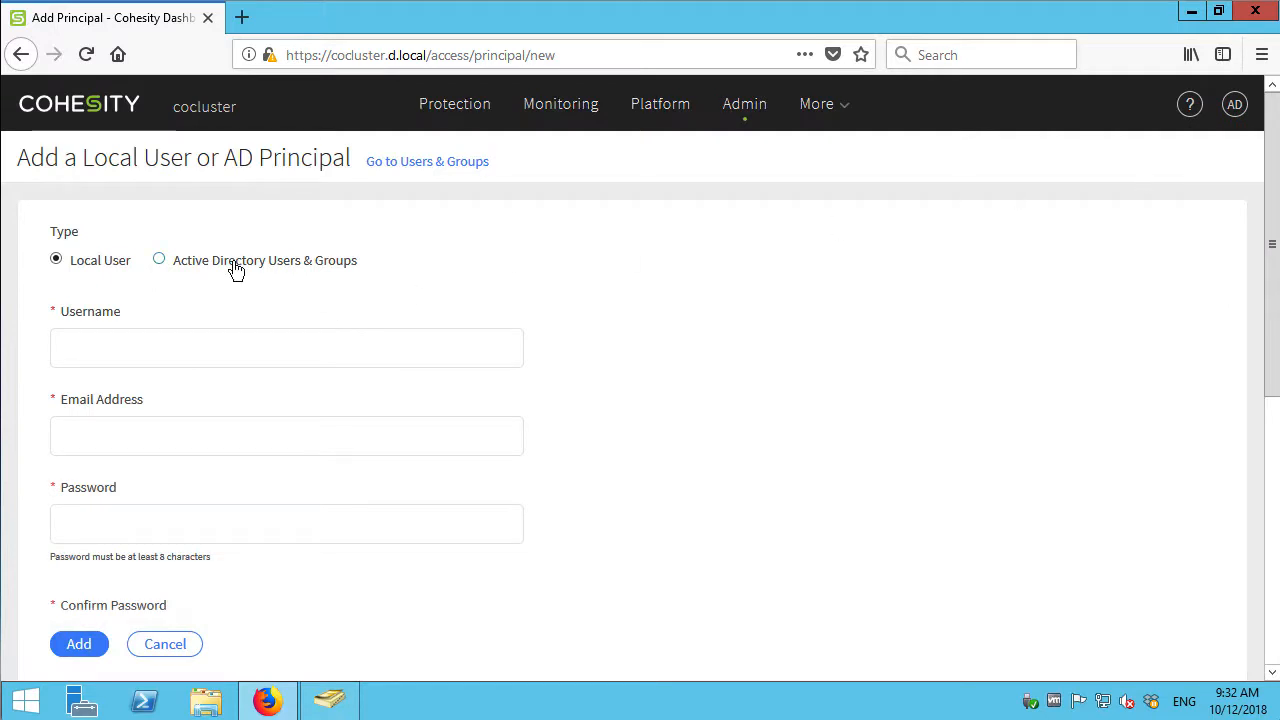
left_click(160, 258)
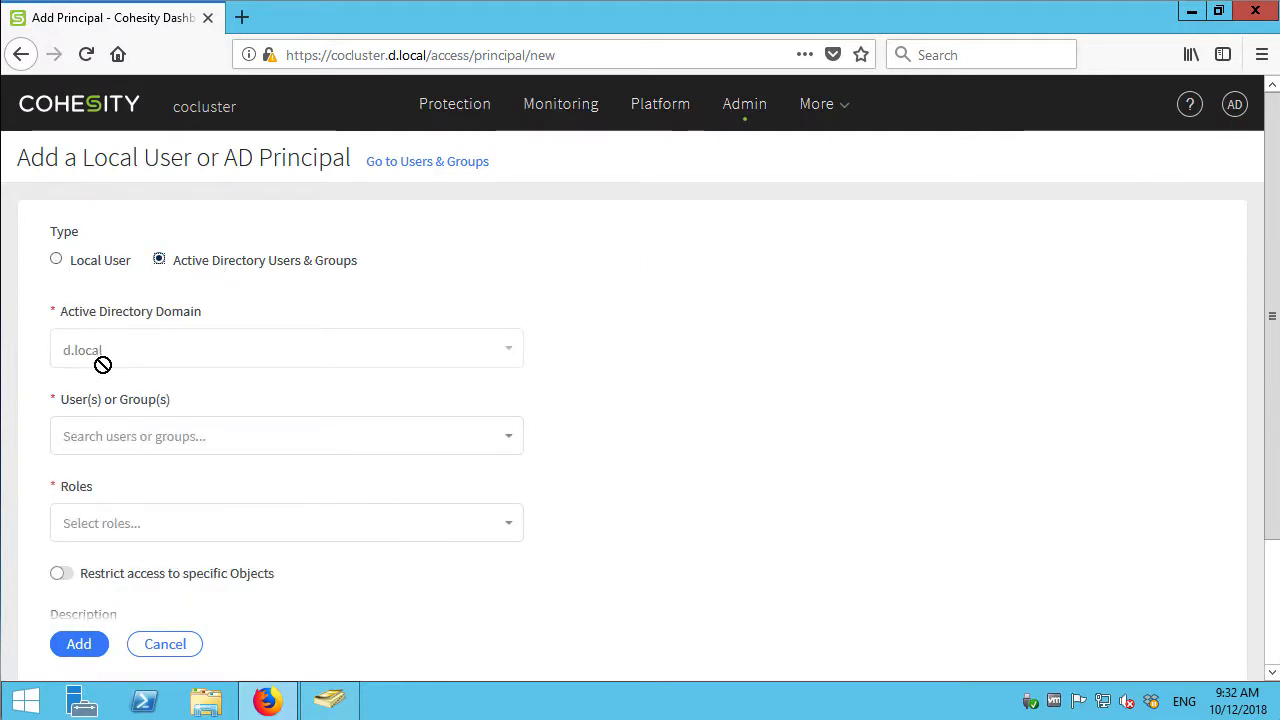
left_click(288, 436)
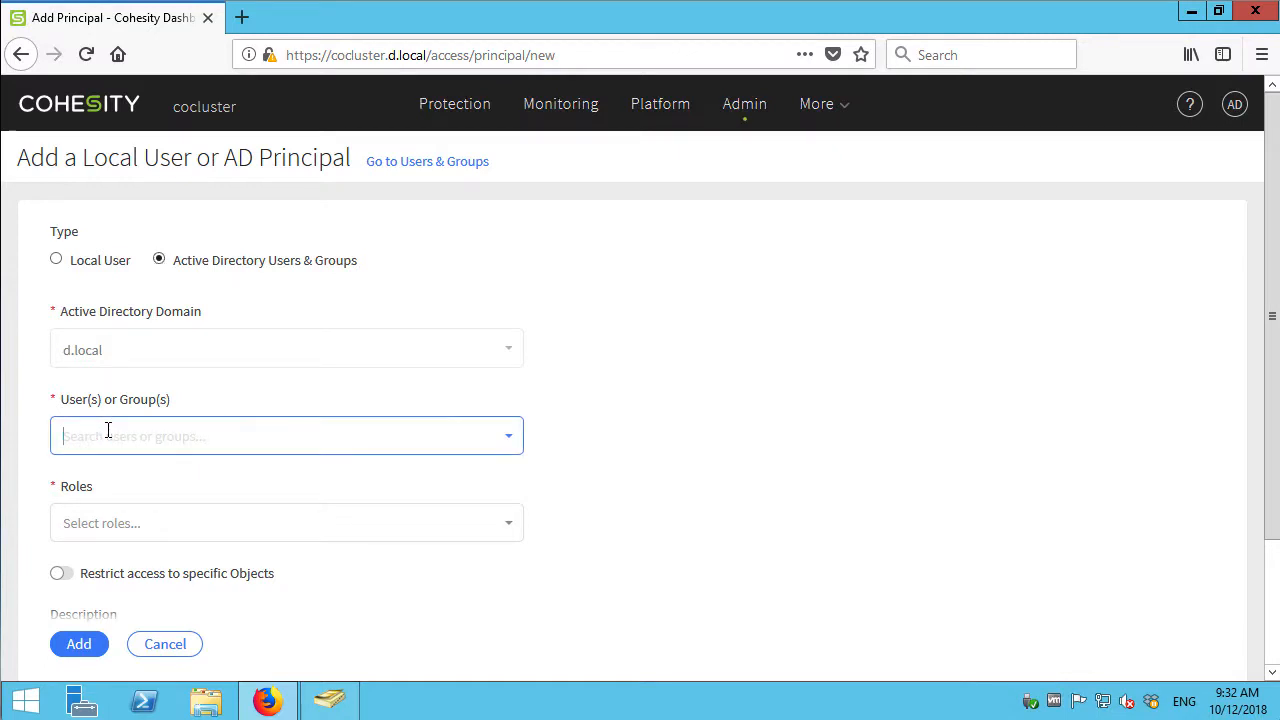
type("co")
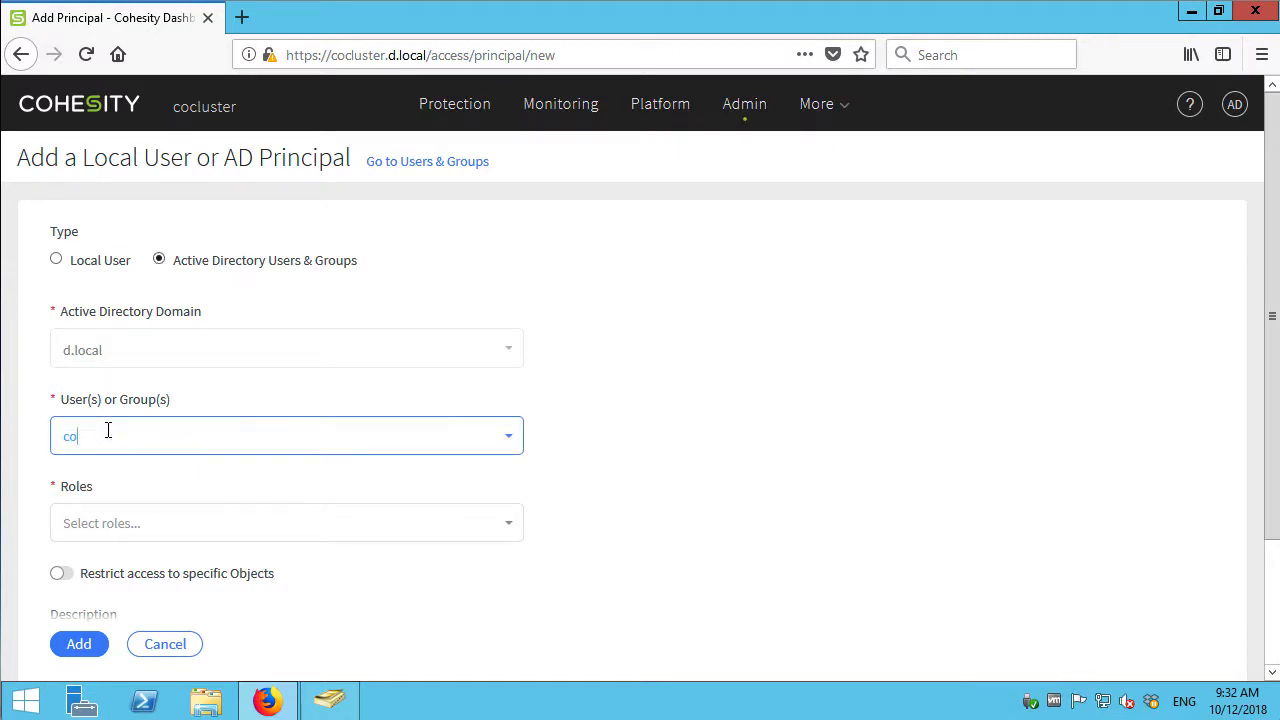
type("co")
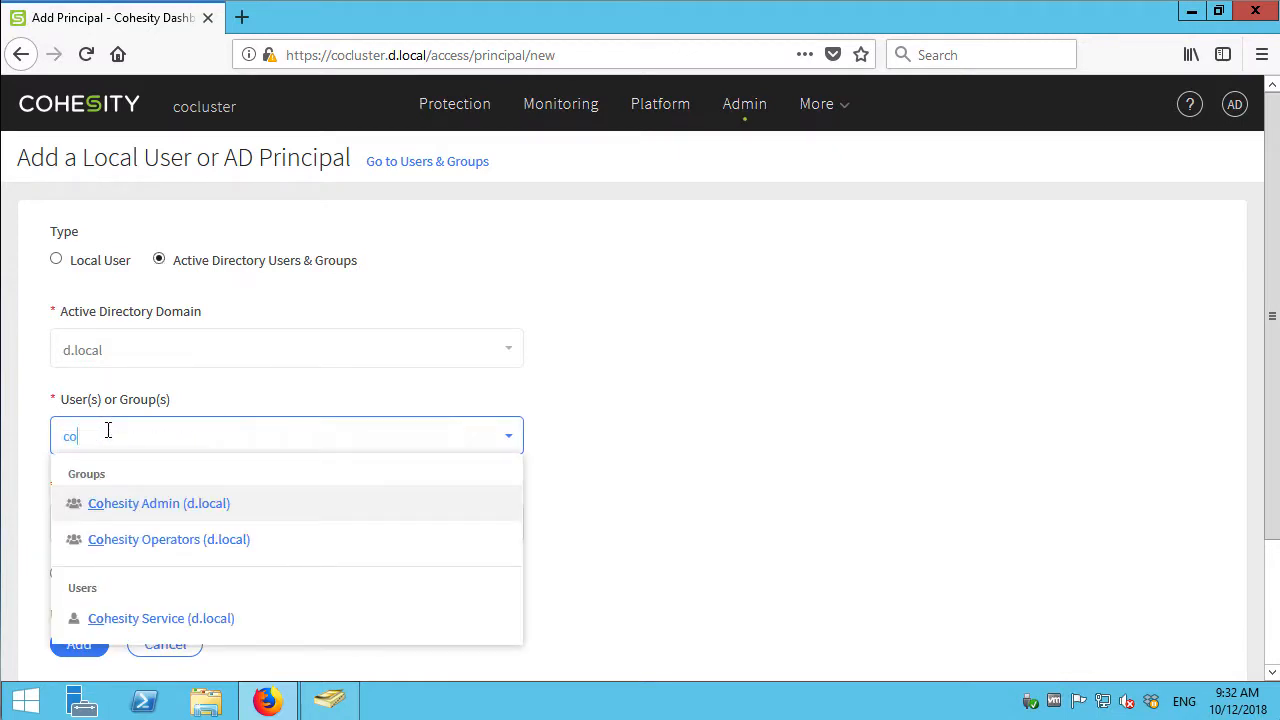
mouse_move(124, 508)
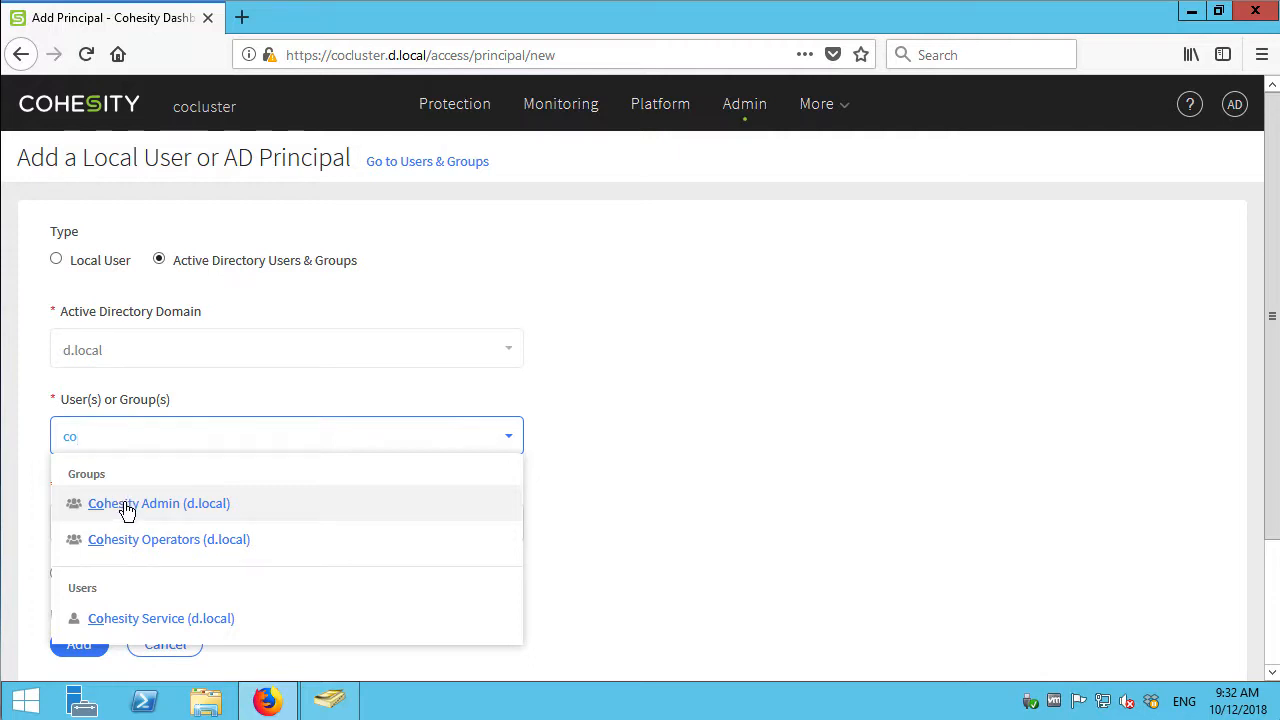
left_click(158, 504)
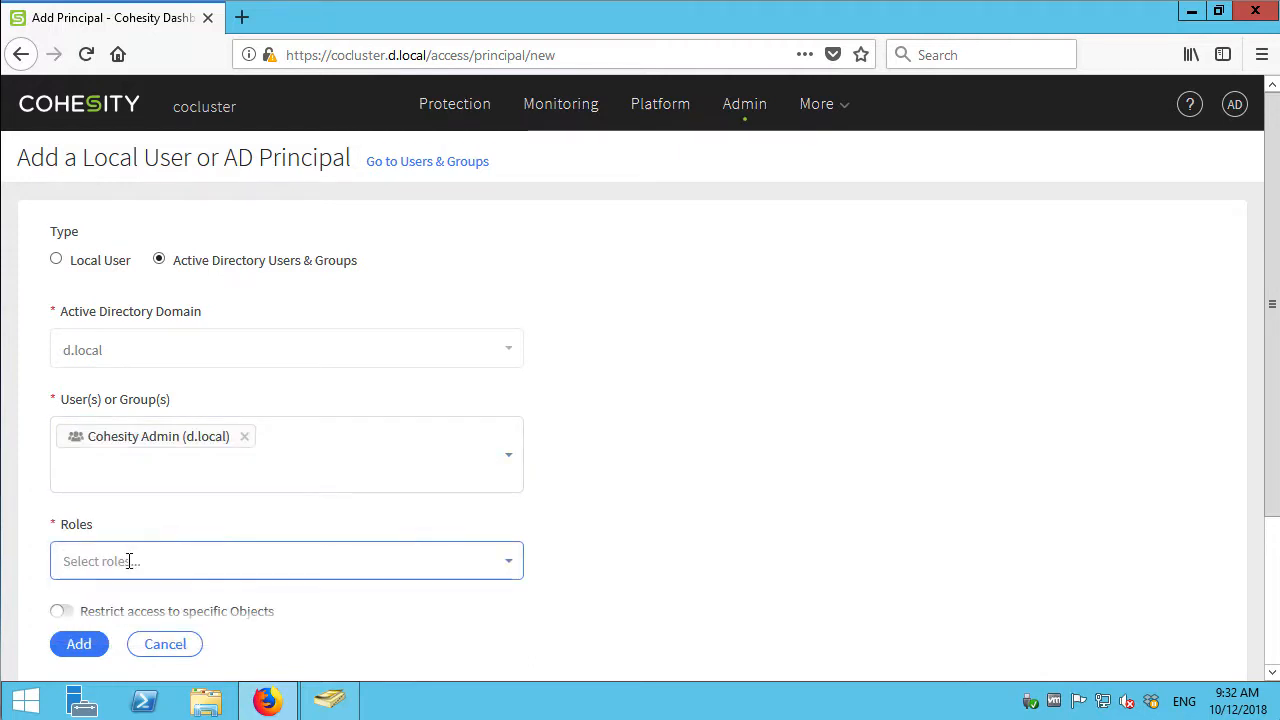
Assign the Admin role and add the group as a cluster principal.
left_click(286, 560)
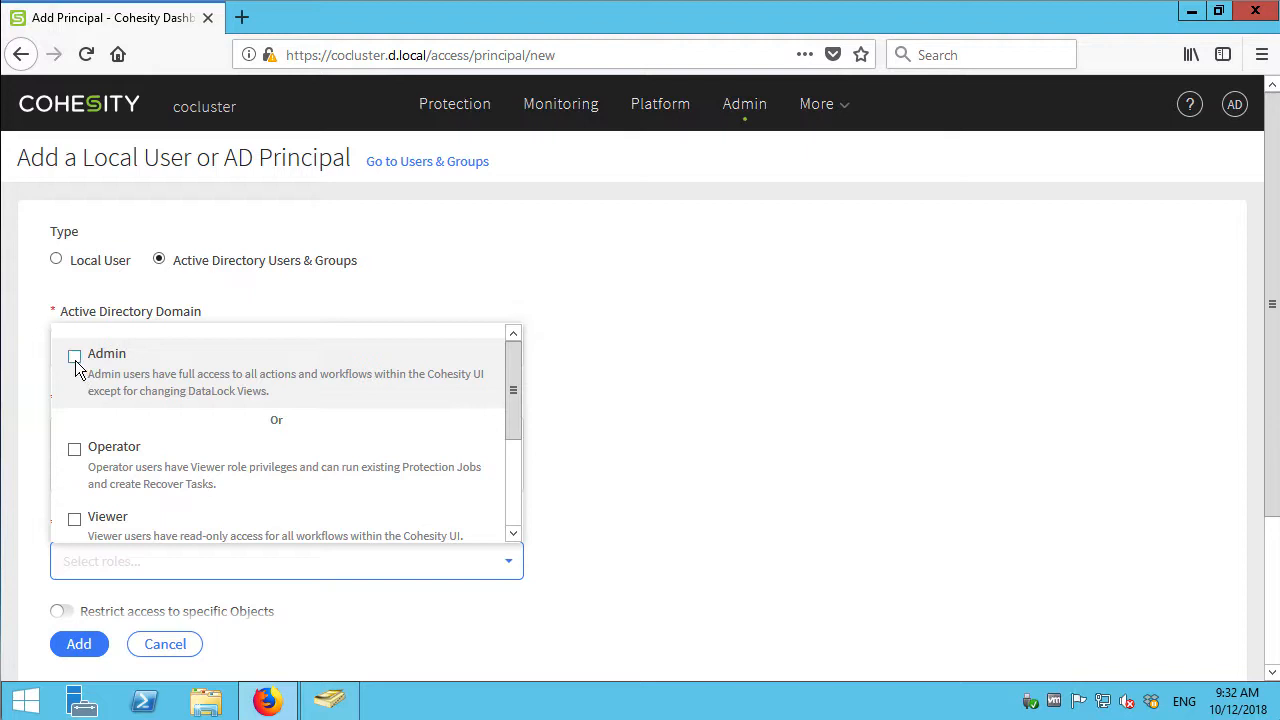
left_click(108, 354)
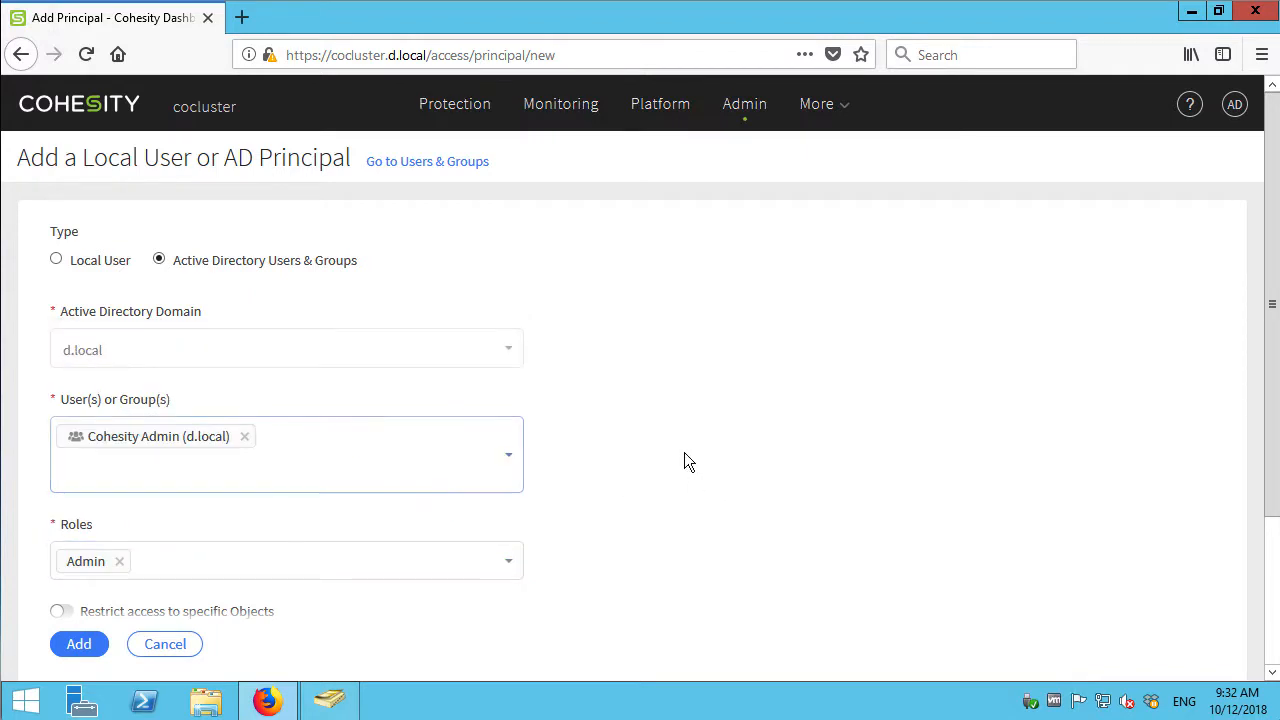
scroll("down", 3)
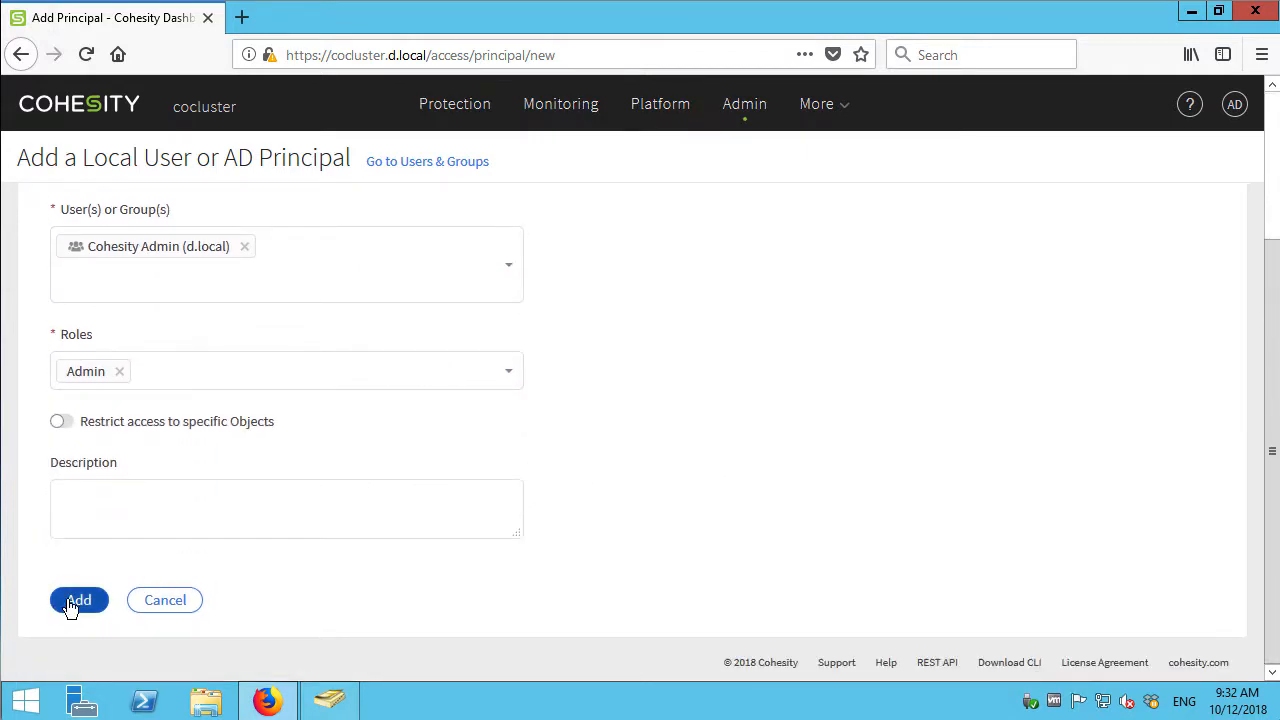
left_click(78, 600)
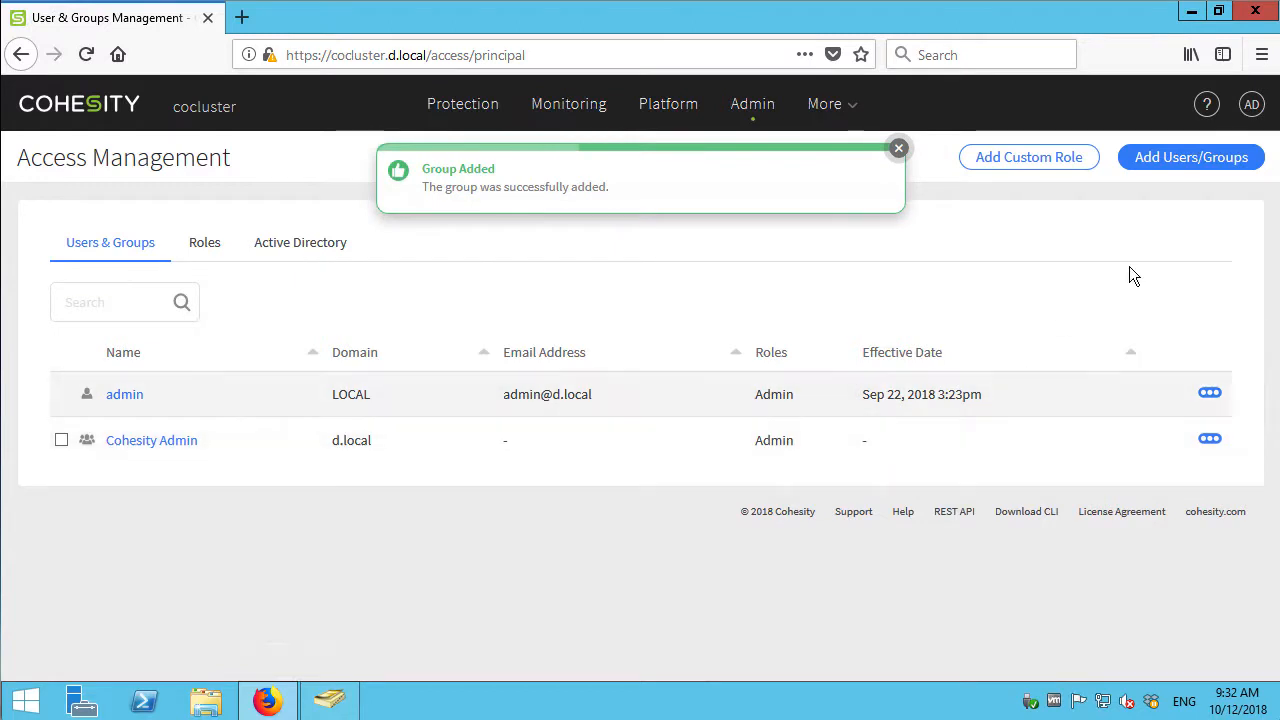
mouse_move(1190, 156)
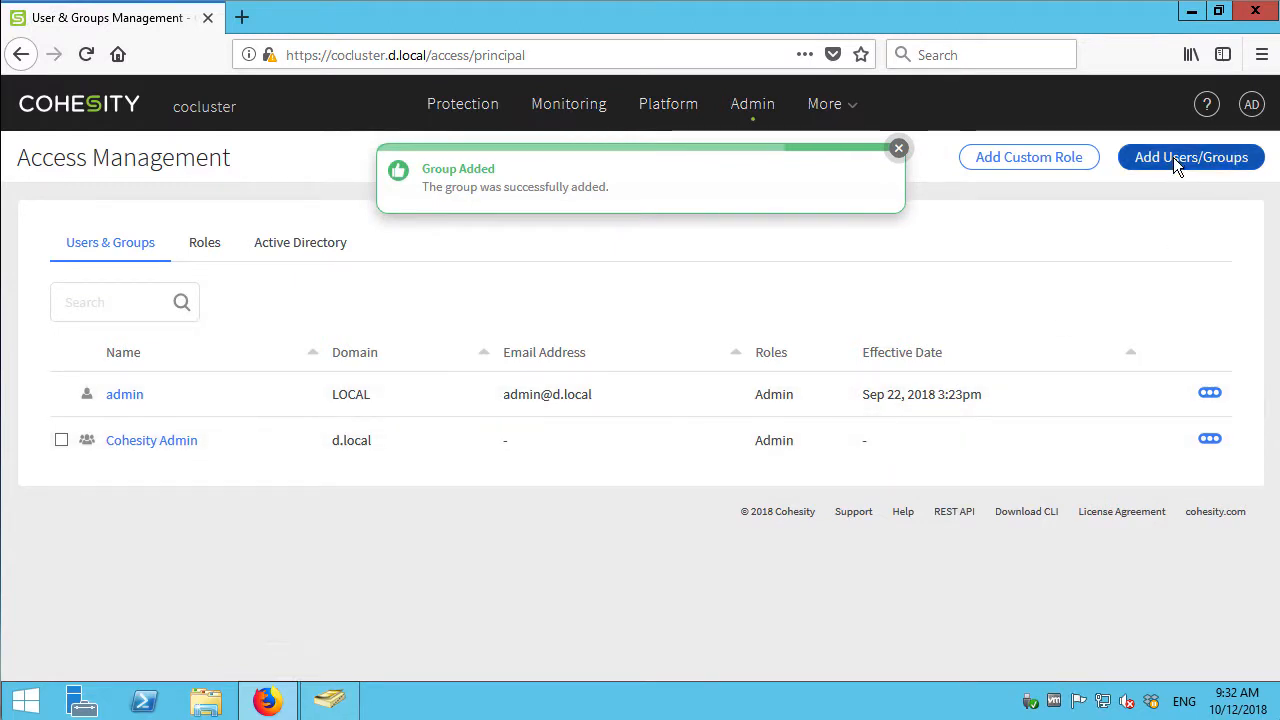
Add the d.local Cohesity Operators group as a principal with the Operator role.
left_click(1192, 156)
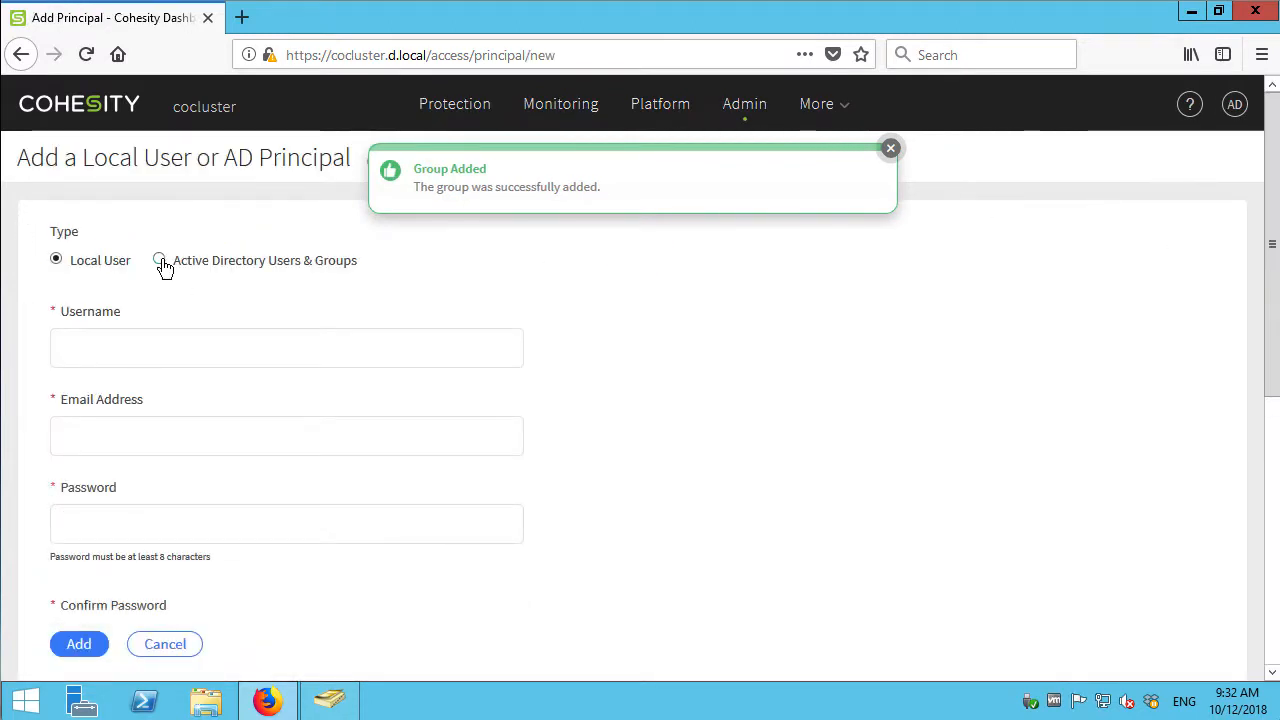
left_click(160, 260)
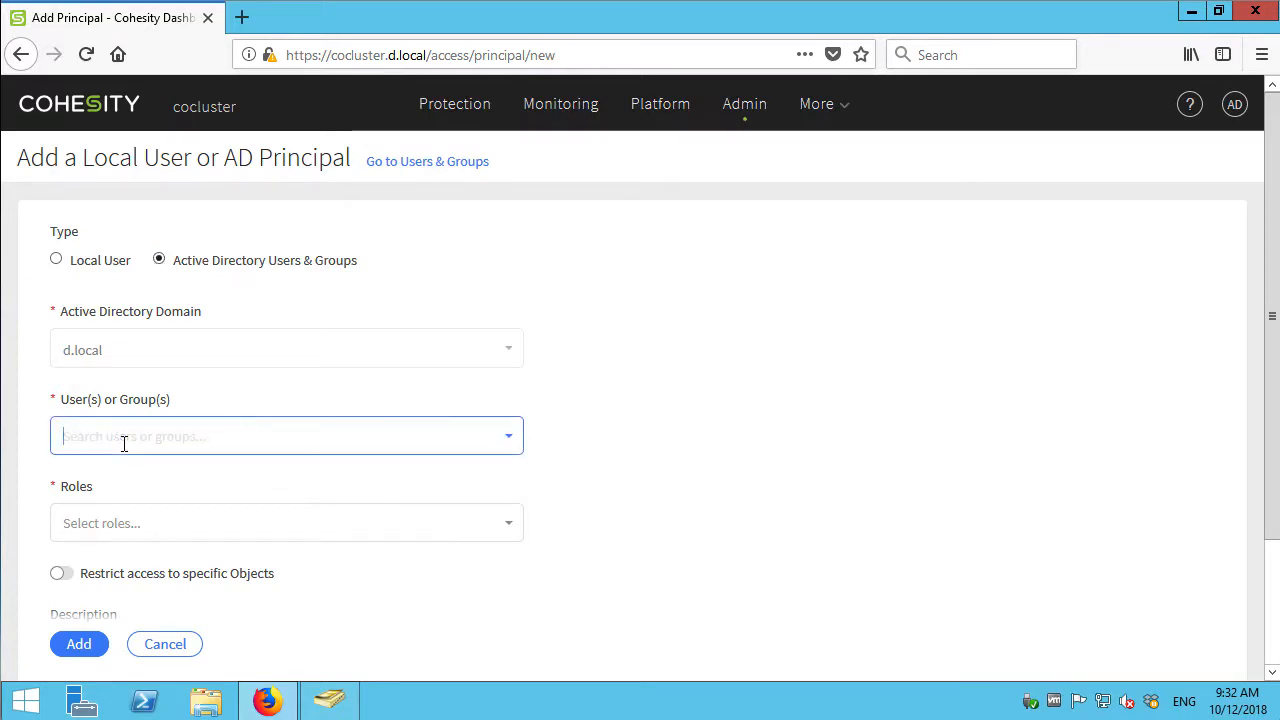
type("co")
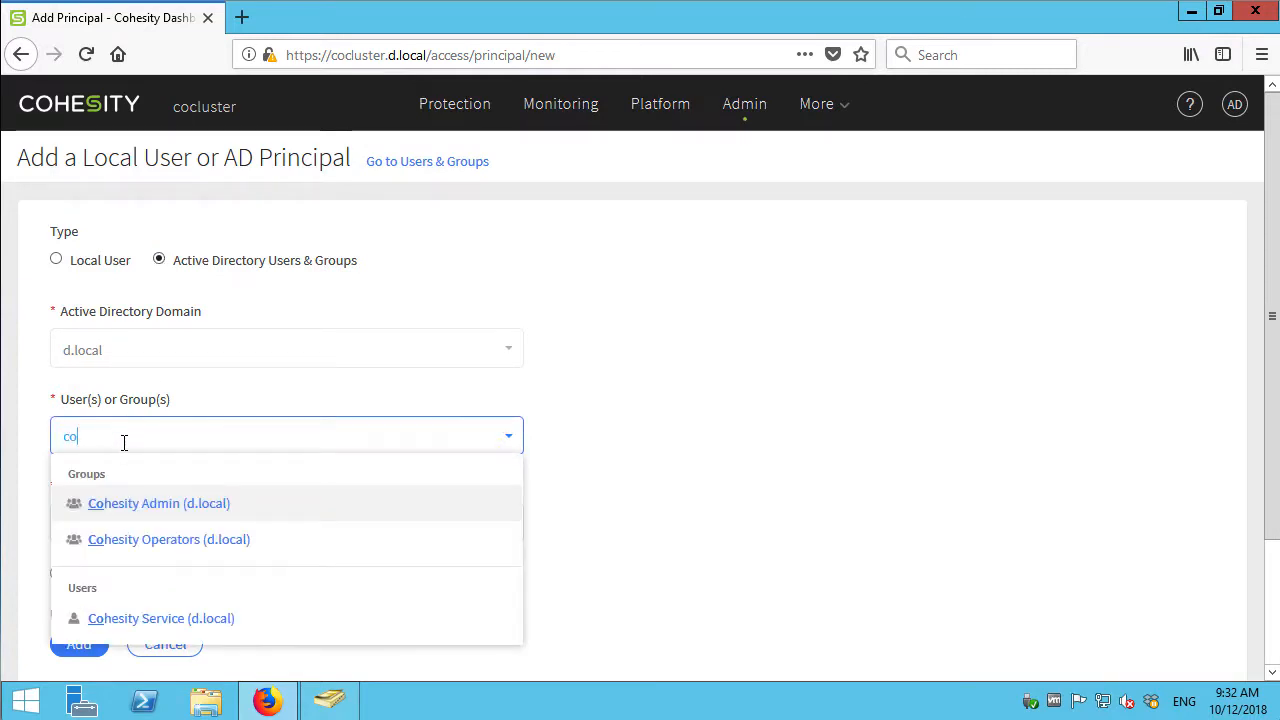
left_click(168, 540)
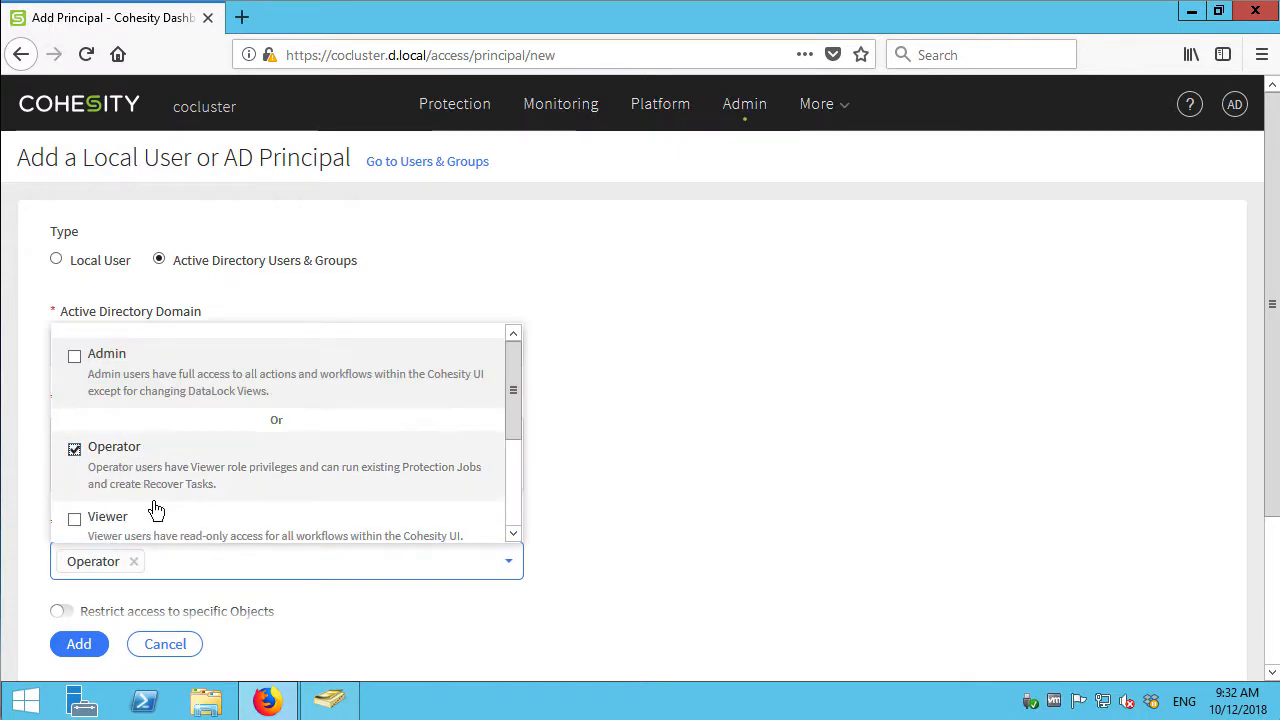
scroll("down", 3)
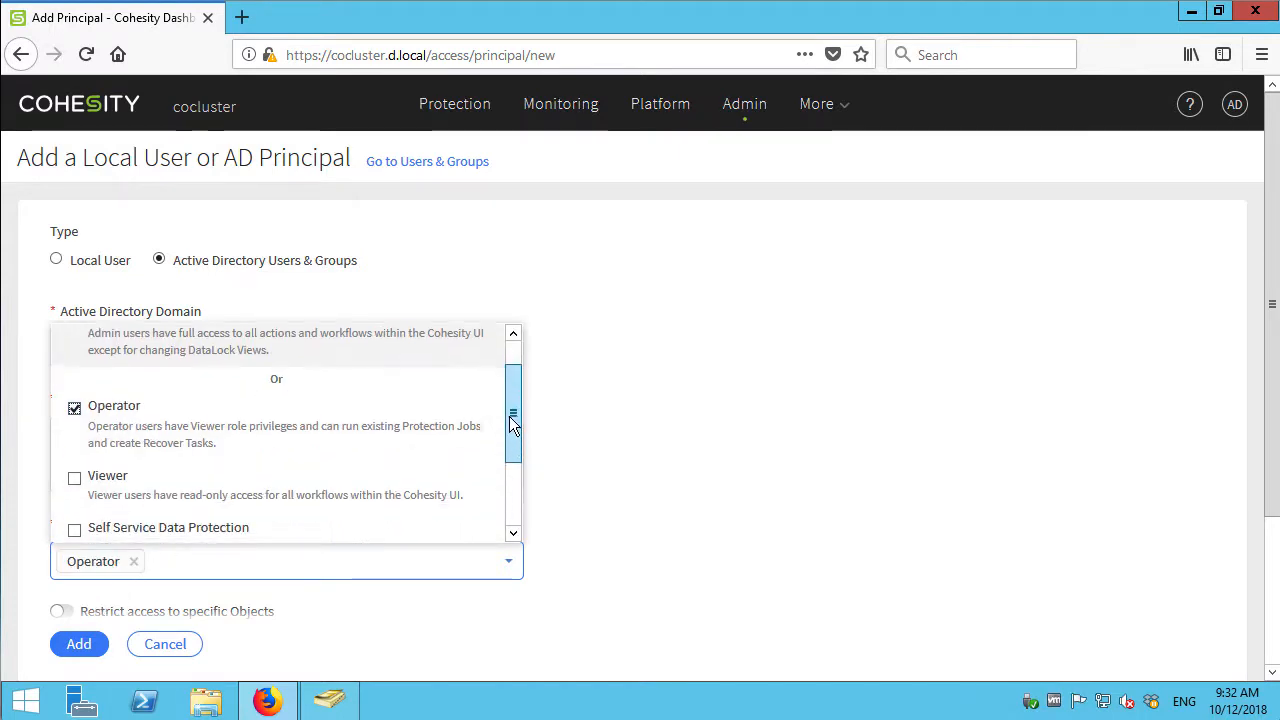
scroll("down", 3)
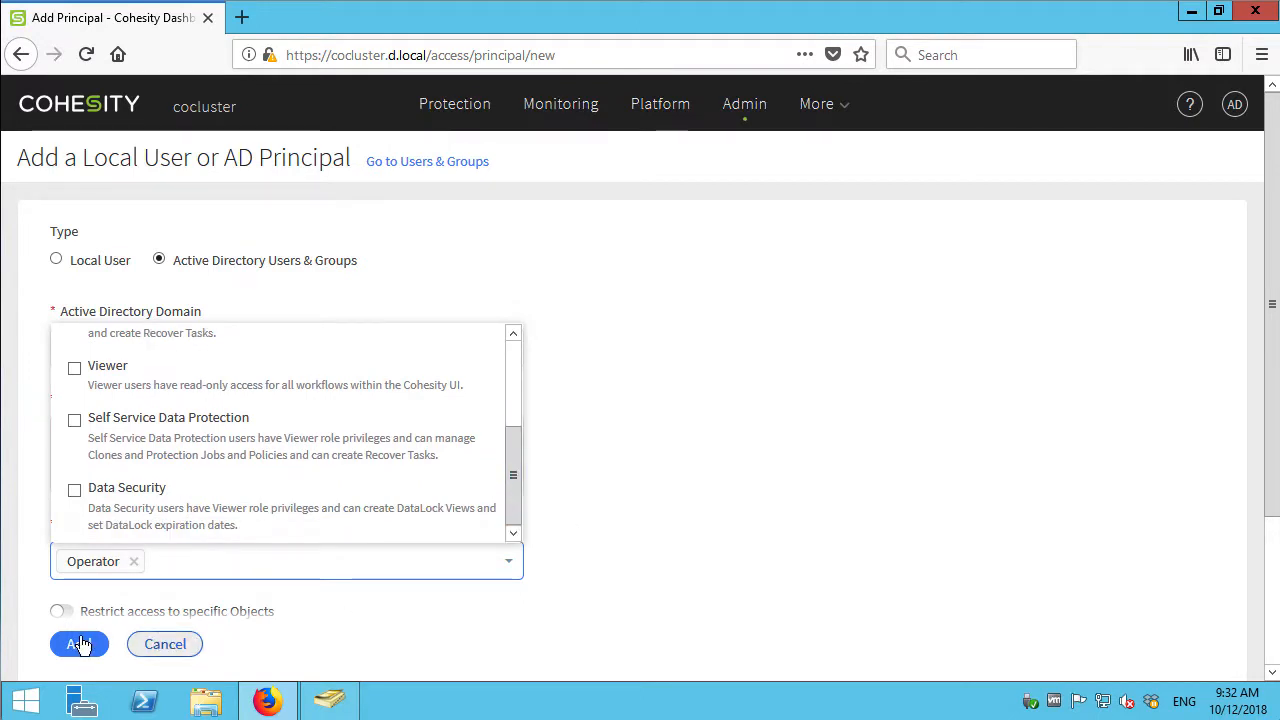
left_click(78, 644)
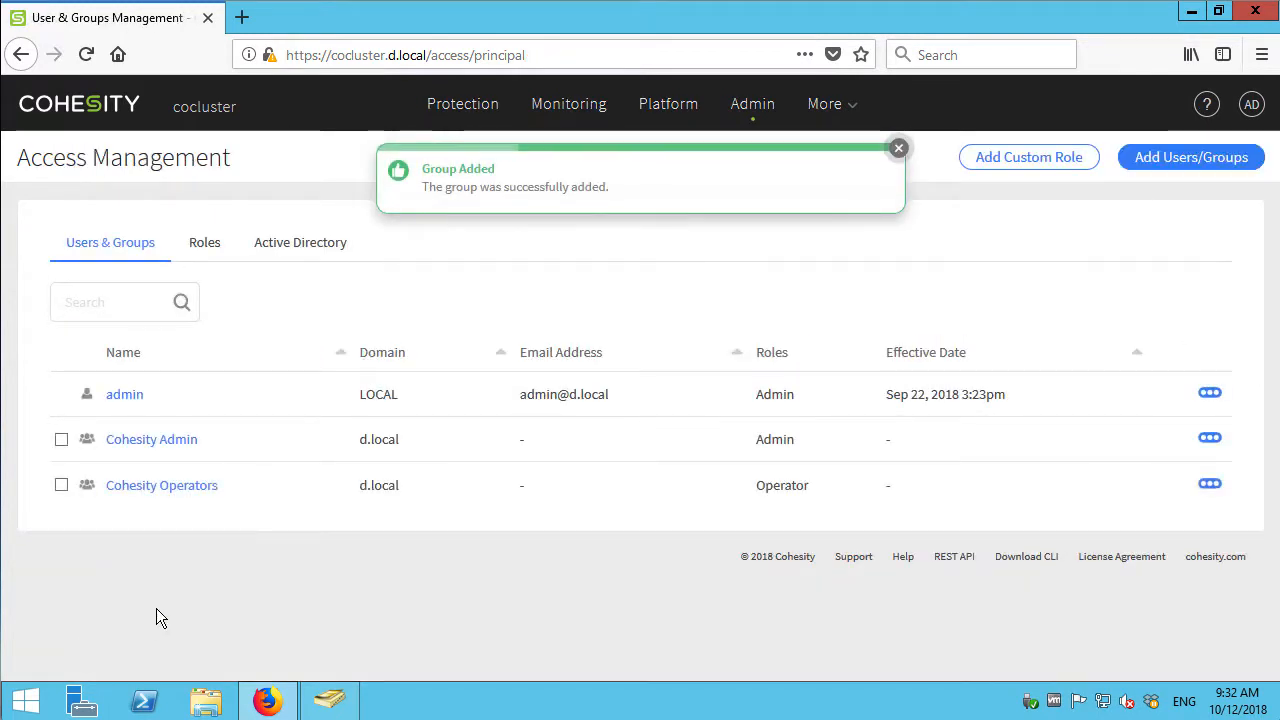
mouse_move(360, 570)
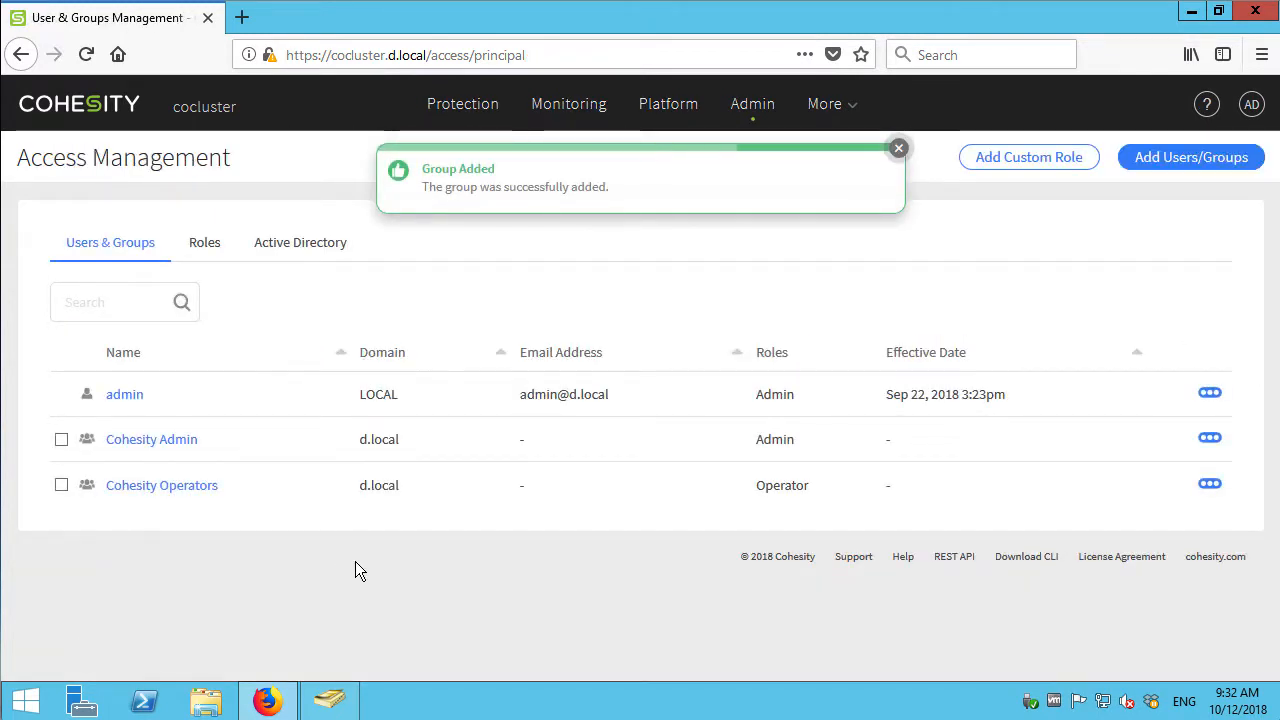
mouse_move(436, 544)
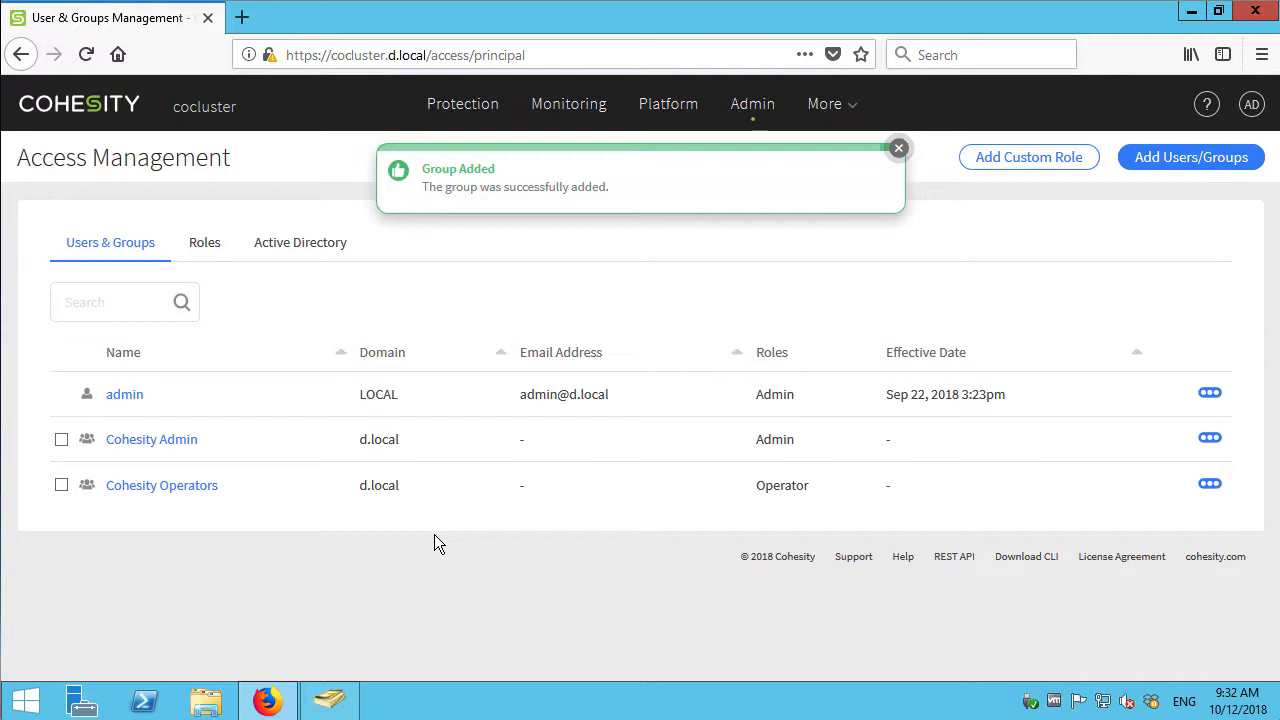
left_click(898, 148)
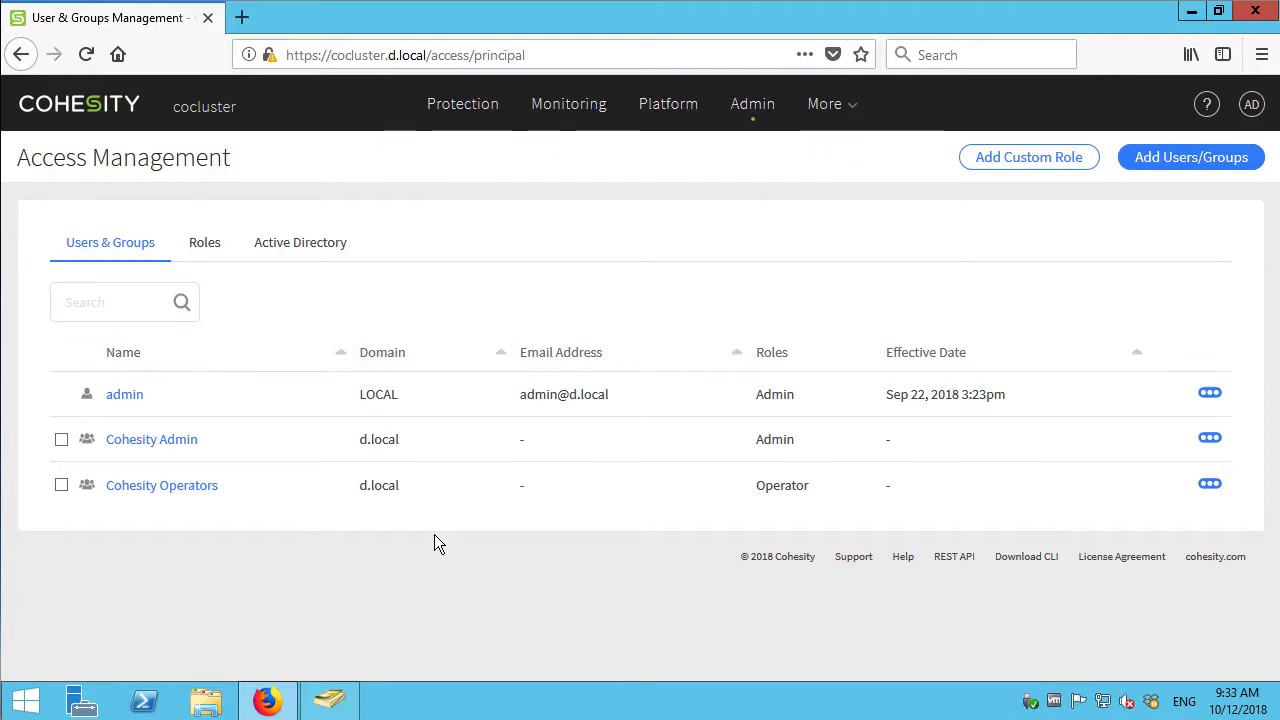
mouse_move(952, 268)
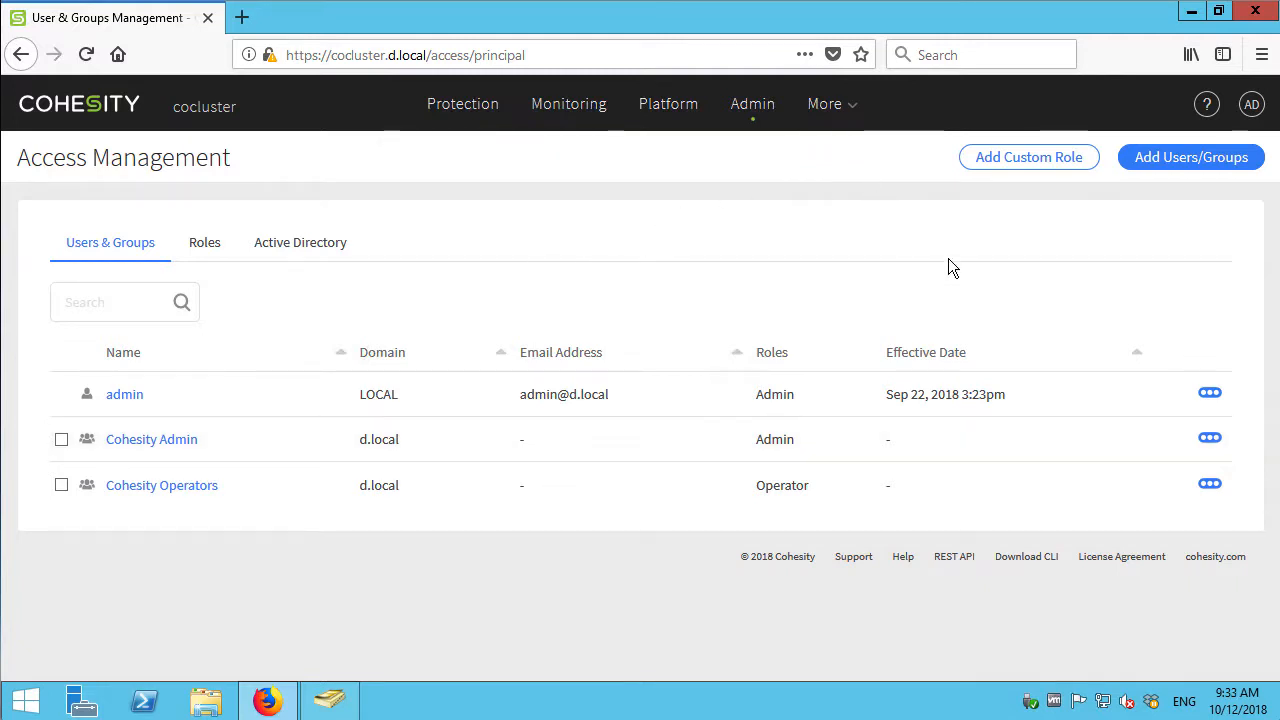
left_click(1252, 104)
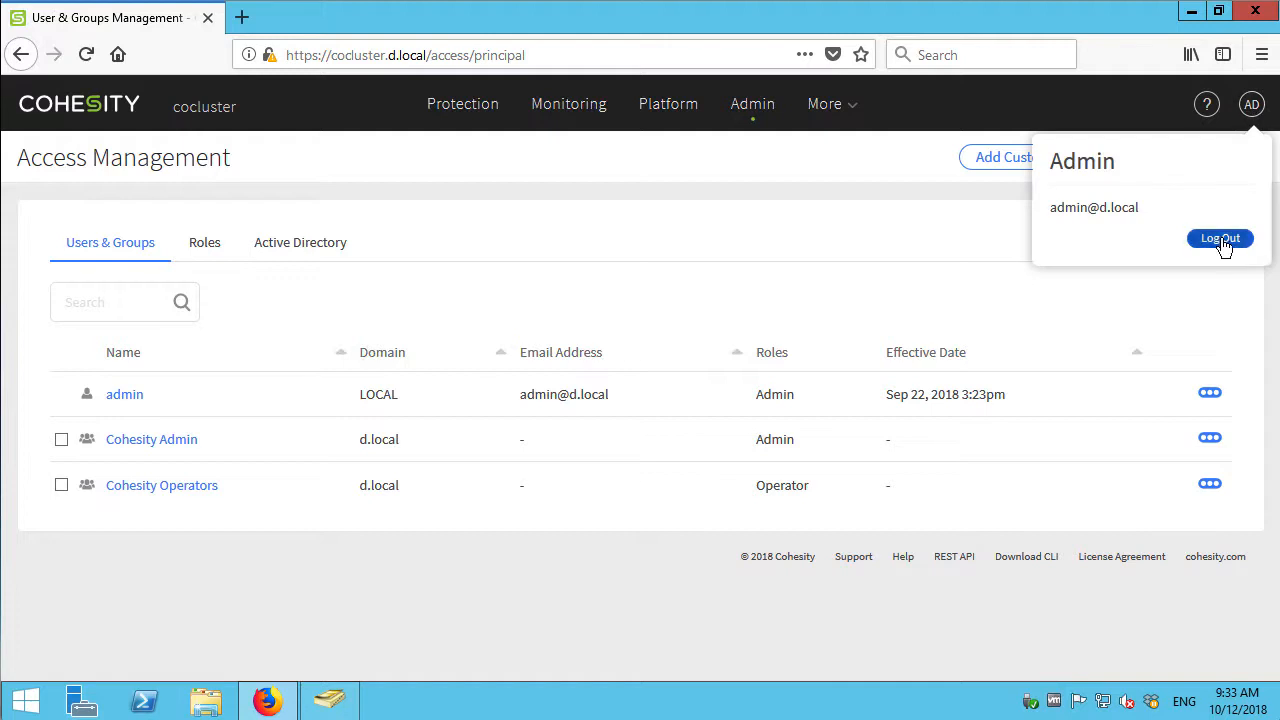
Log out of the local admin account and choose the d.local domain for sign-in.
left_click(1220, 238)
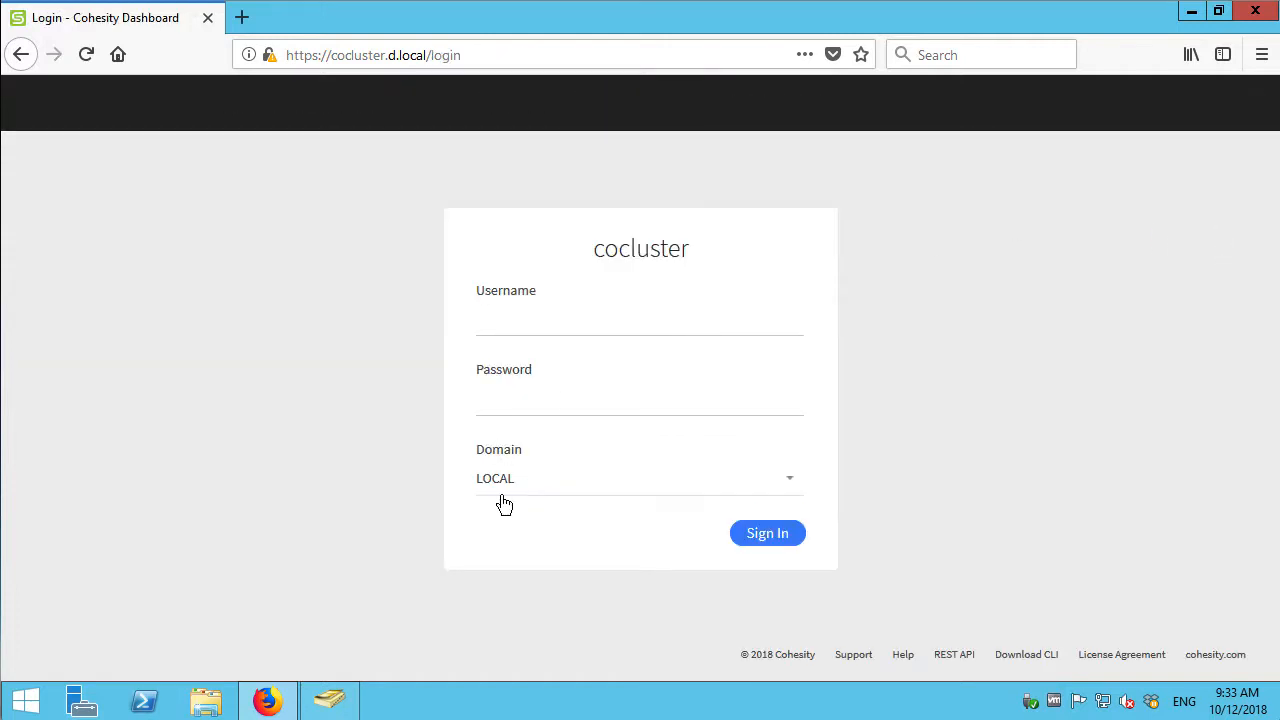
left_click(640, 478)
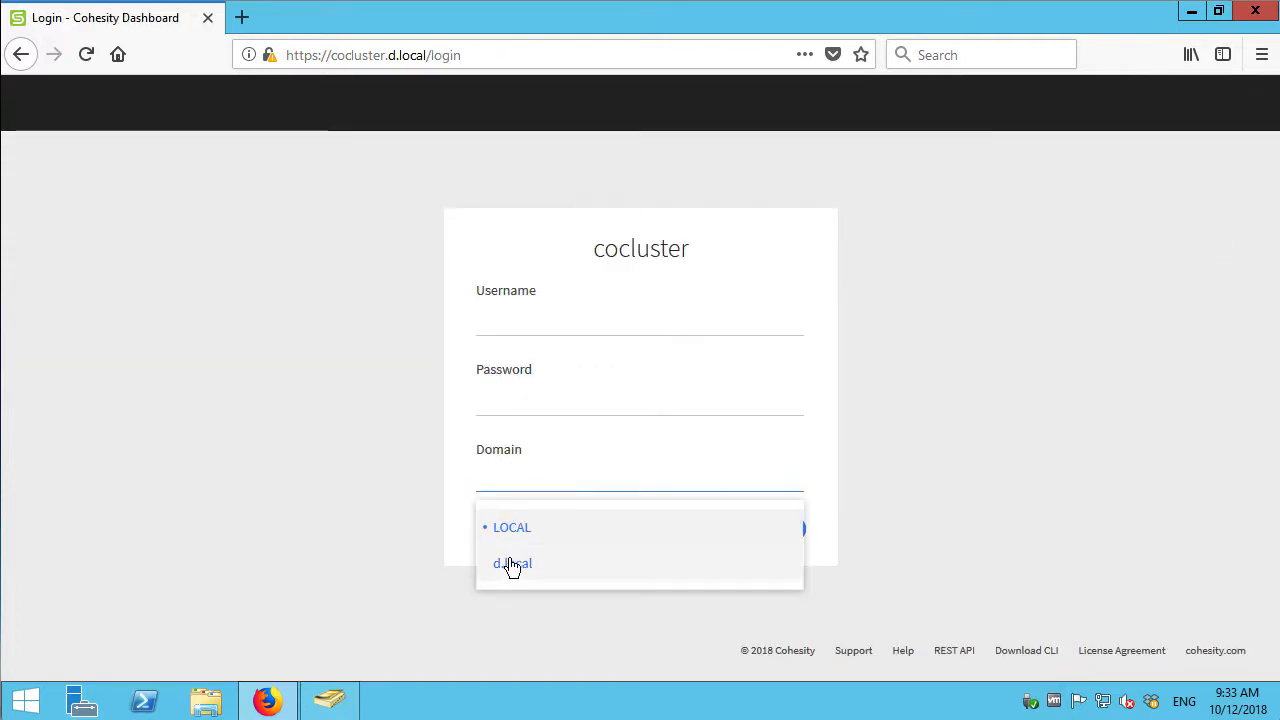
left_click(512, 564)
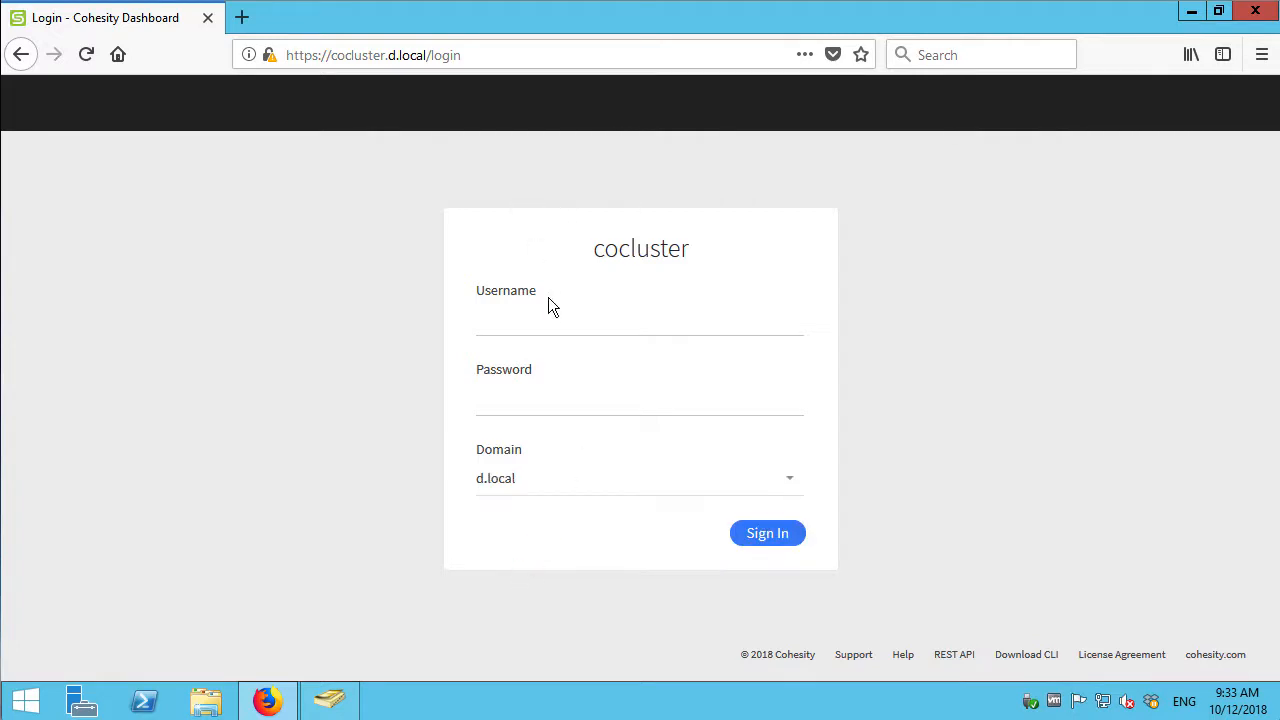
Sign in as administrator with its password against the d.local domain.
left_click(640, 316)
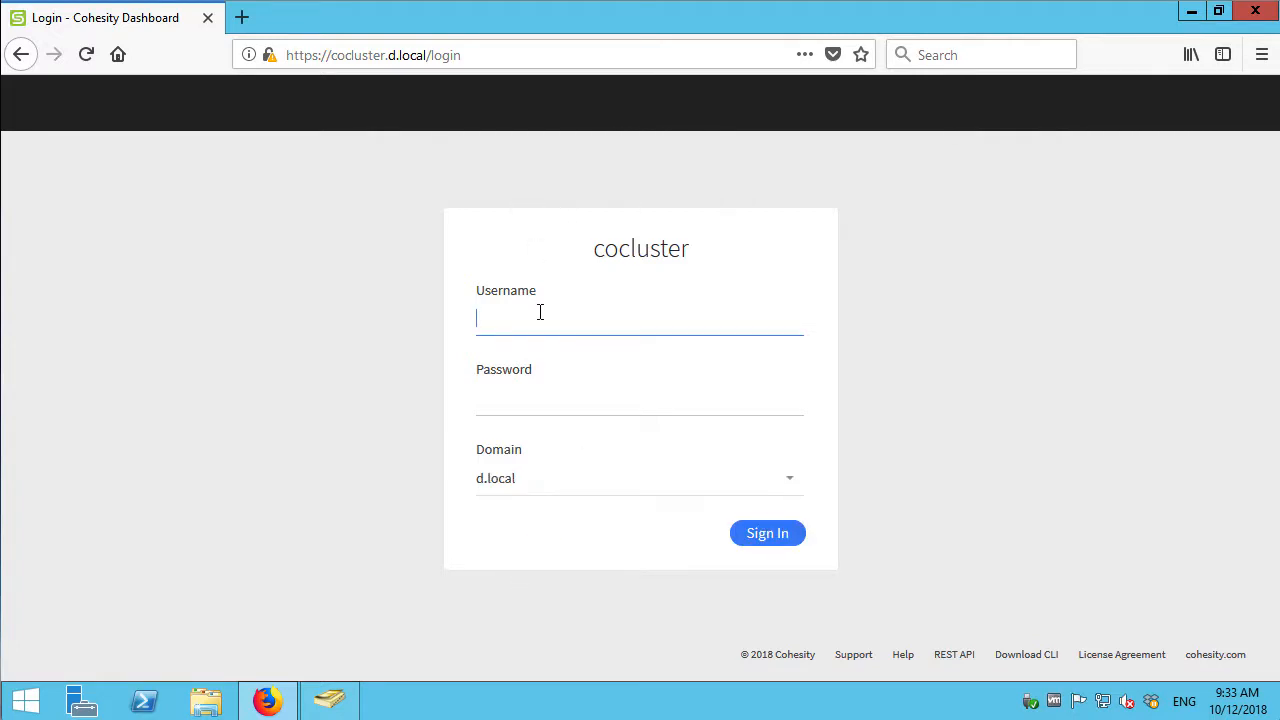
type("a")
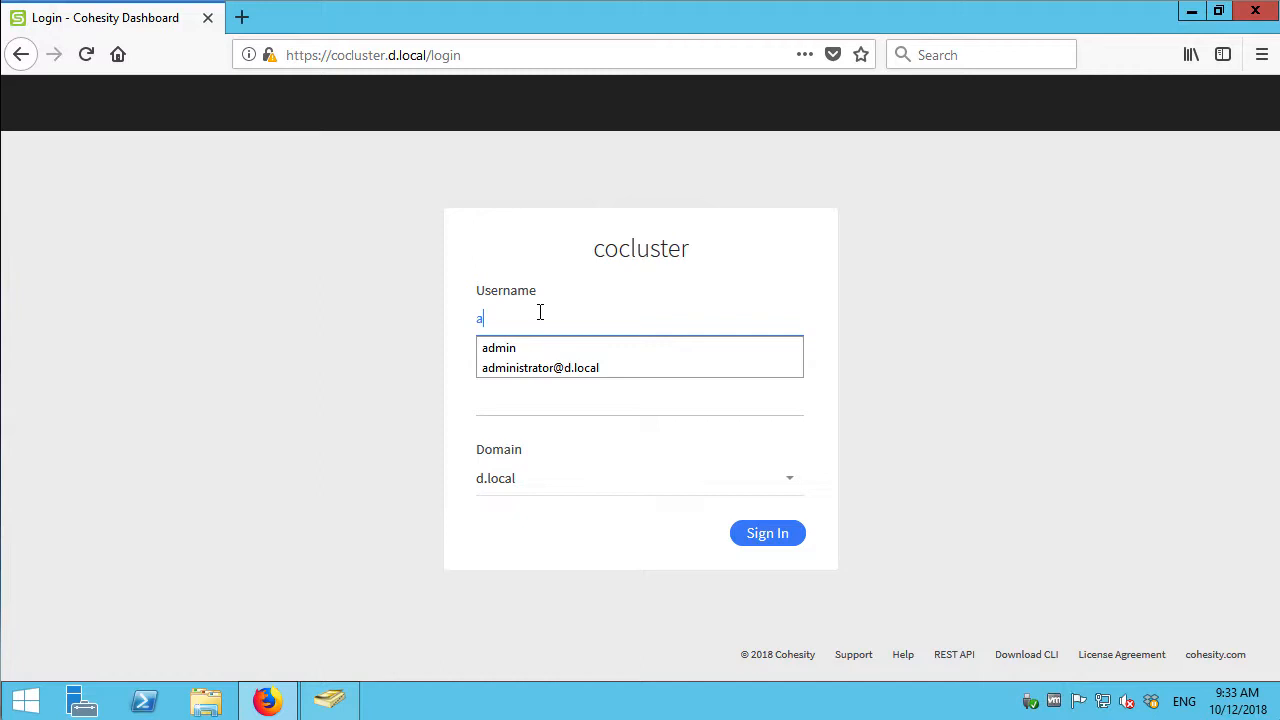
left_click(540, 368)
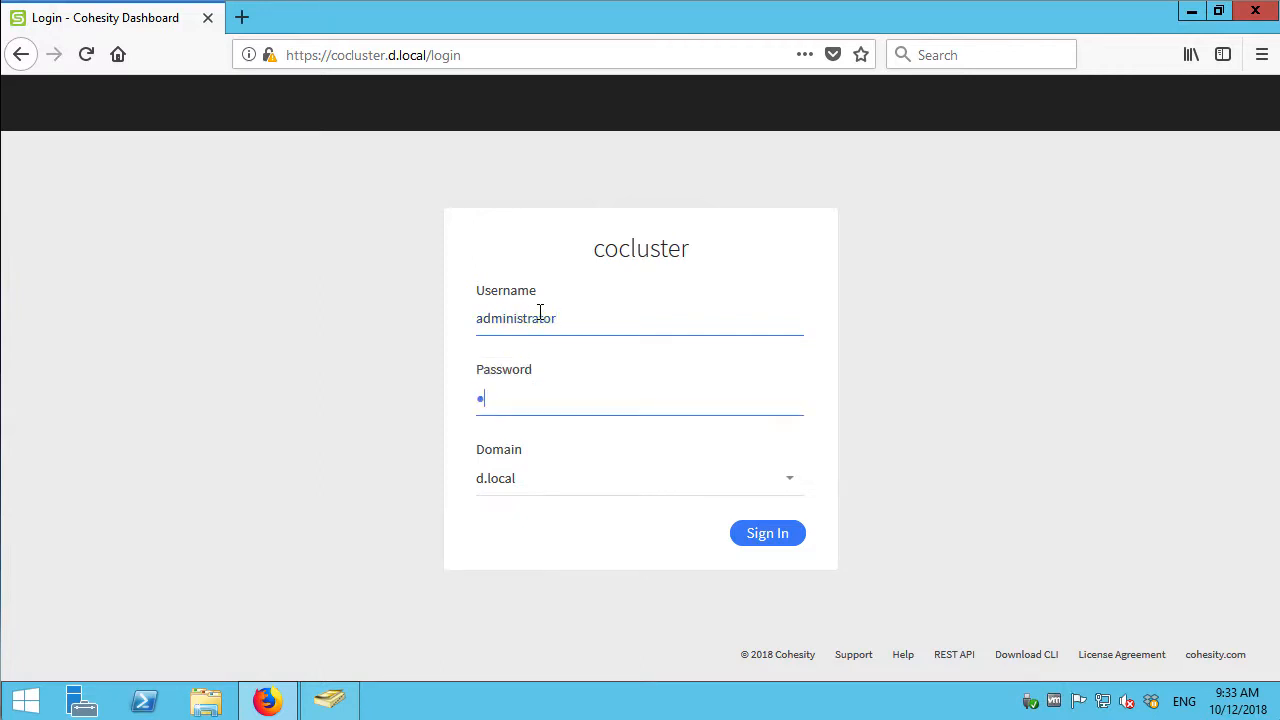
type("•")
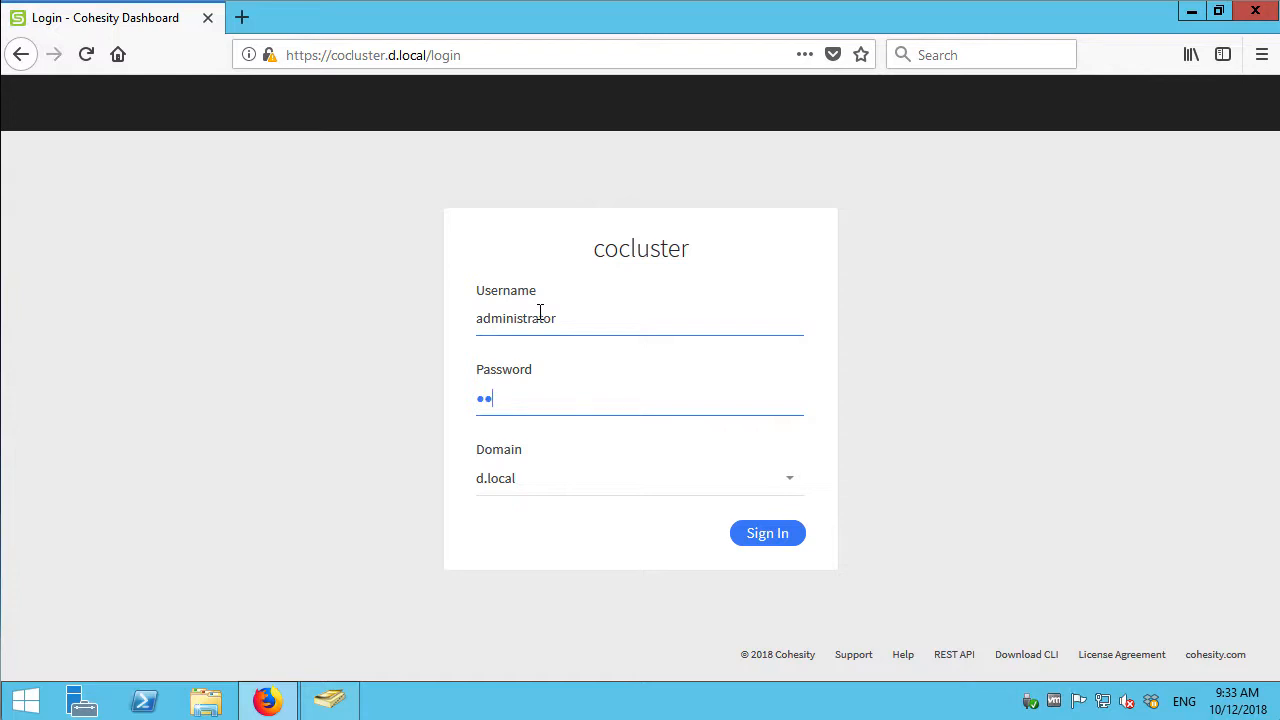
type("***")
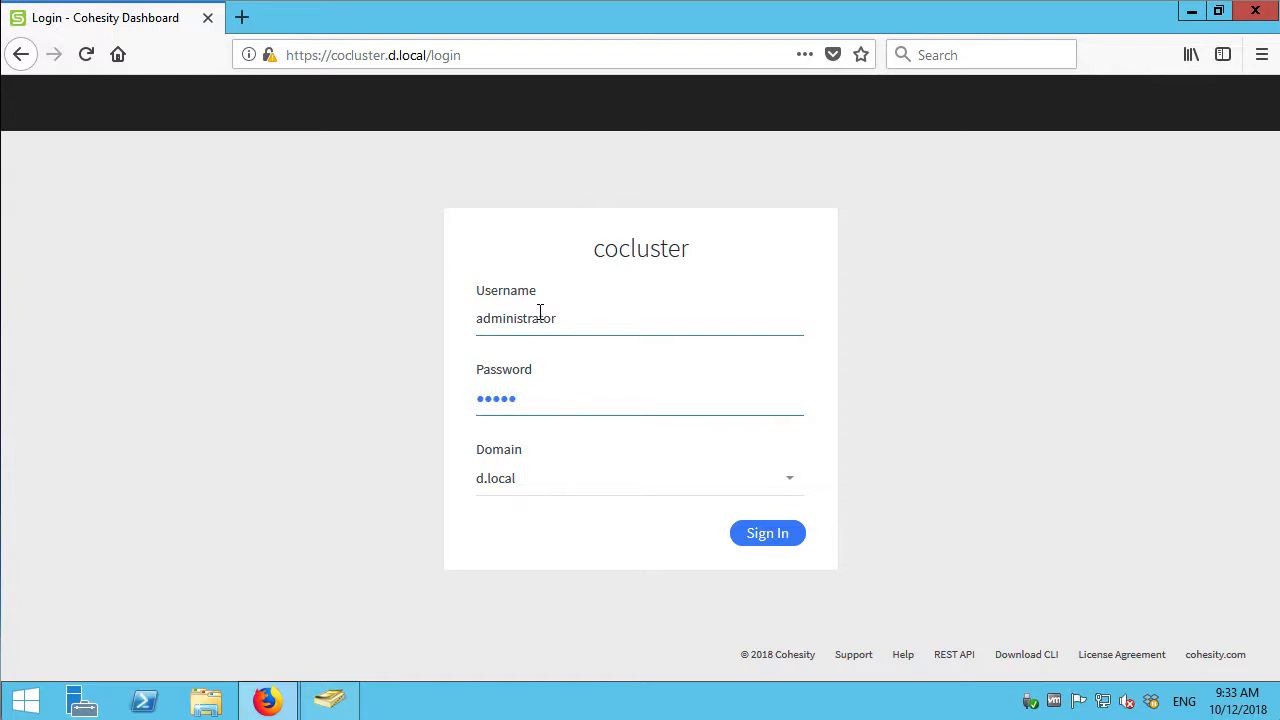
left_click(768, 532)
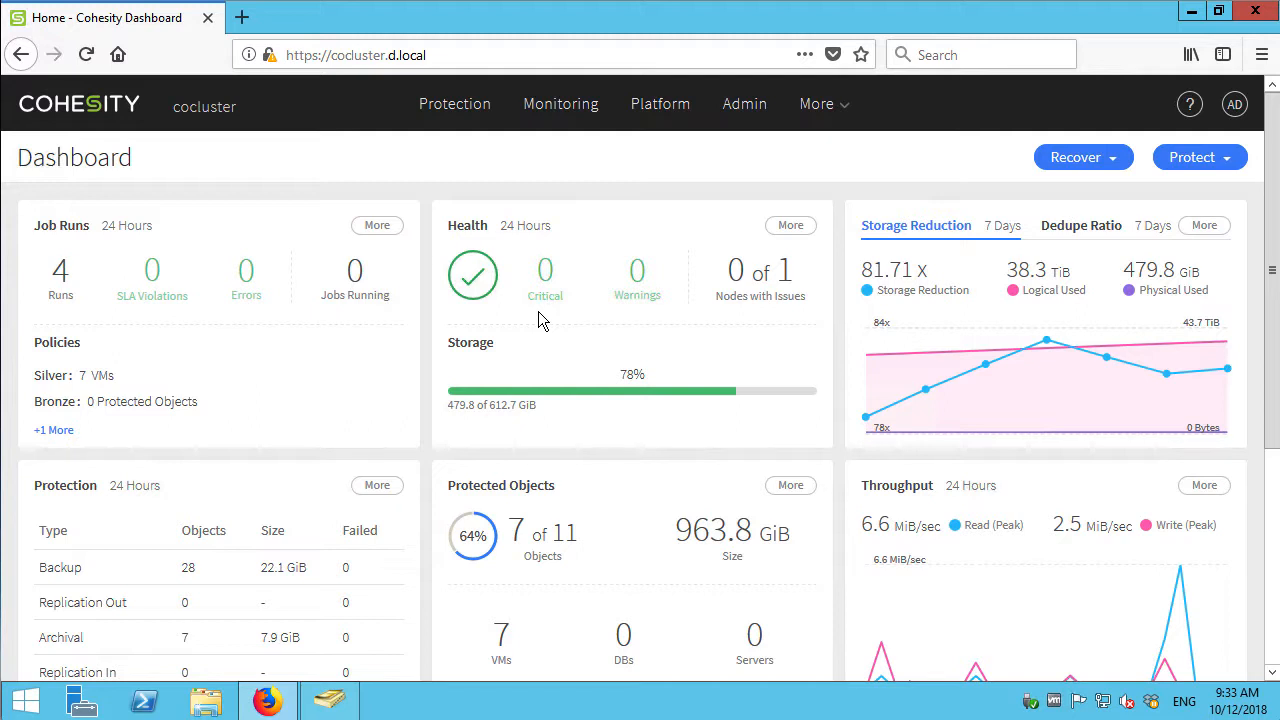
mouse_move(480, 308)
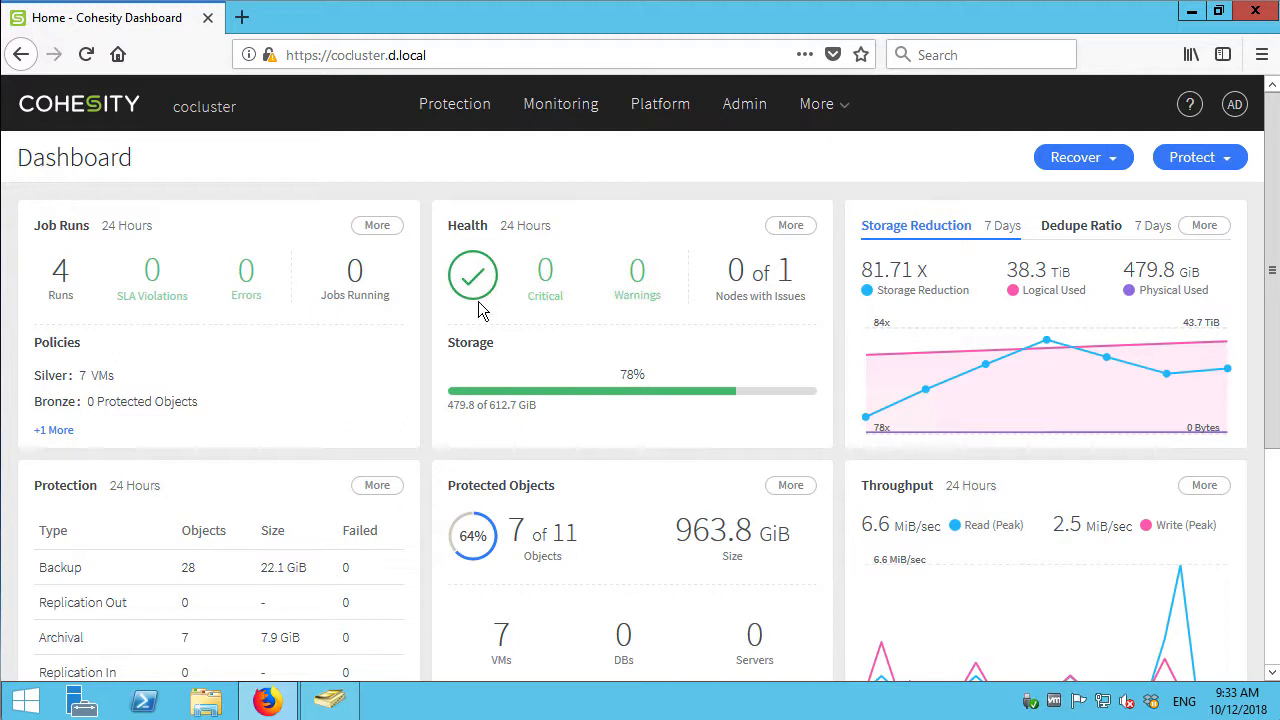
mouse_move(440, 328)
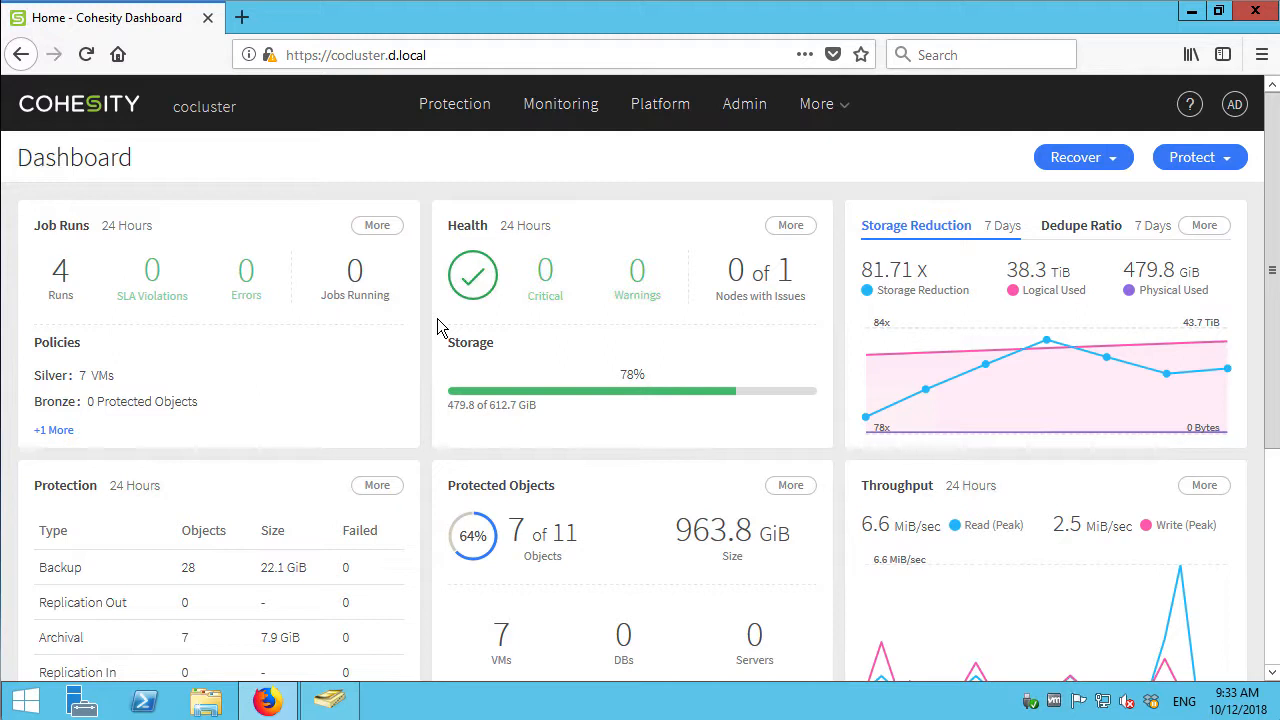
Go to Access Management from the domain administrator's home dashboard.
left_click(752, 104)
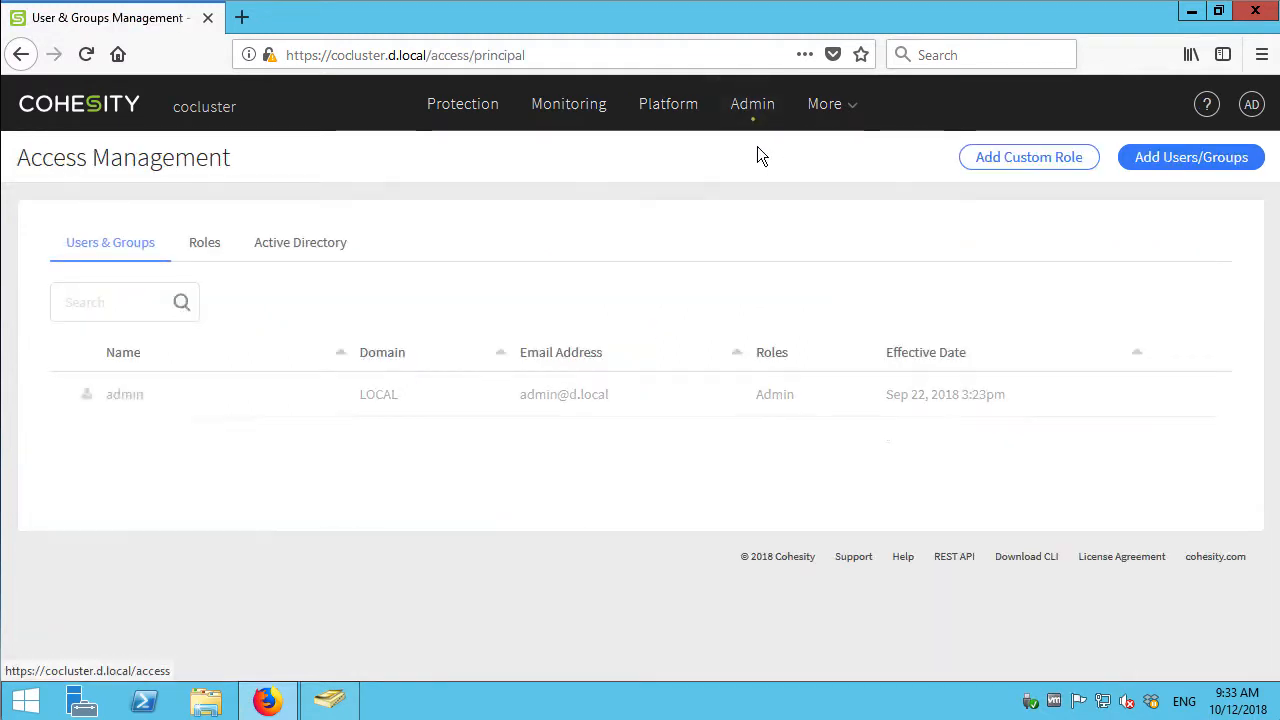
Show the Roles list describing Admin, Operator, Viewer and other roles.
left_click(204, 242)
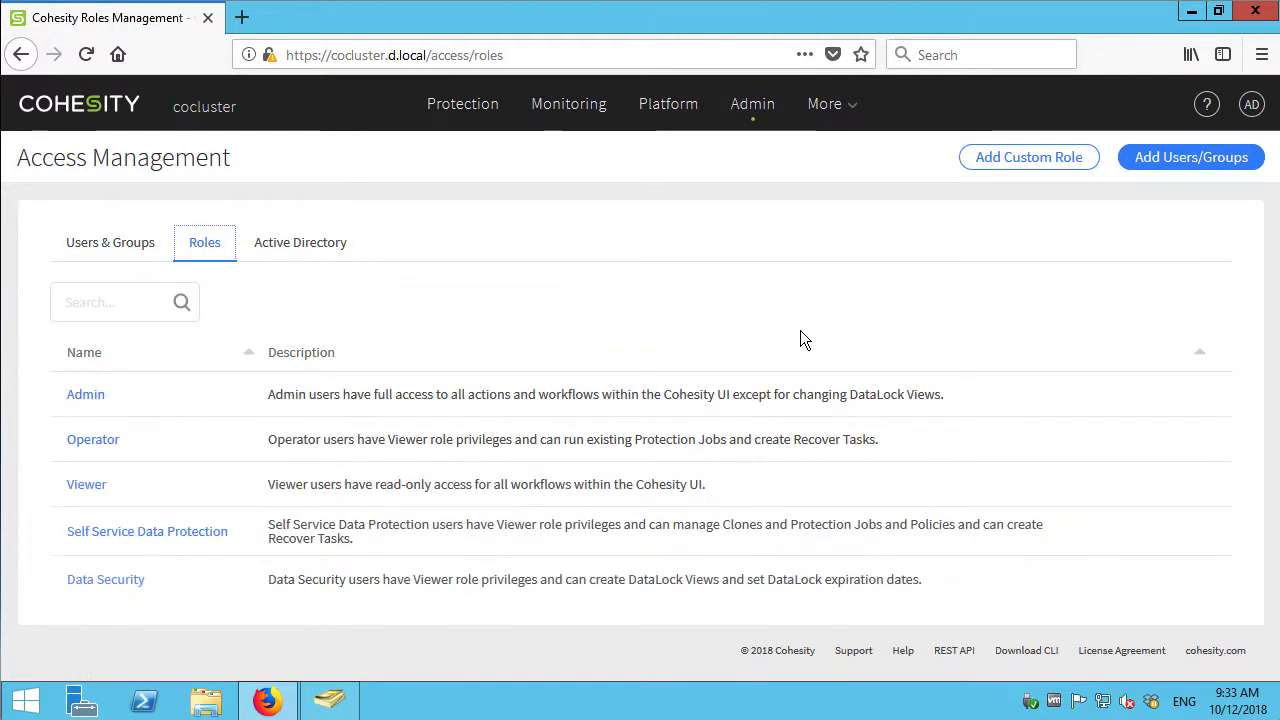
mouse_move(780, 292)
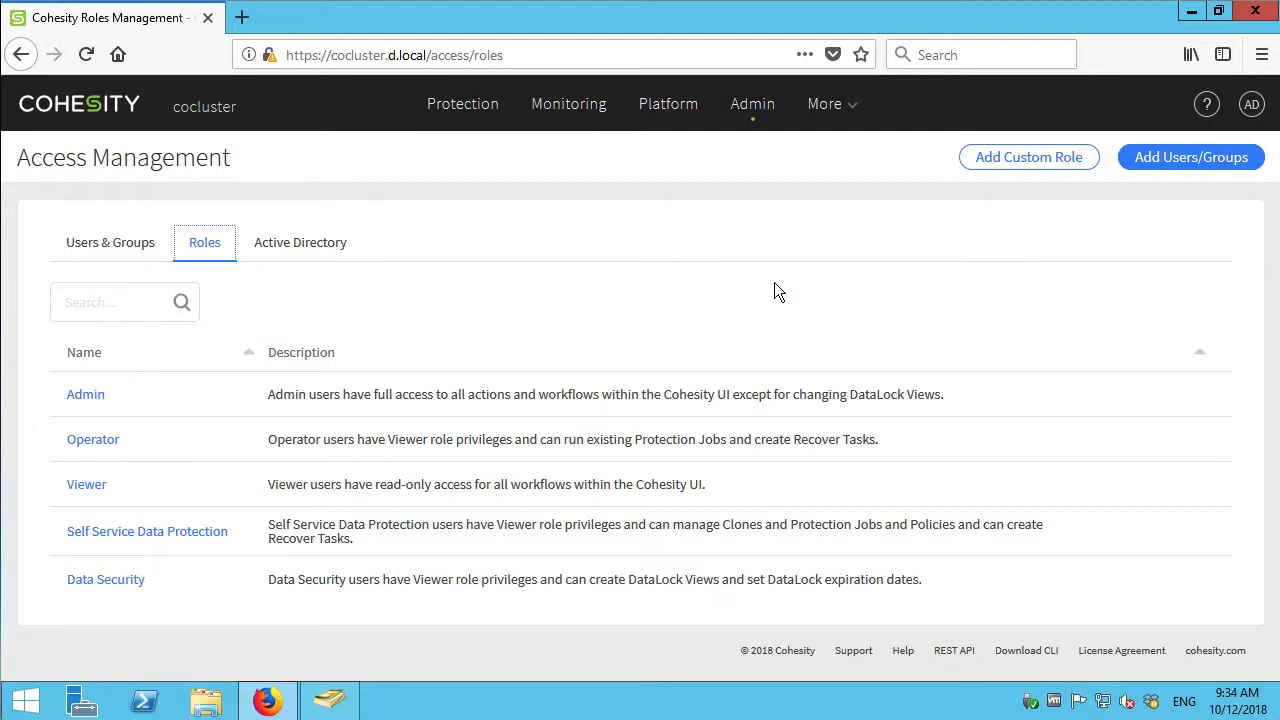
mouse_move(790, 288)
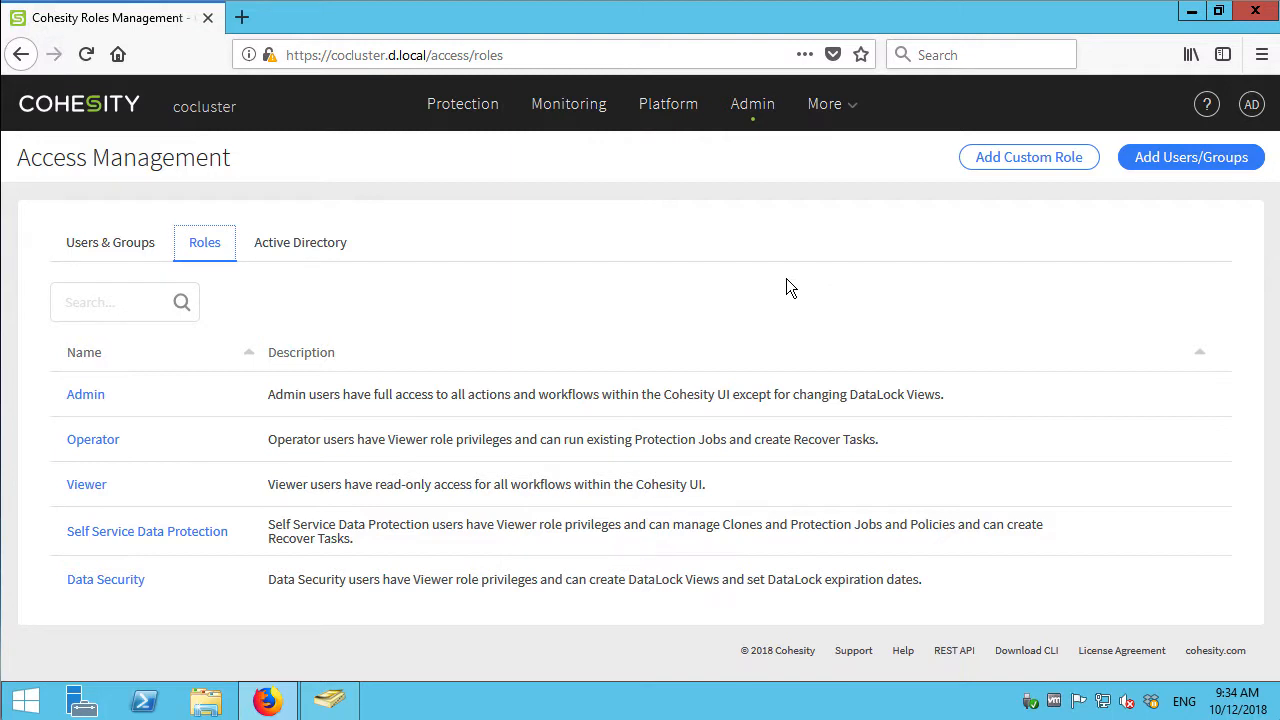